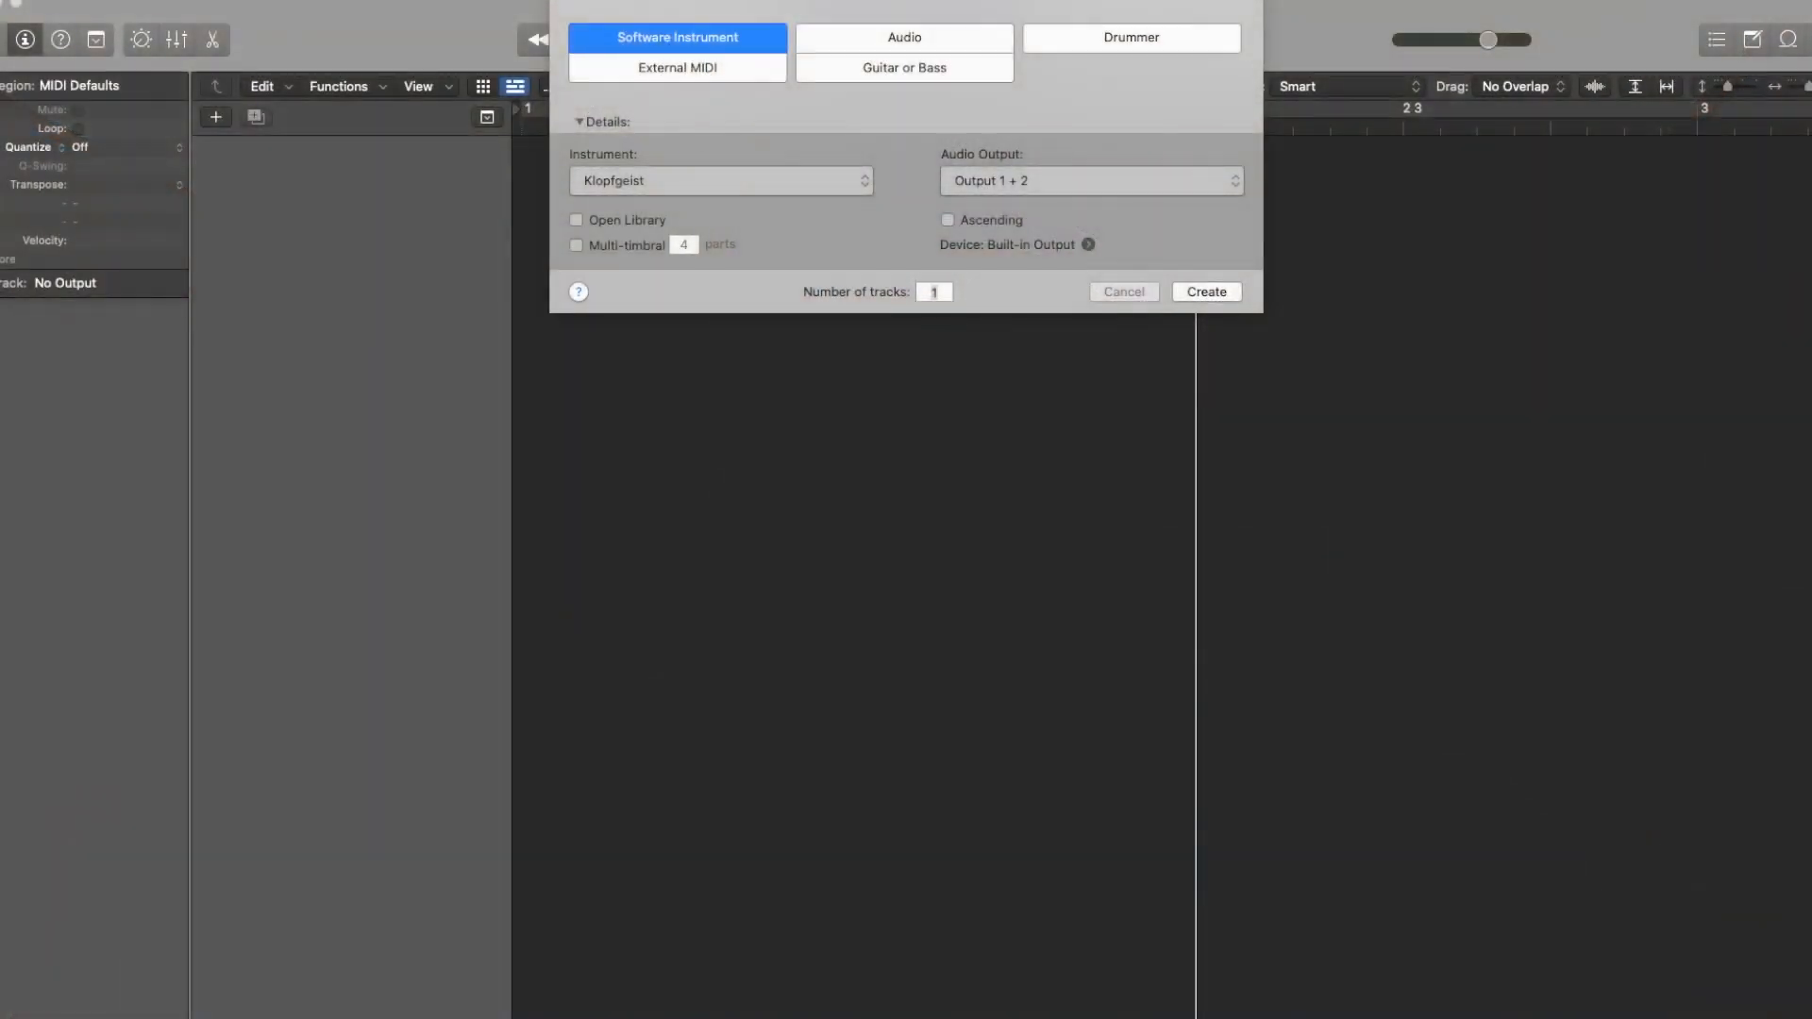
{"action": "mouse_move", "coordinate": [1255, 195]}
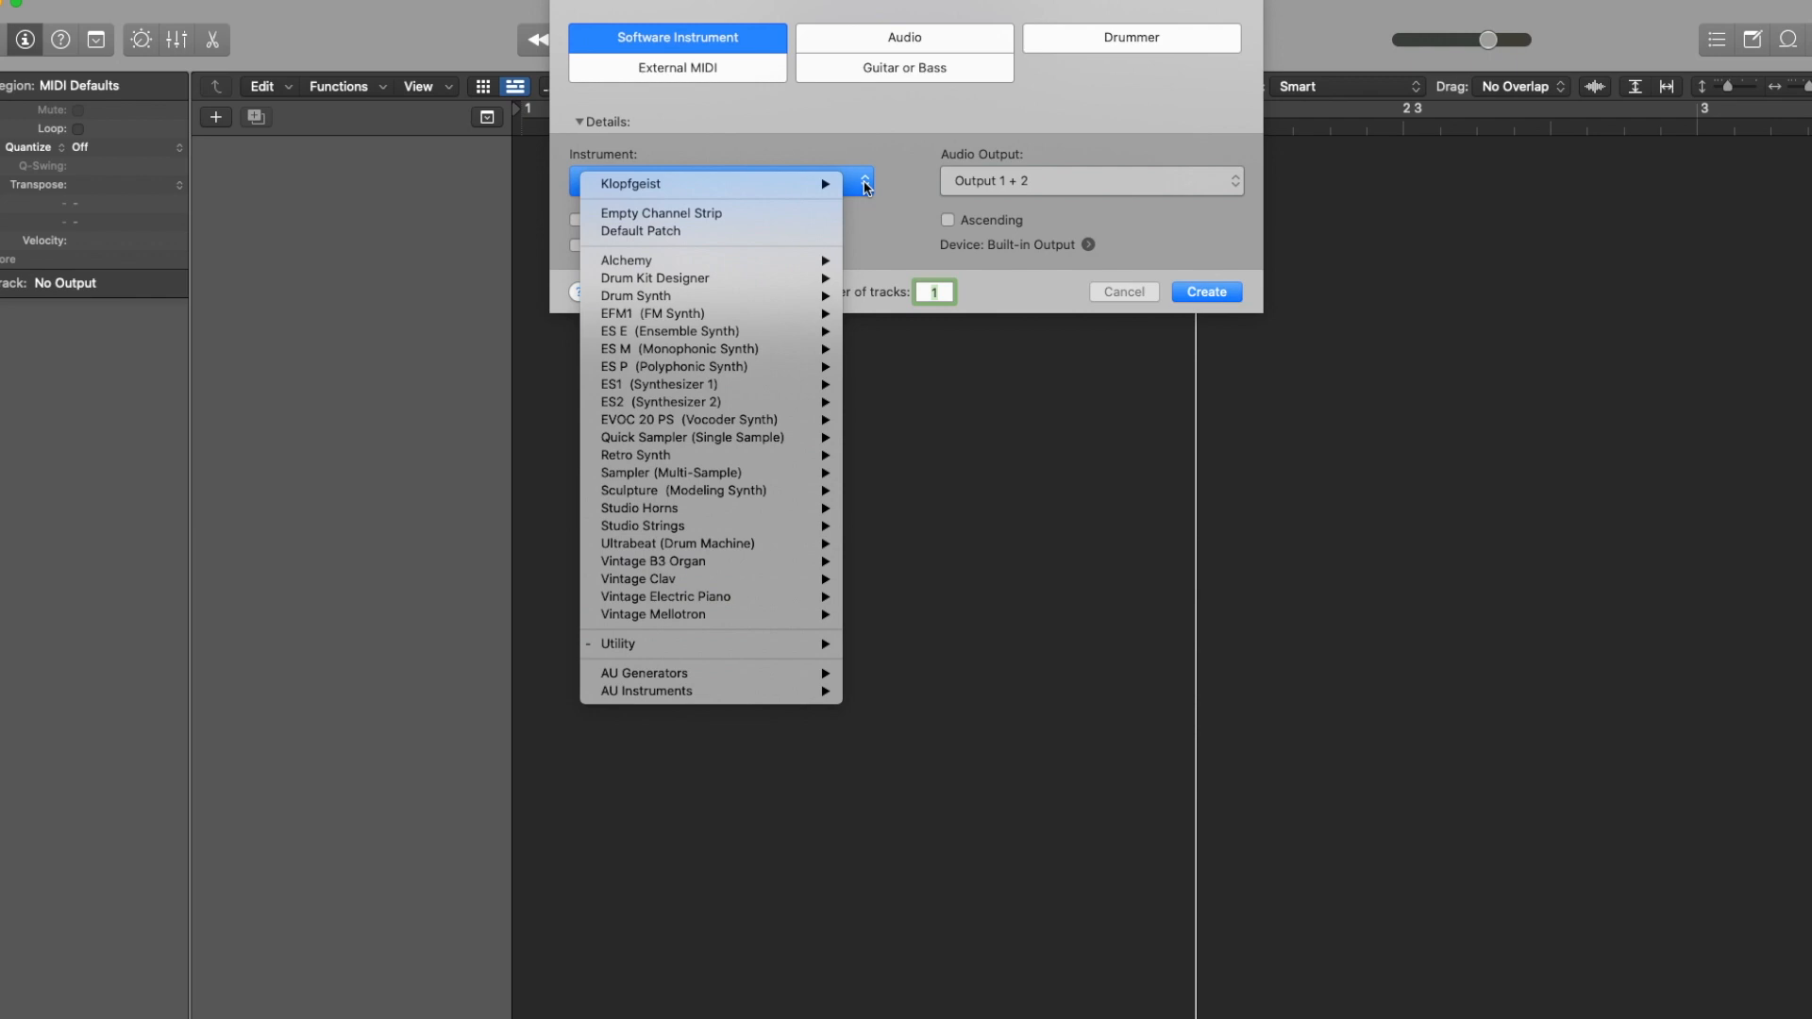
- Choose Klopfgeist as the instrument for the single new software instrument track
{"action": "left_click", "coordinate": [706, 184]}
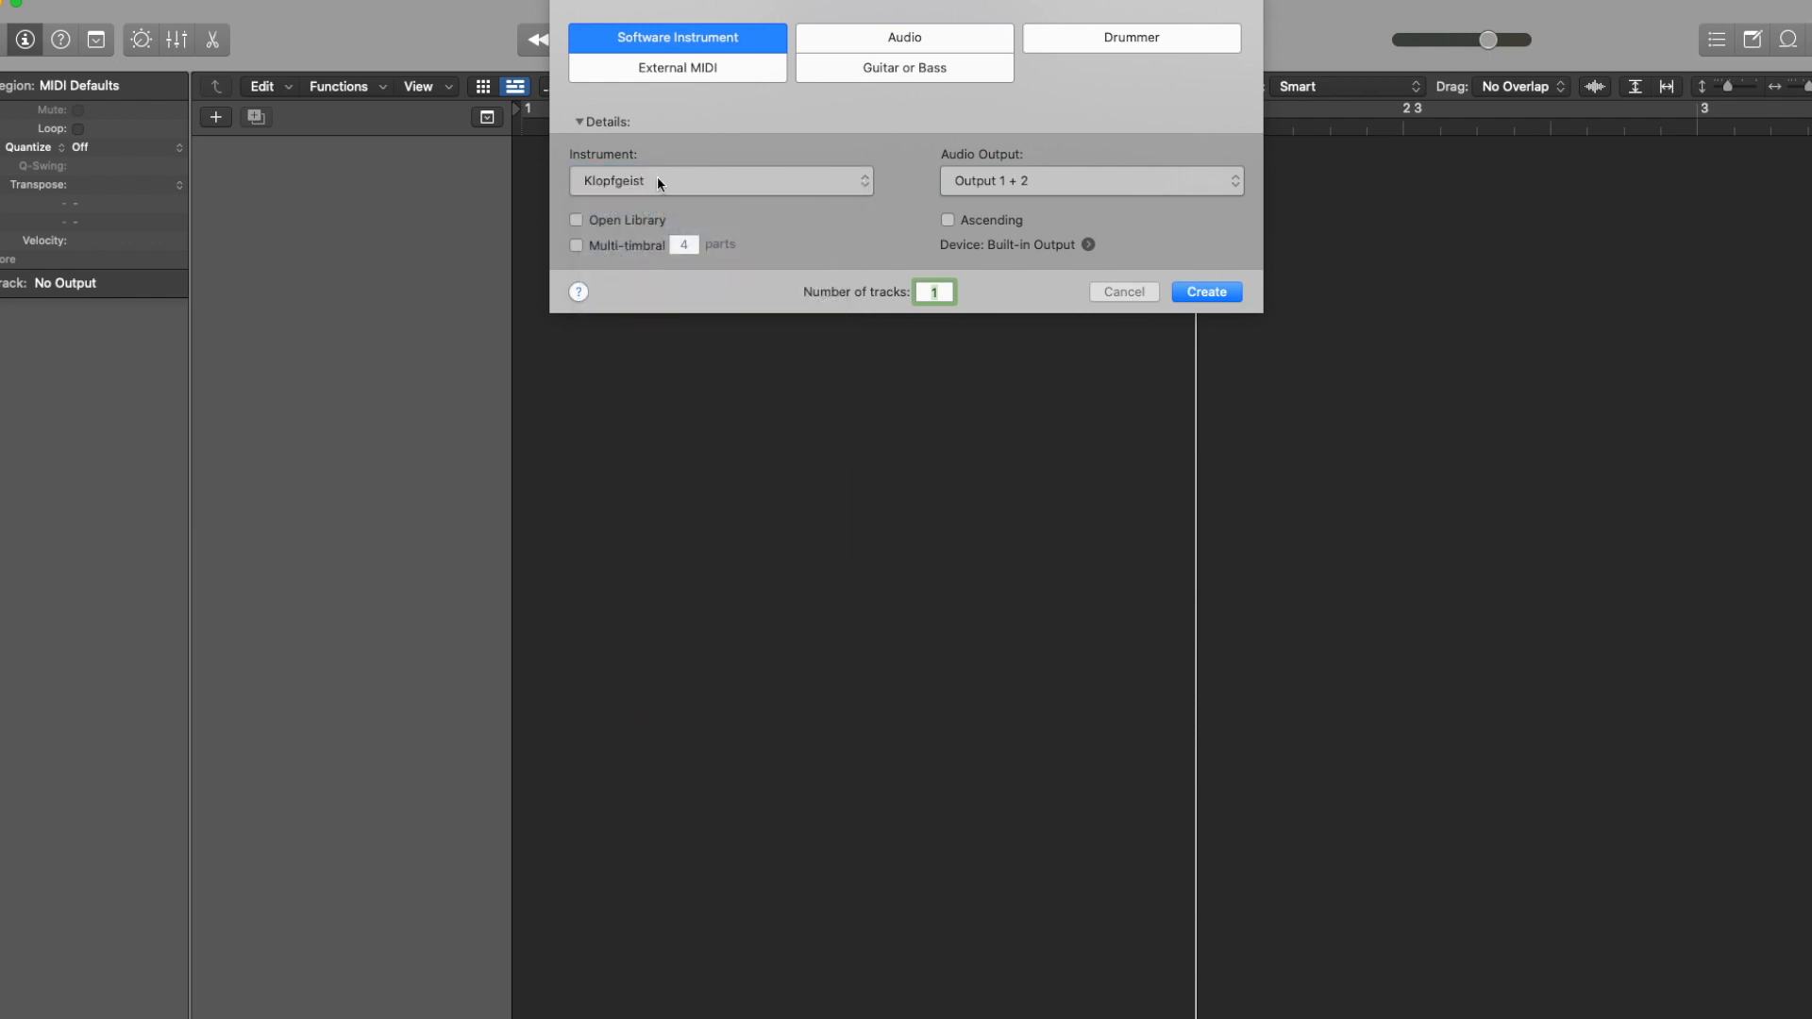
{"action": "mouse_move", "coordinate": [825, 261]}
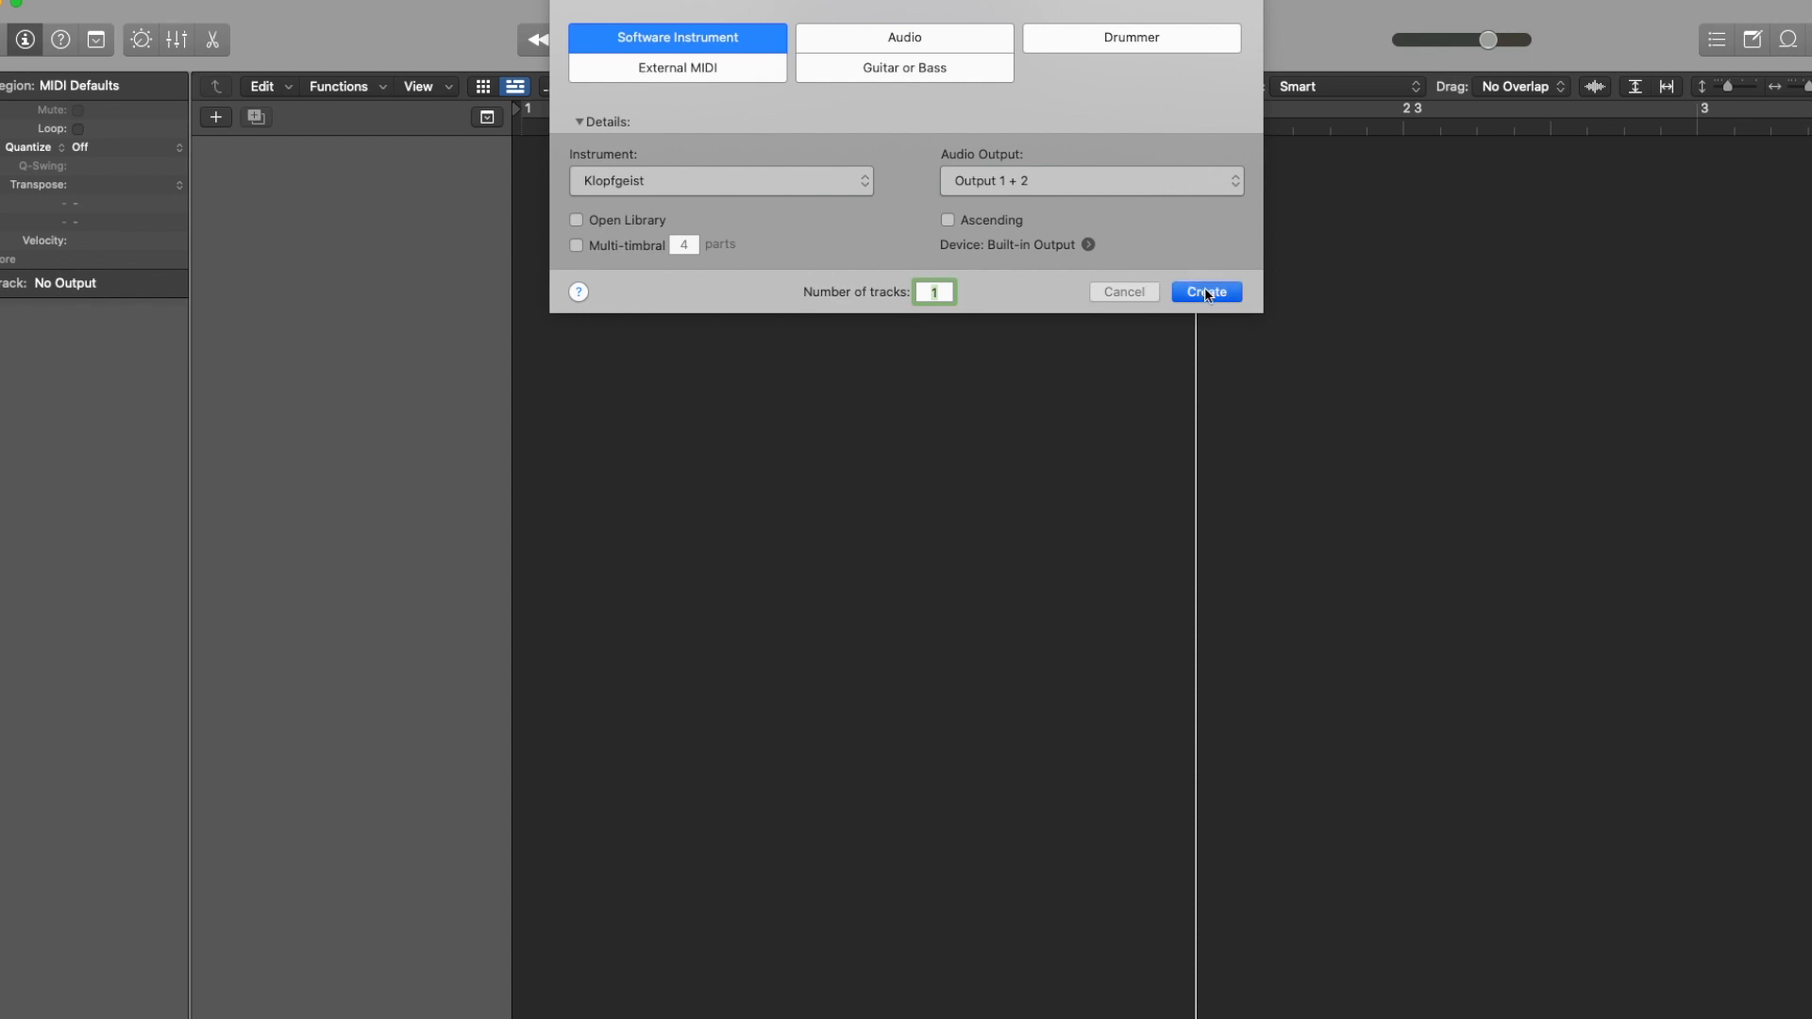
- Create the Klopfgeist track, load its Pluck preset, and close the plug-in window
{"action": "left_click", "coordinate": [1204, 292]}
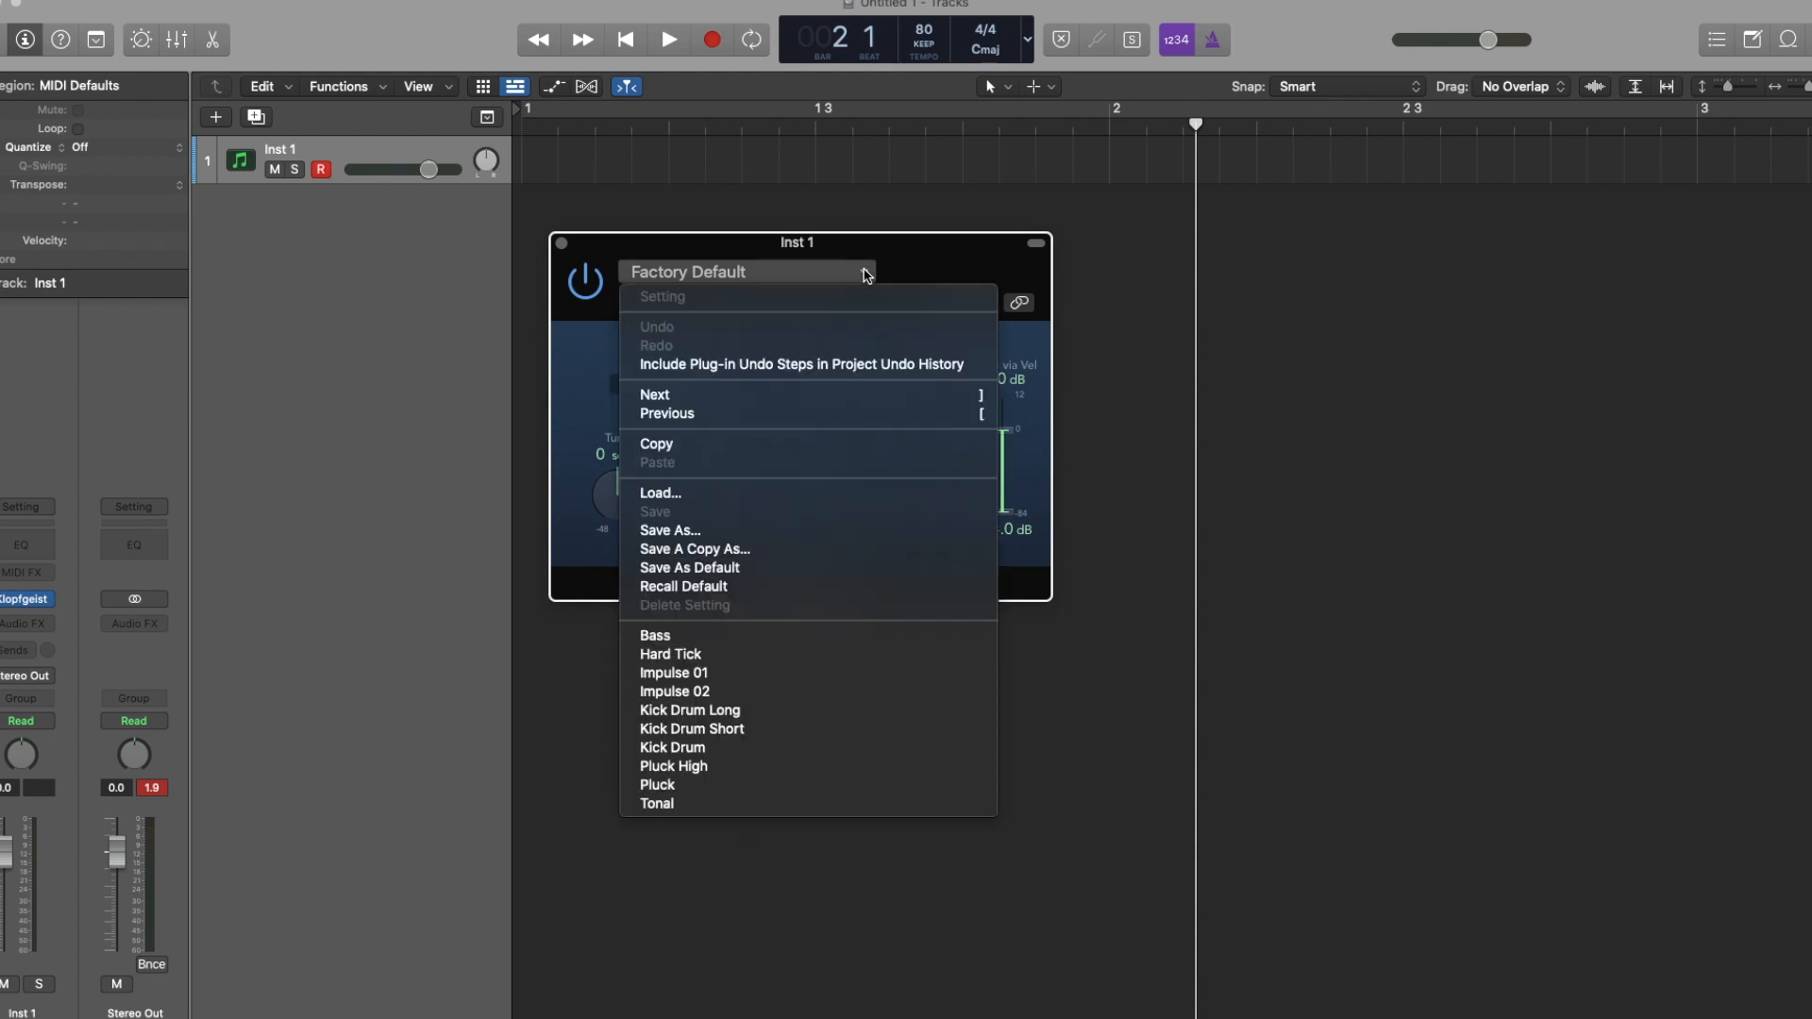
{"action": "mouse_move", "coordinate": [844, 567]}
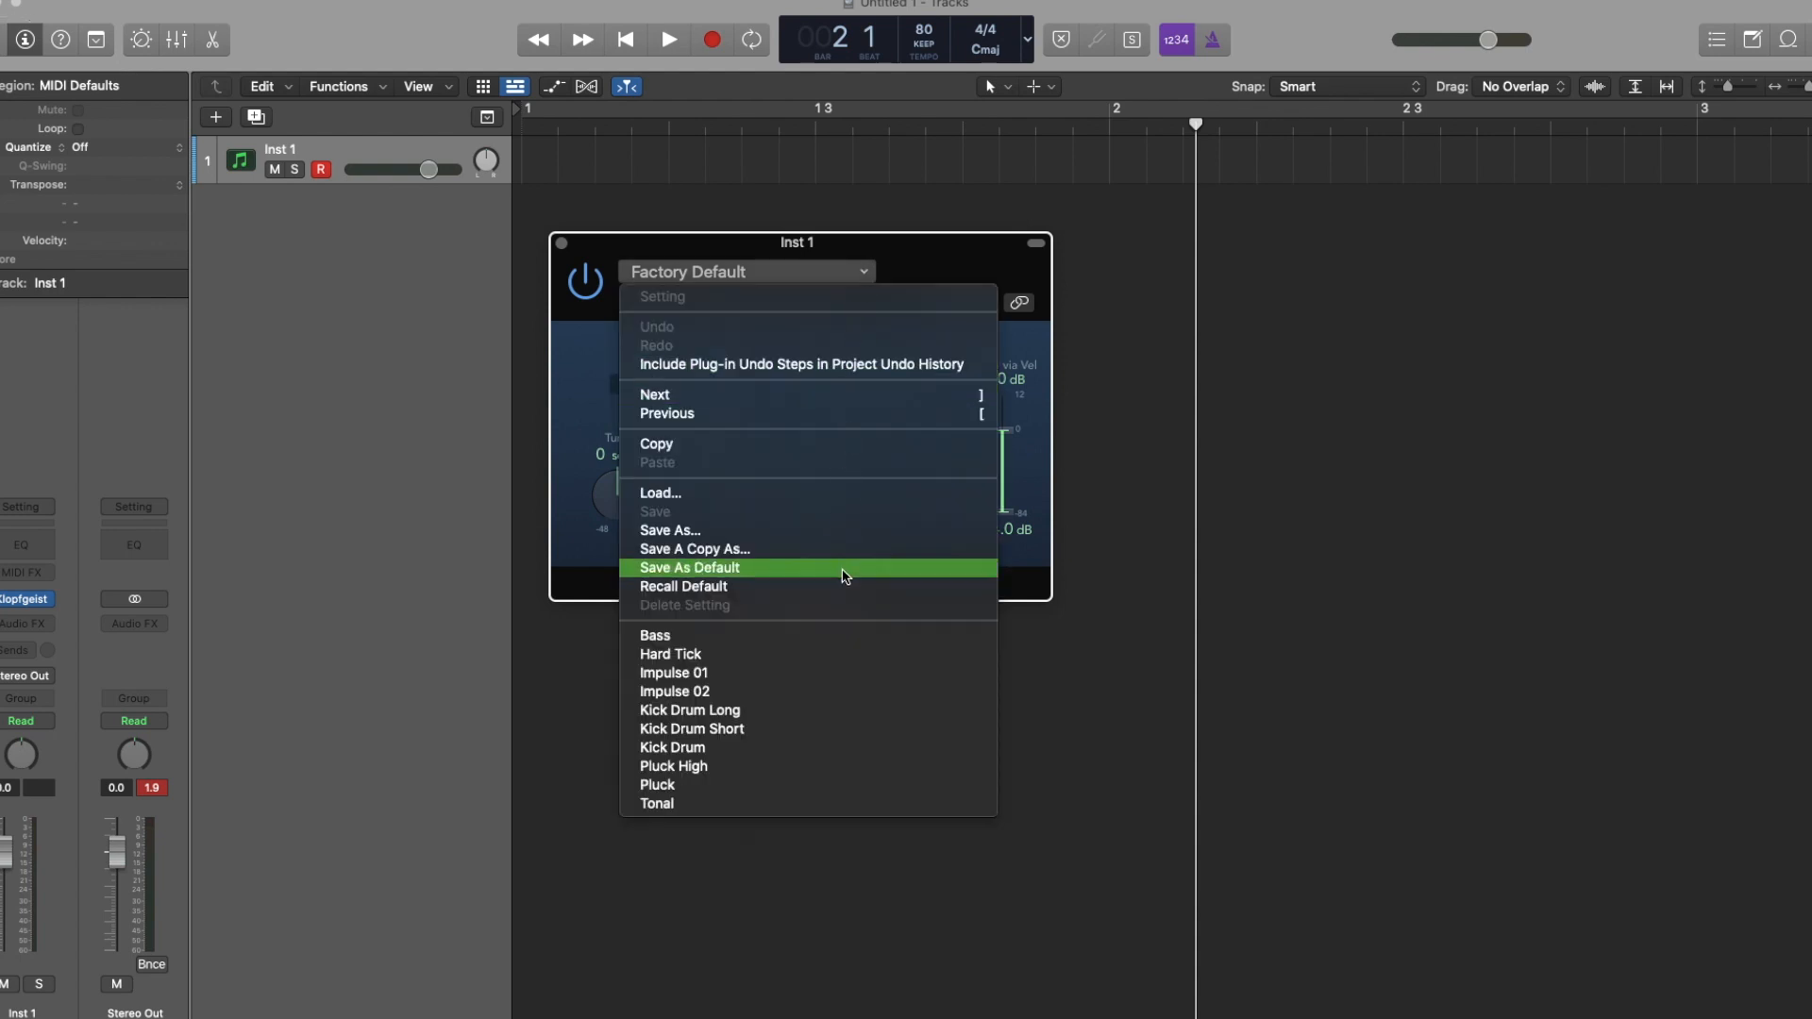
{"action": "mouse_move", "coordinate": [803, 710]}
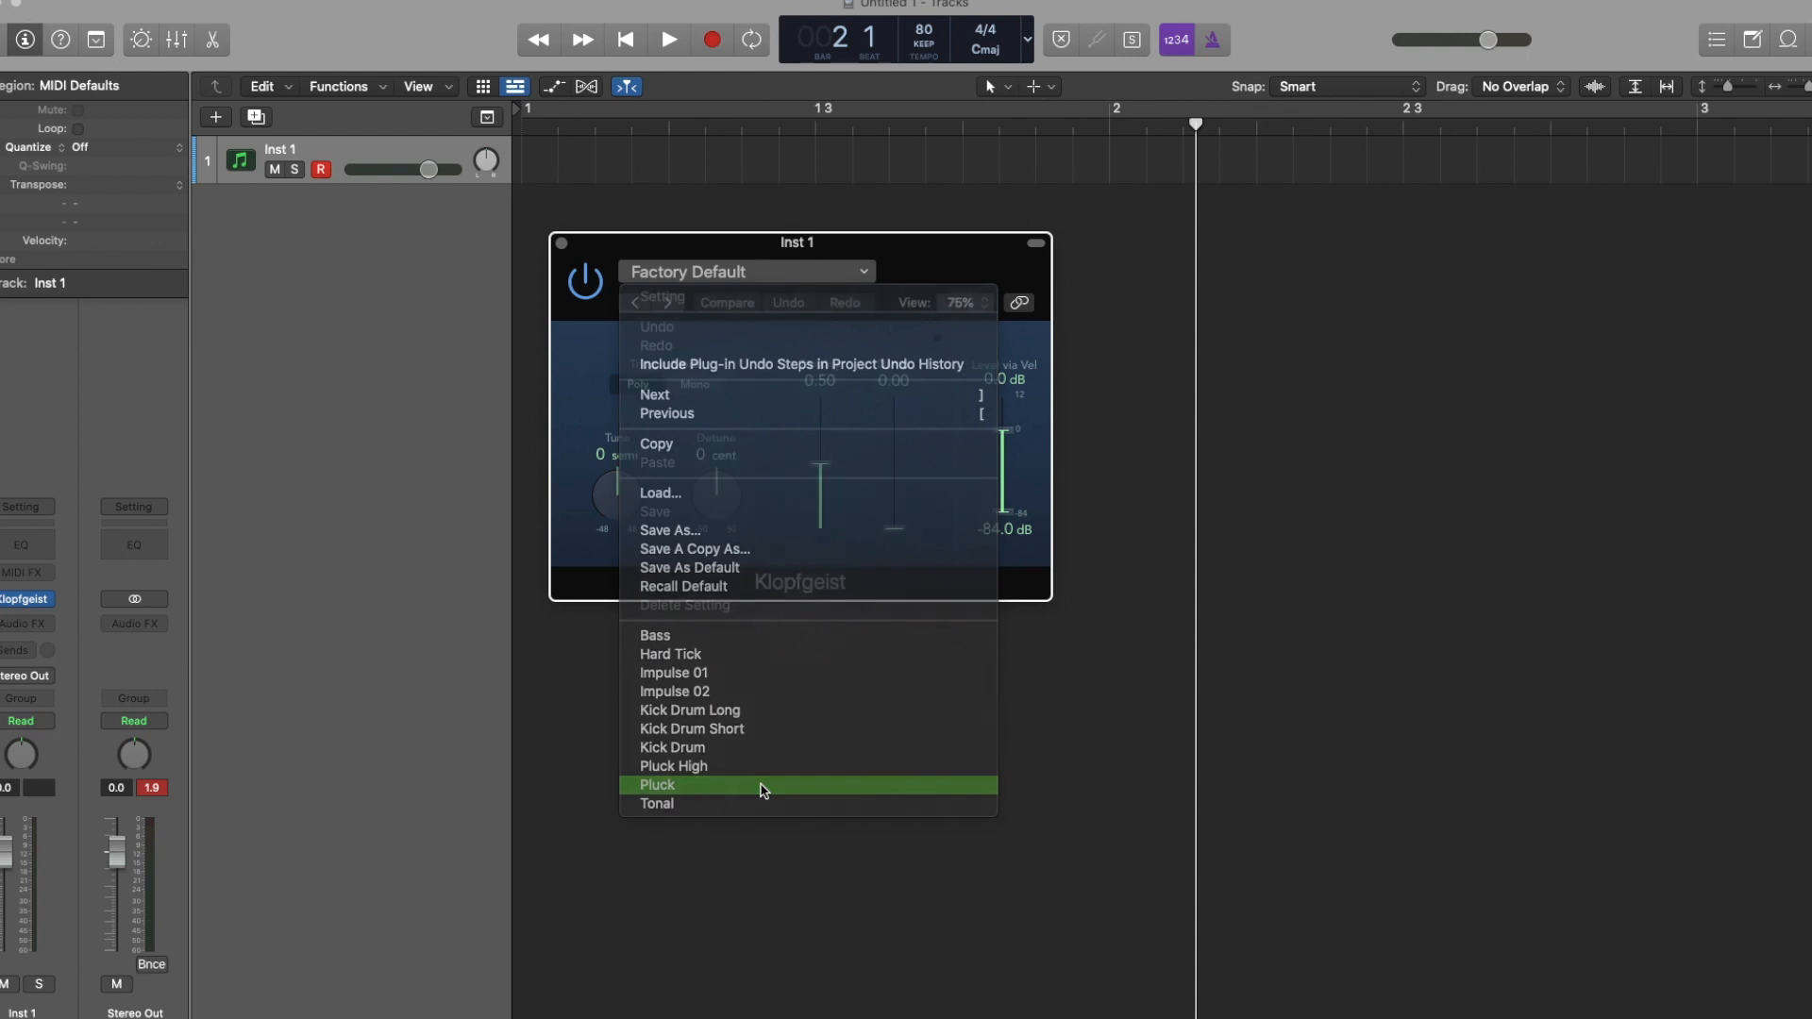
{"action": "left_click", "coordinate": [658, 784]}
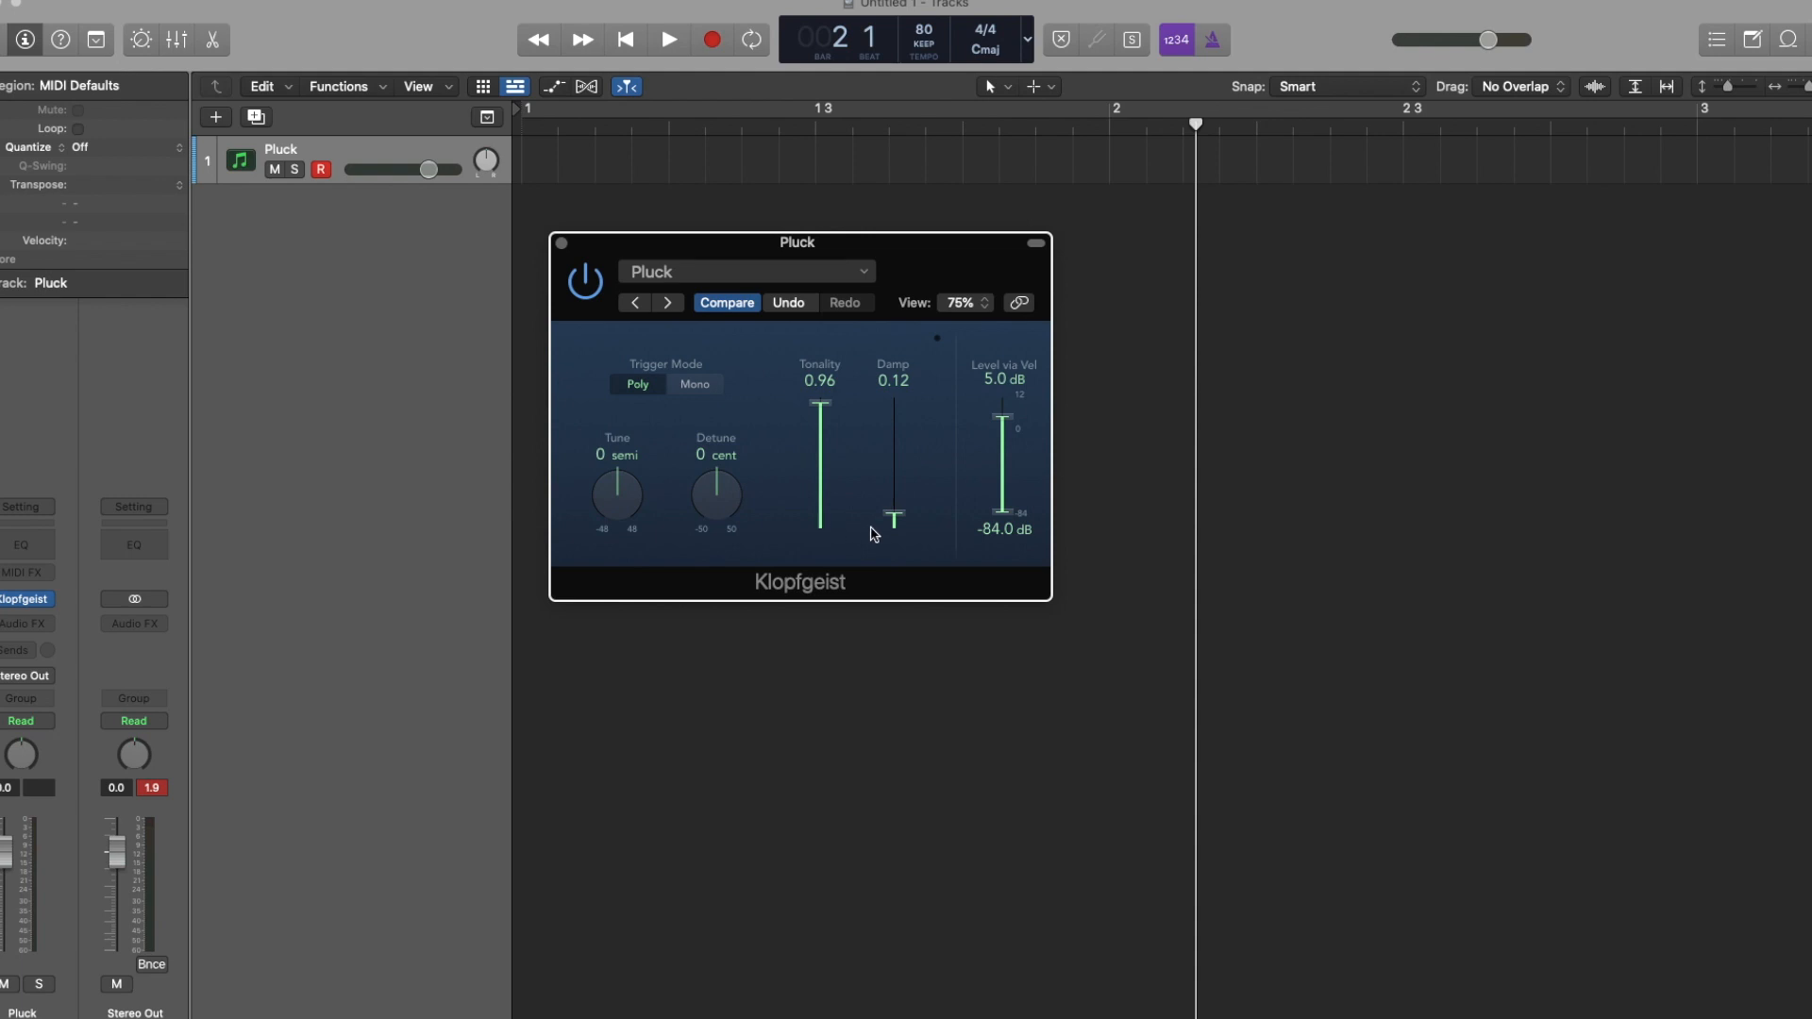
{"action": "mouse_move", "coordinate": [875, 534]}
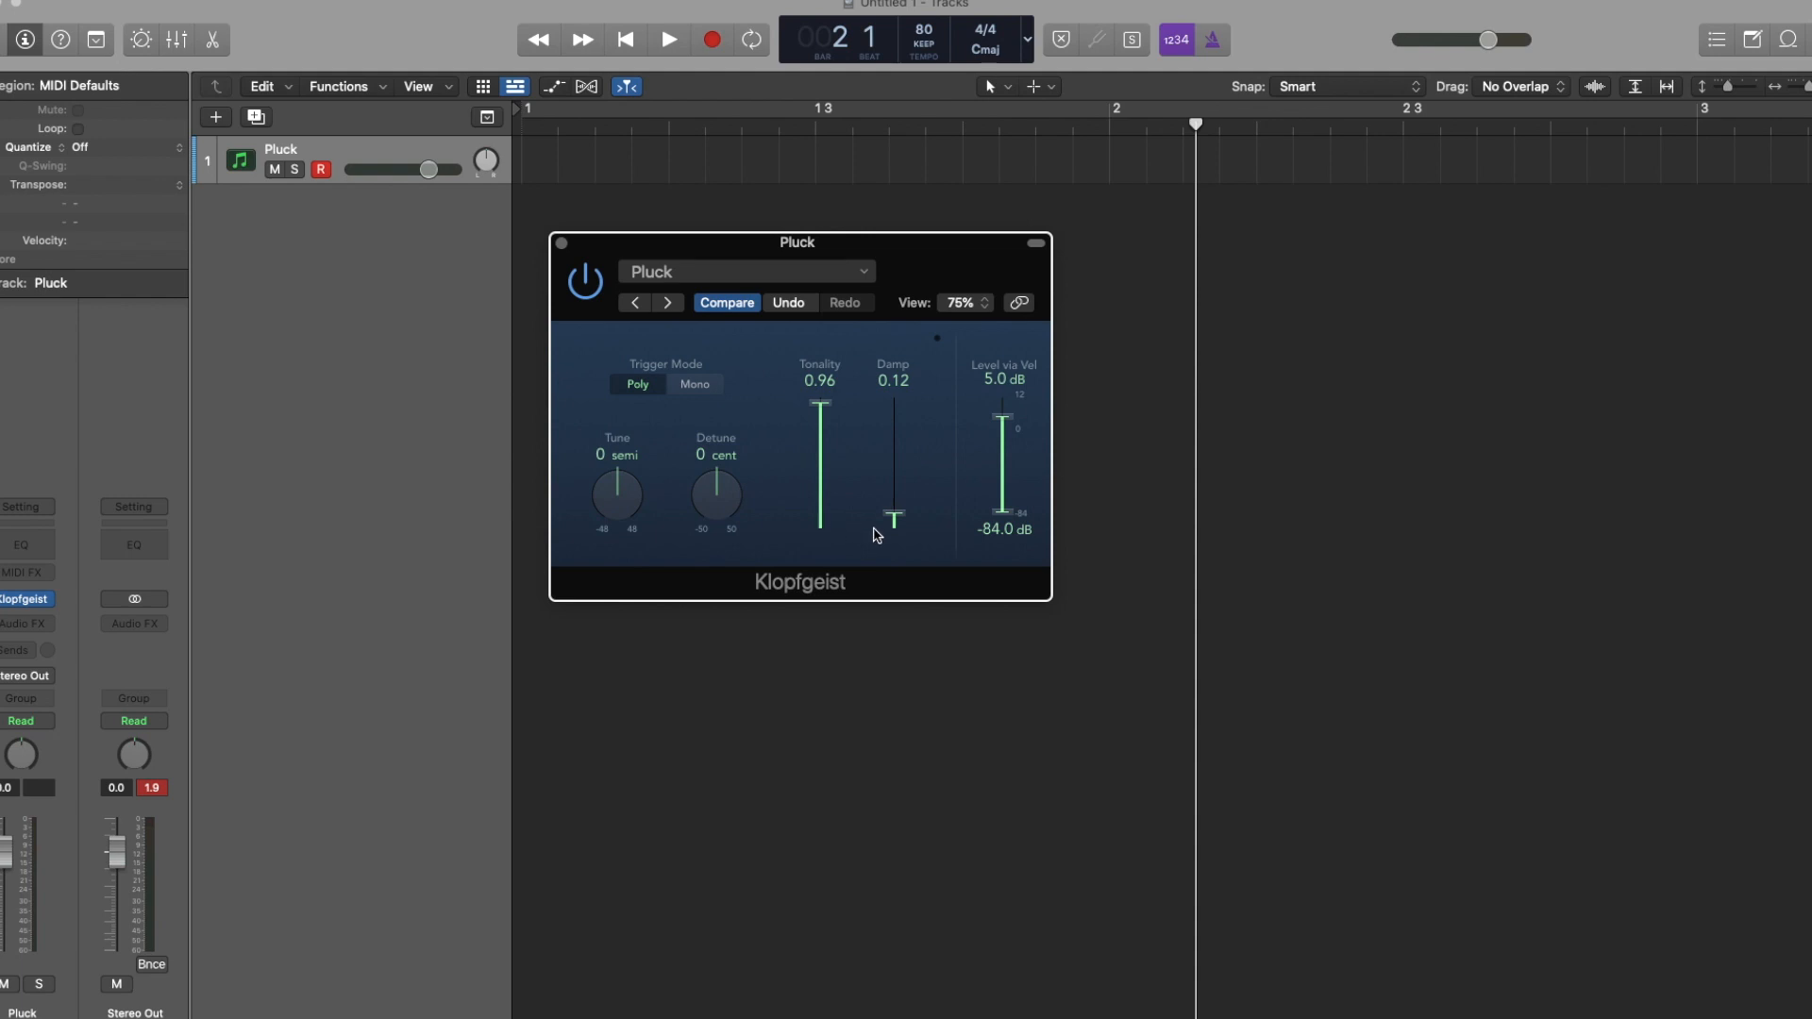
{"action": "mouse_move", "coordinate": [563, 246]}
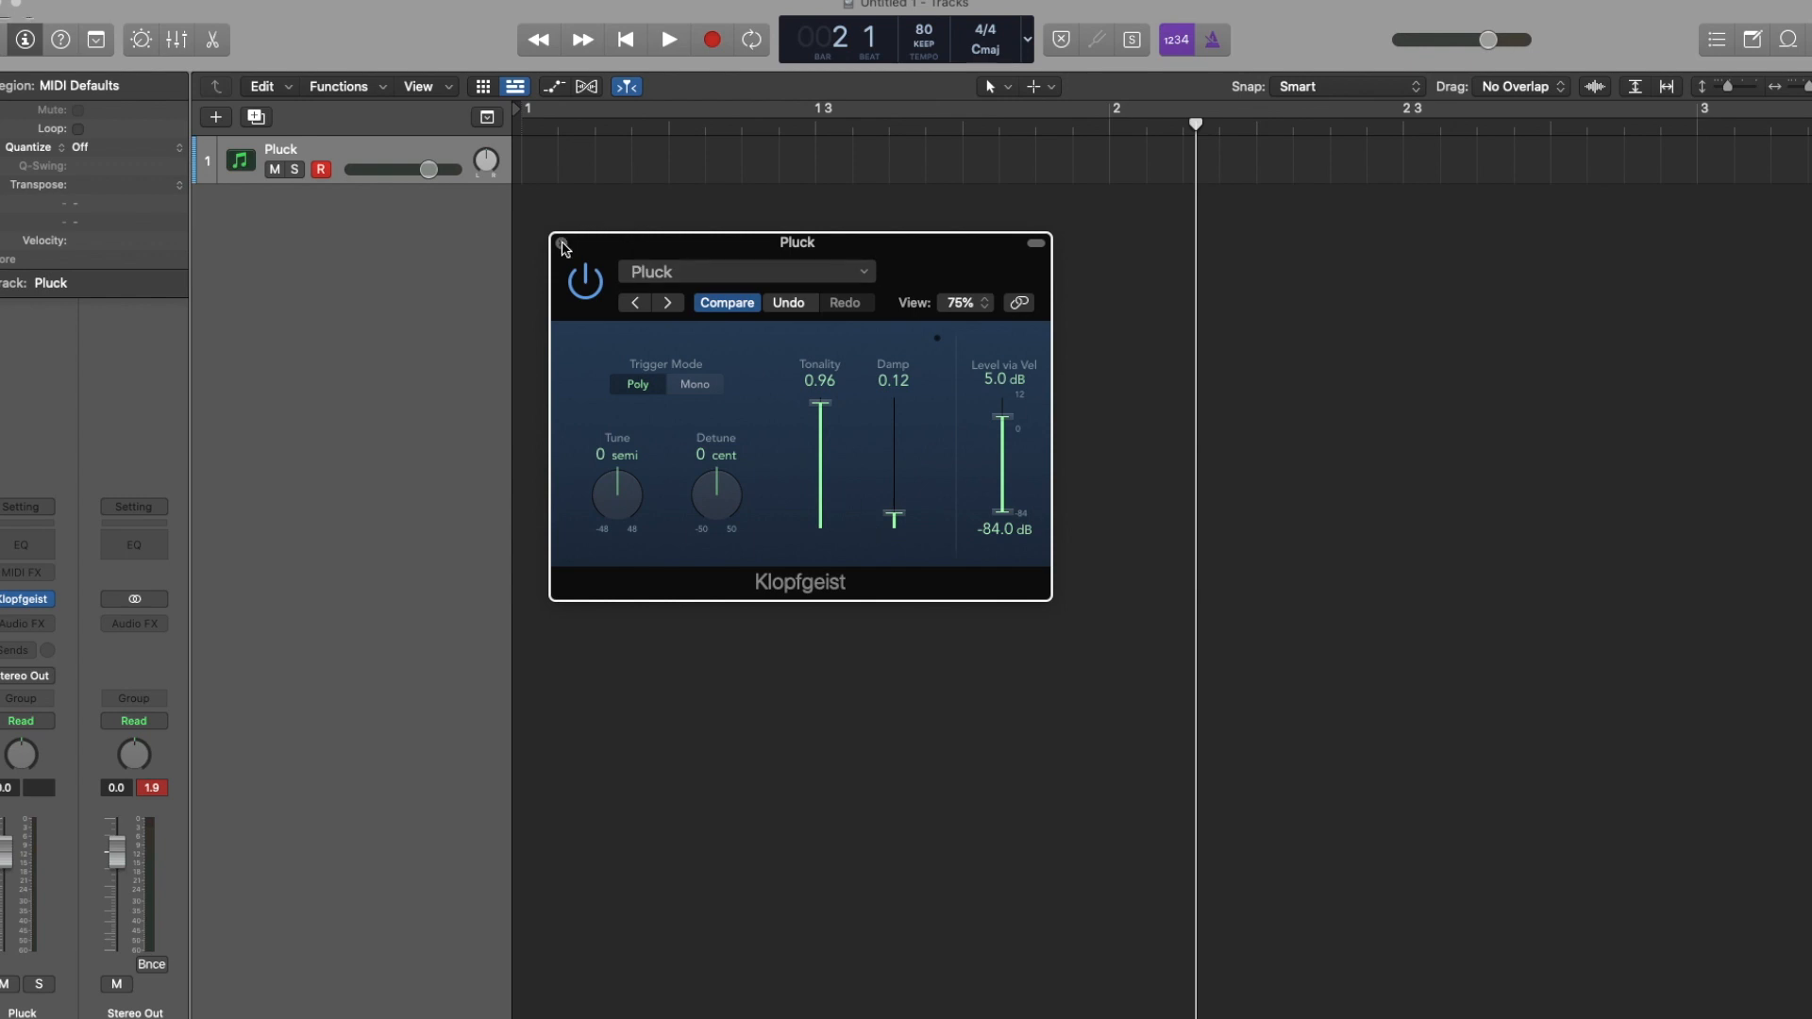
{"action": "left_click", "coordinate": [561, 244]}
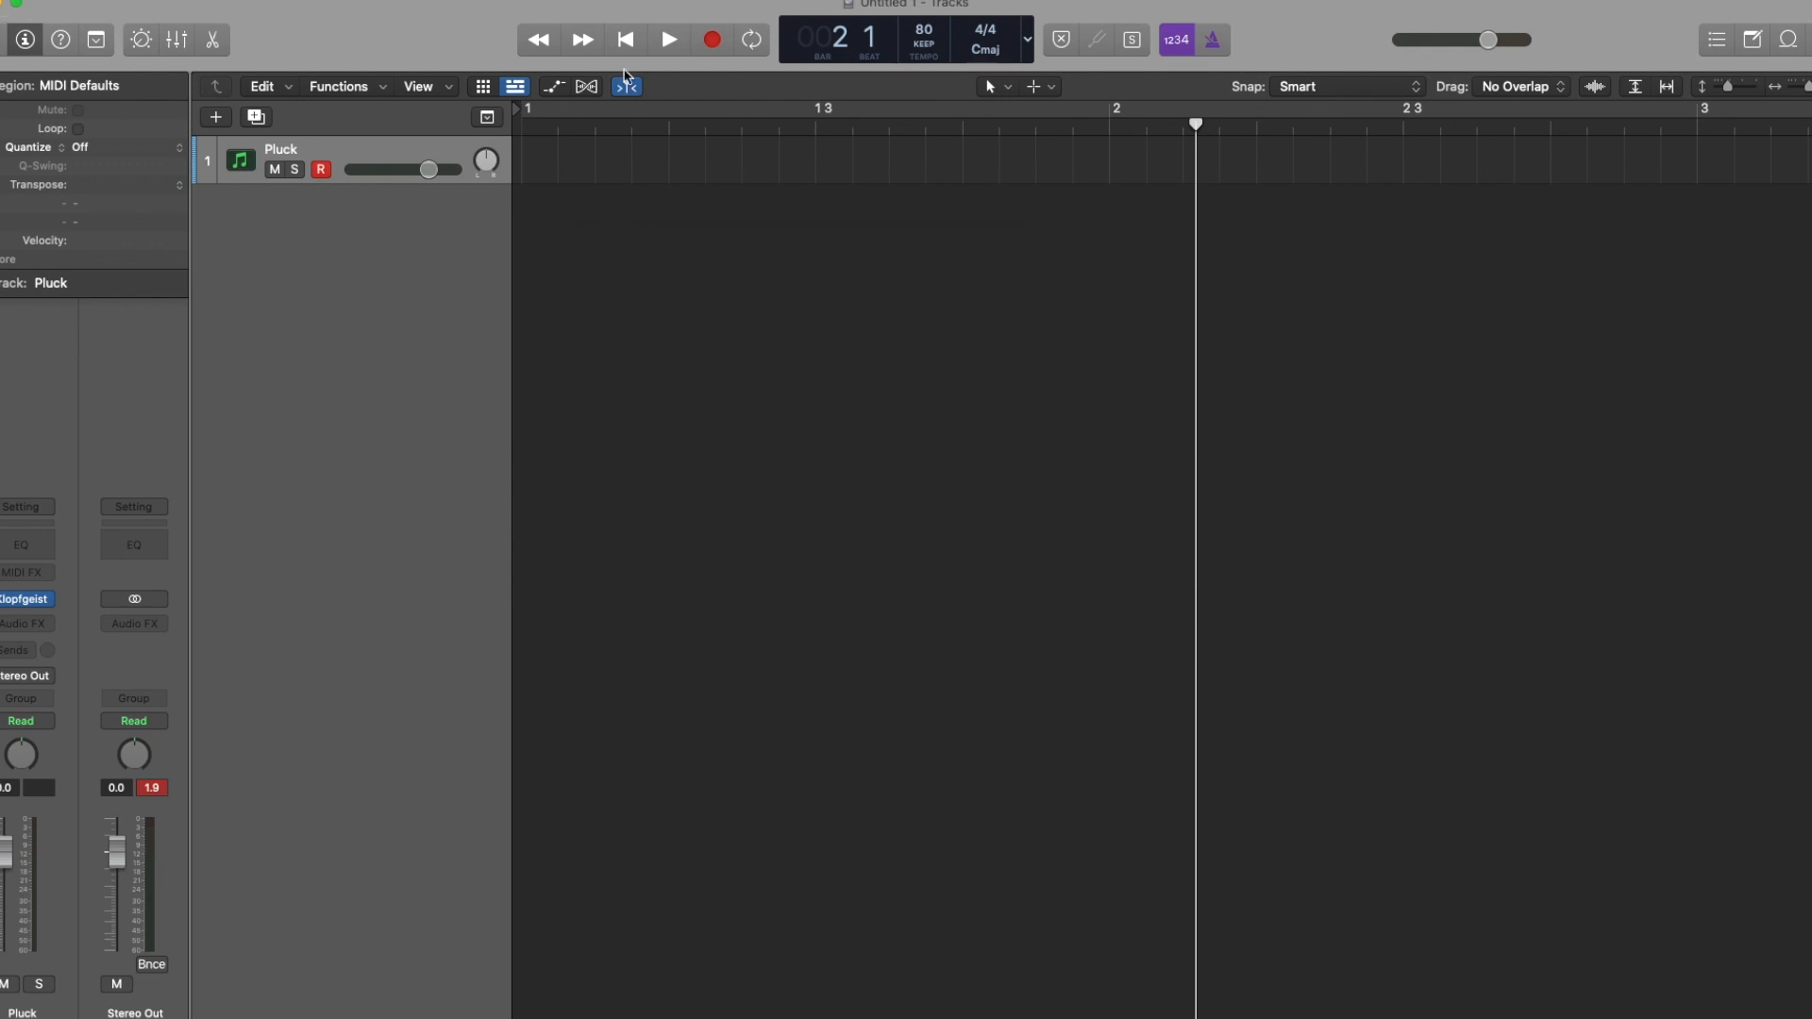
- Return the playhead to the start, rename the track 'Click' and assign a metronome icon
{"action": "left_click", "coordinate": [625, 40]}
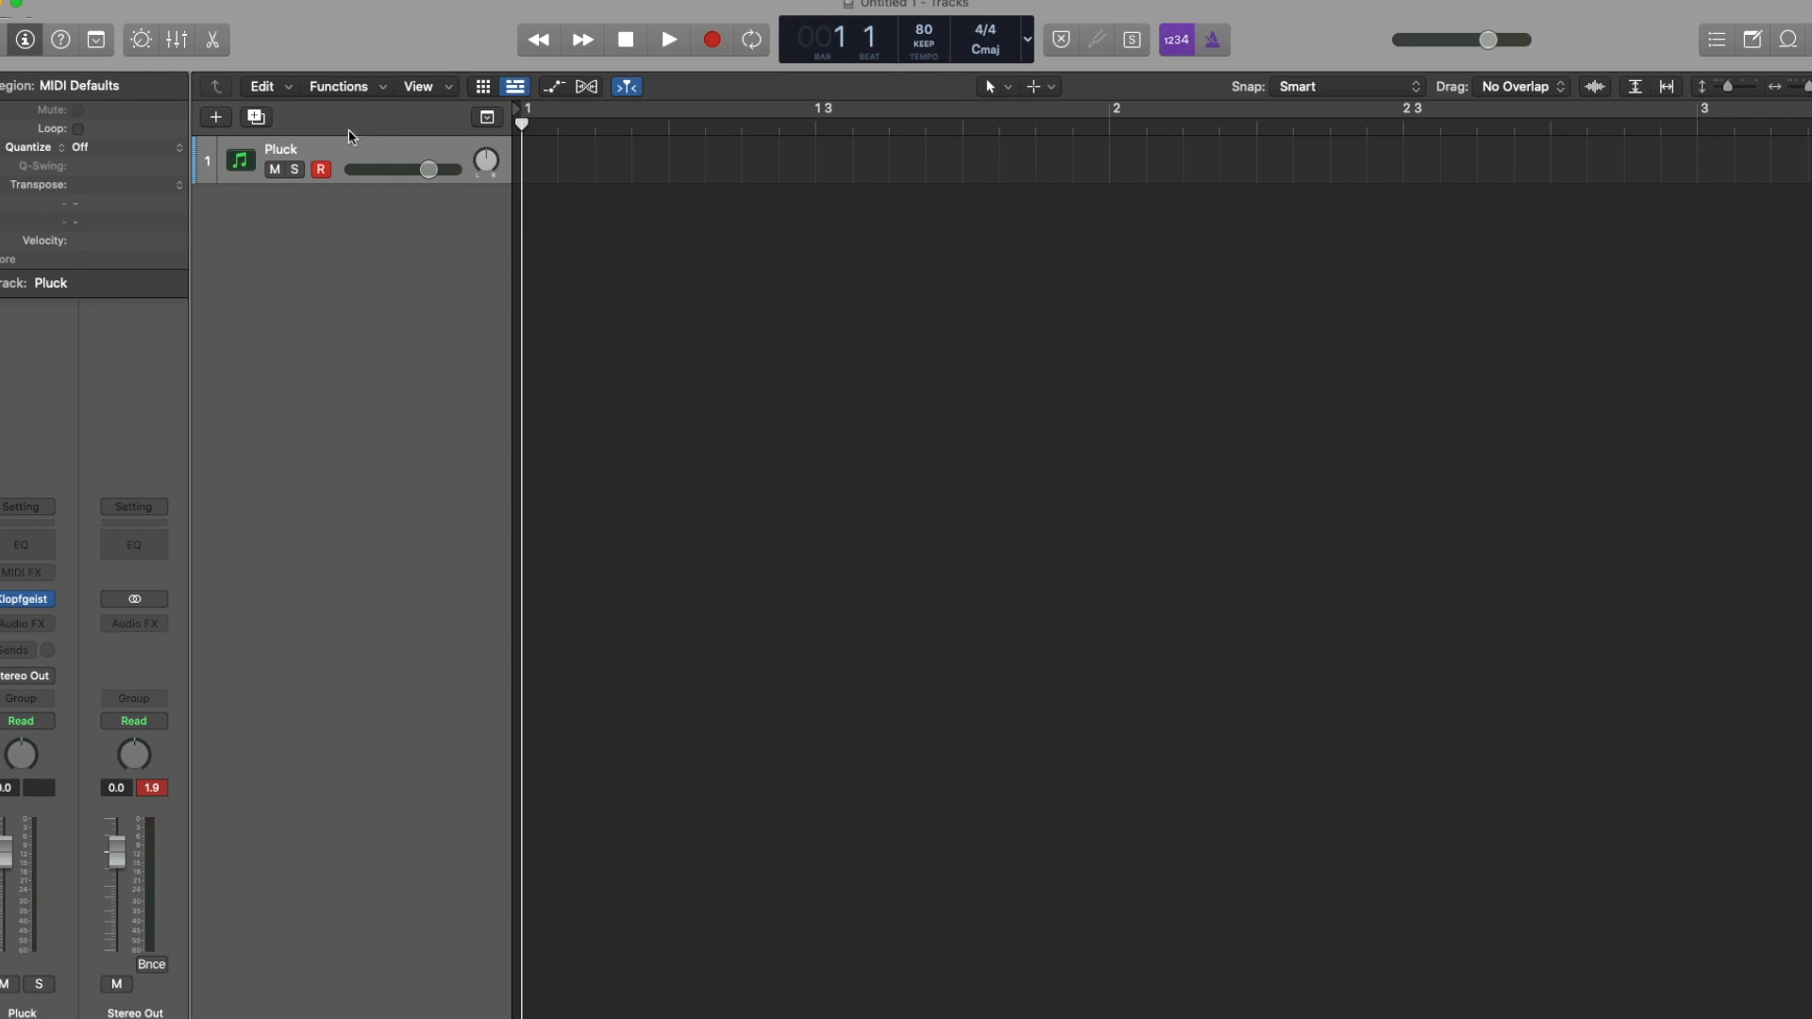
{"action": "double_click", "coordinate": [279, 148]}
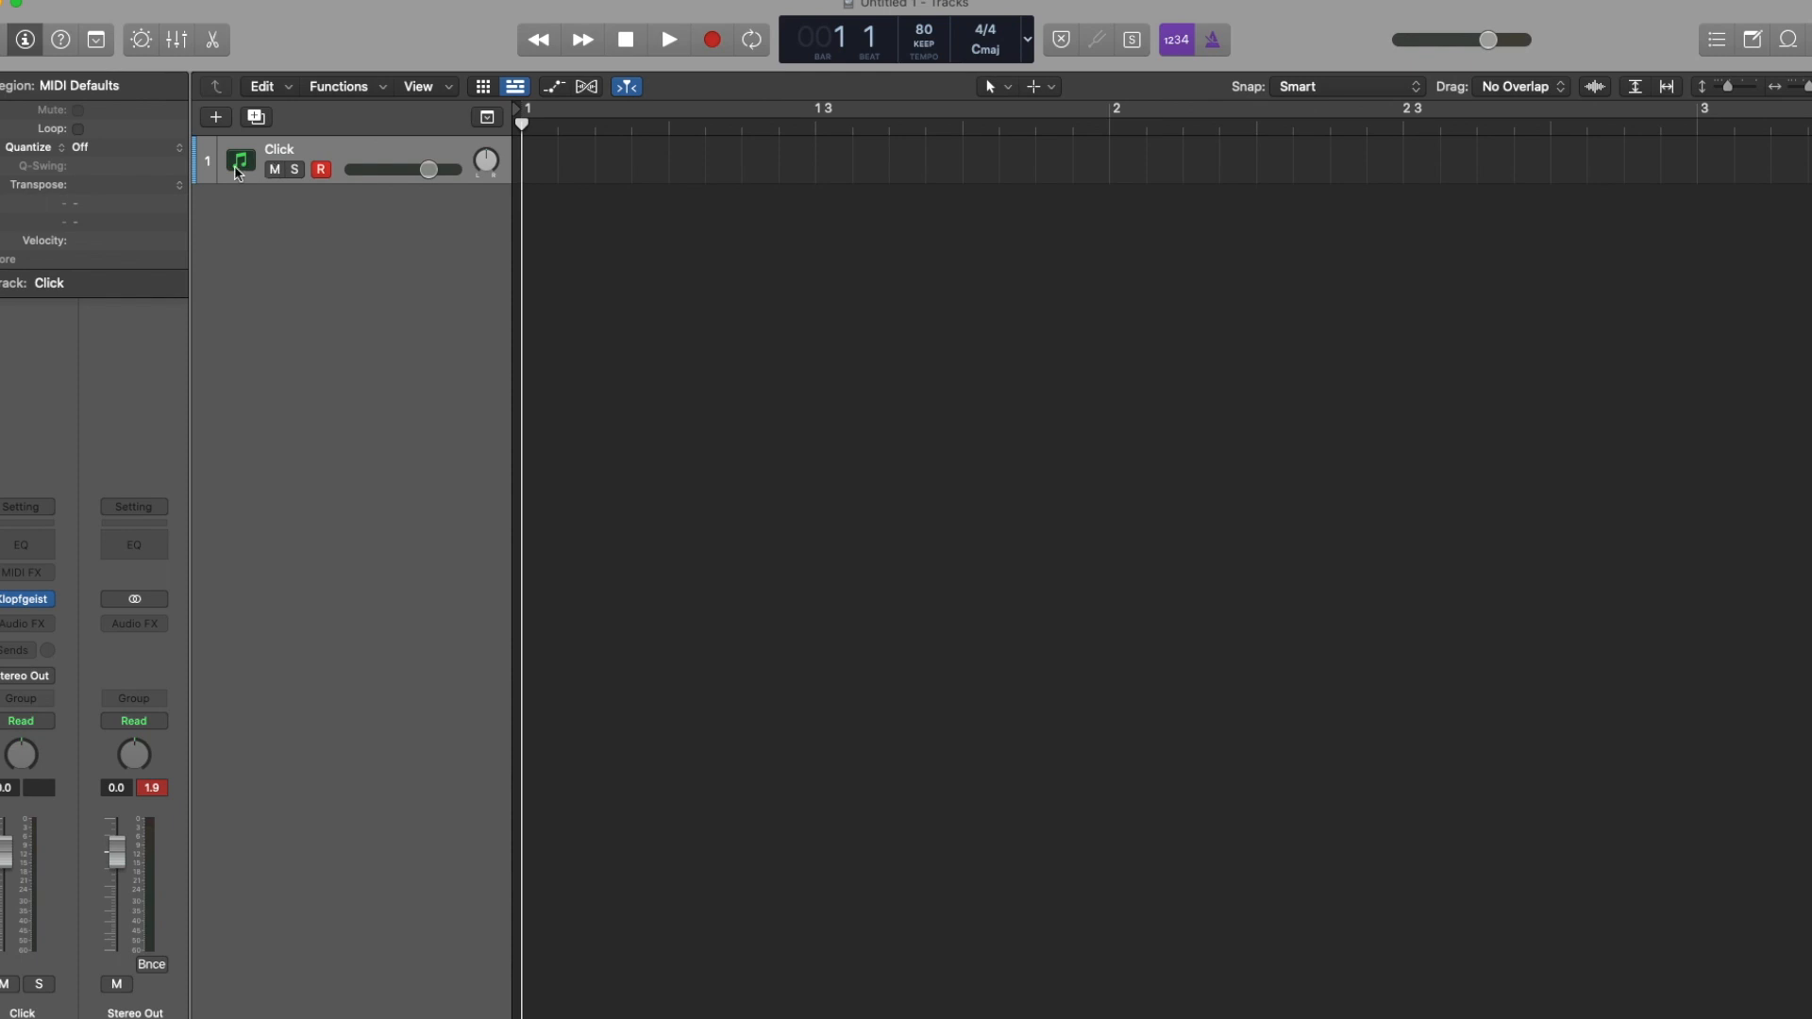
{"action": "mouse_move", "coordinate": [239, 161]}
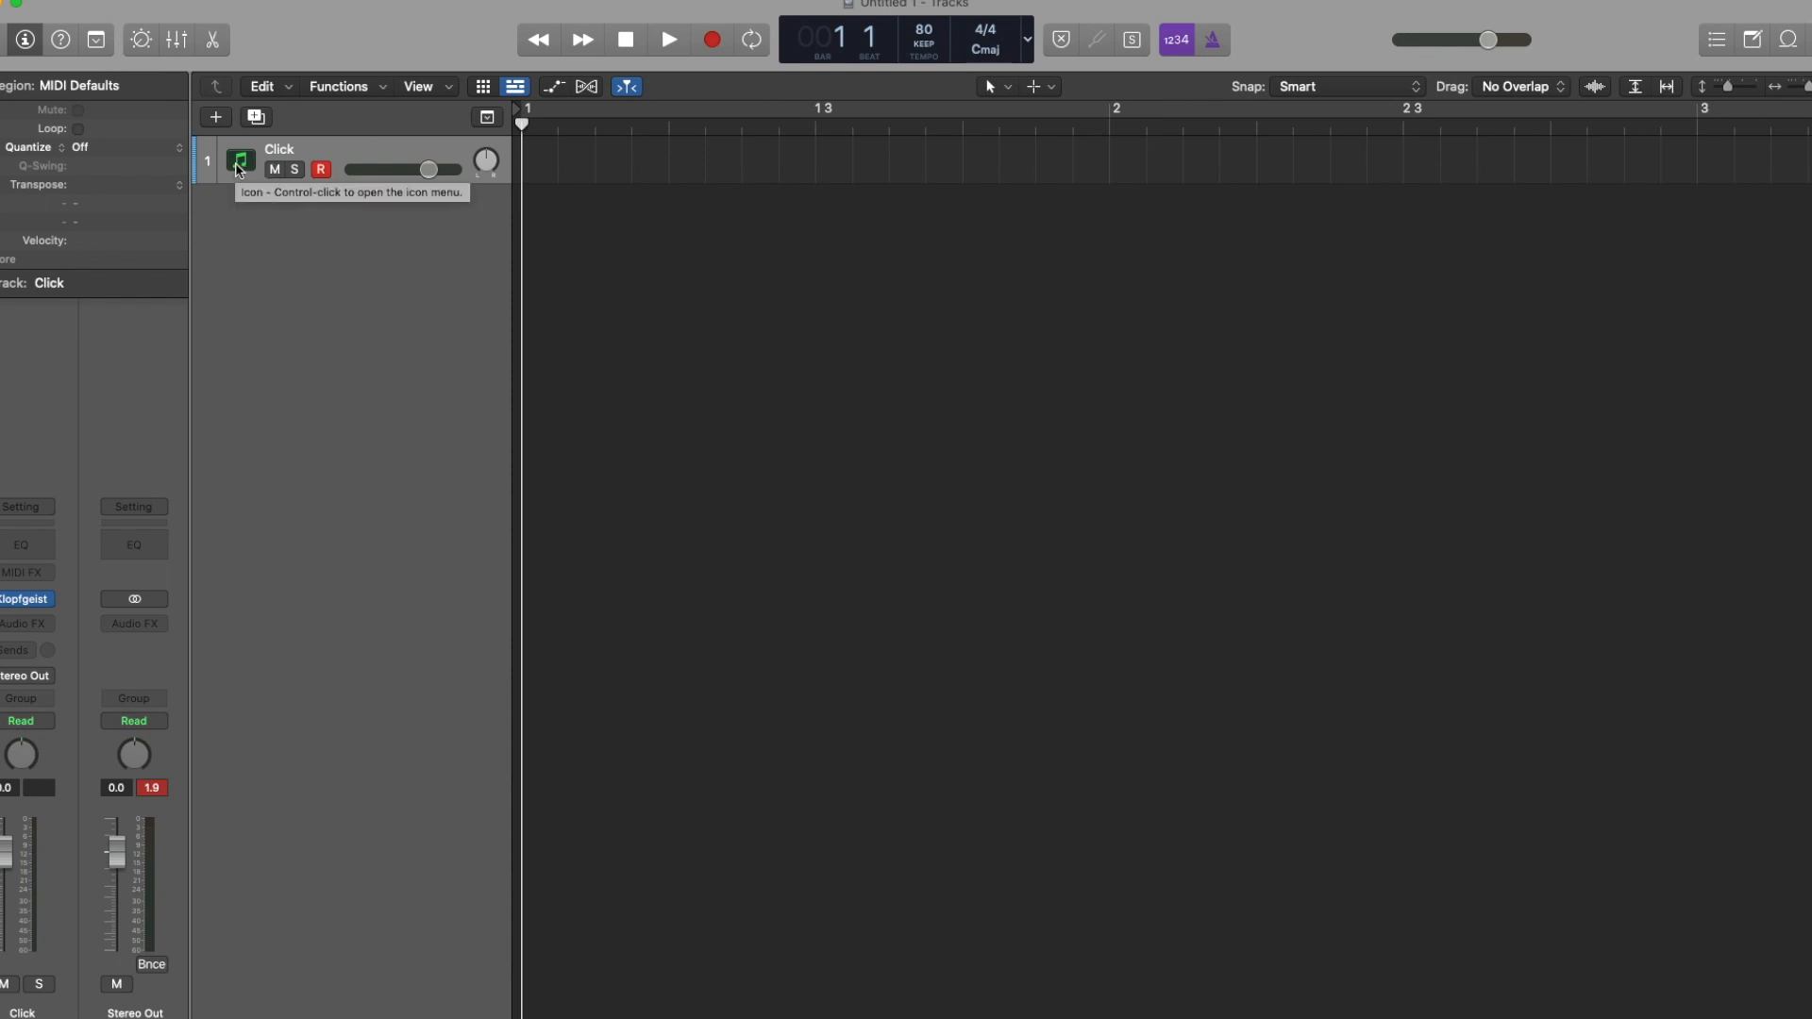
{"action": "left_click", "coordinate": [241, 161]}
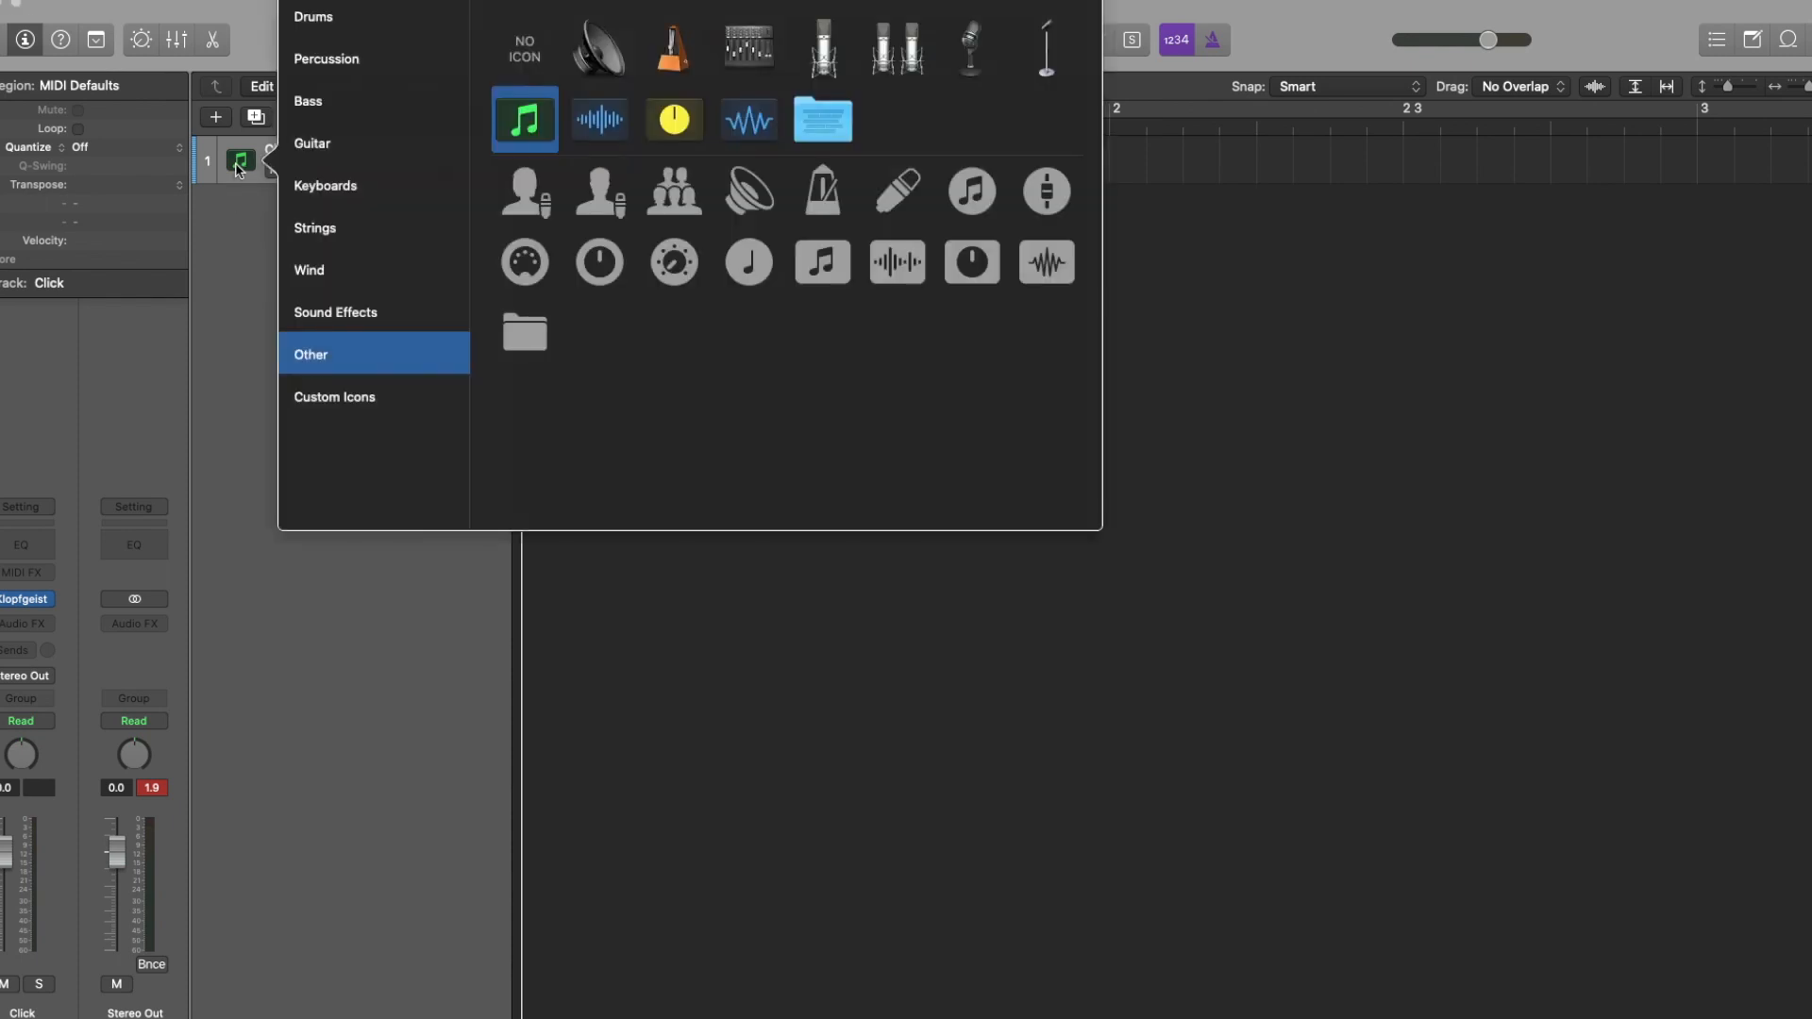
{"action": "left_click", "coordinate": [674, 48]}
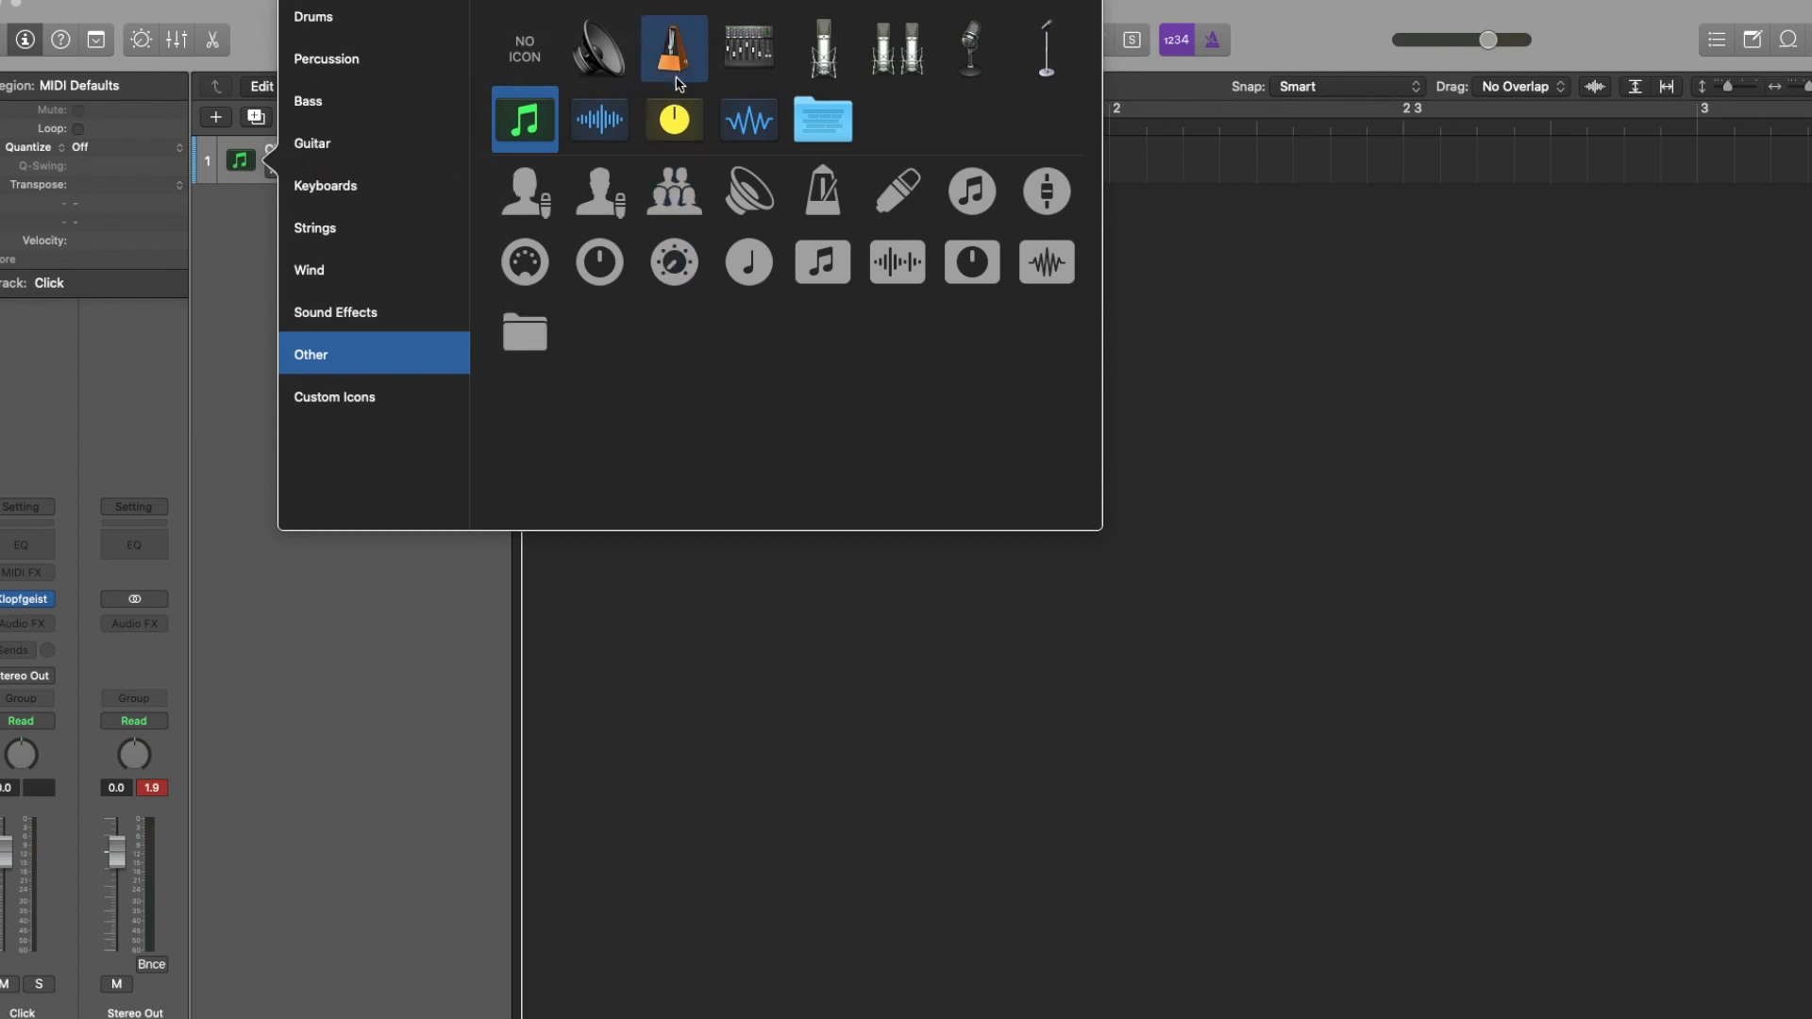
{"action": "mouse_move", "coordinate": [677, 72]}
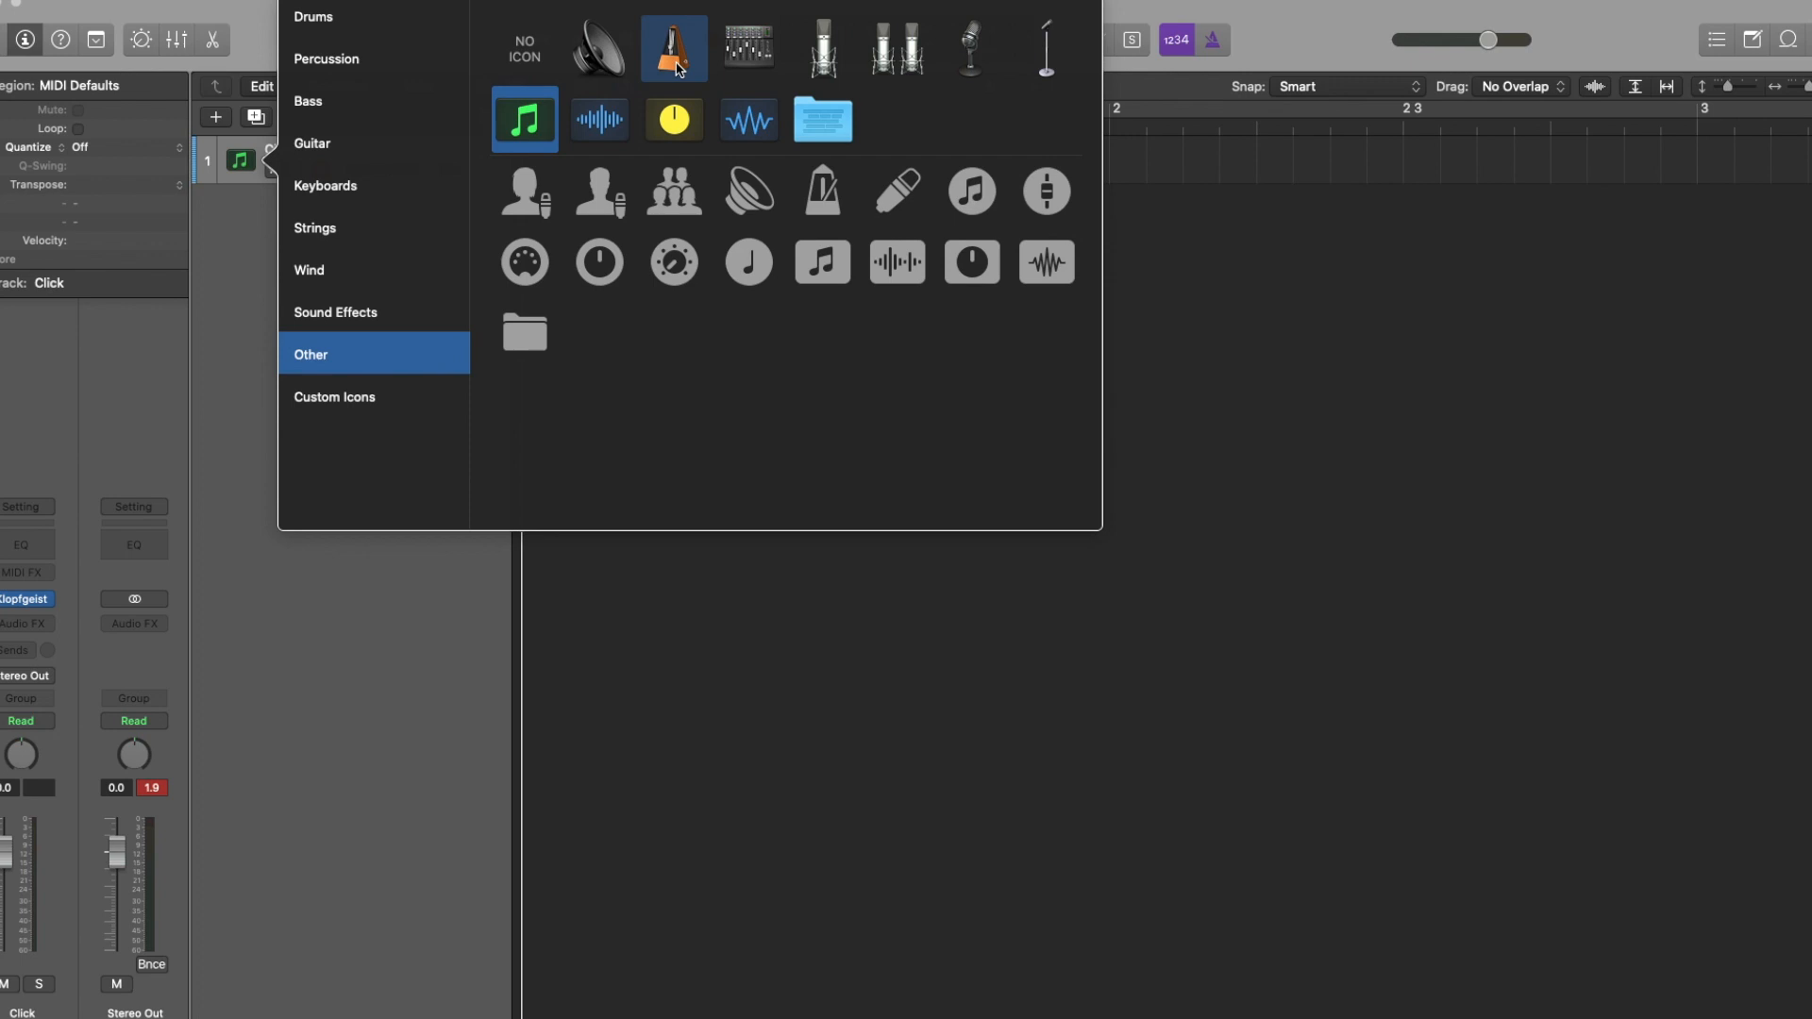
{"action": "left_click", "coordinate": [673, 48]}
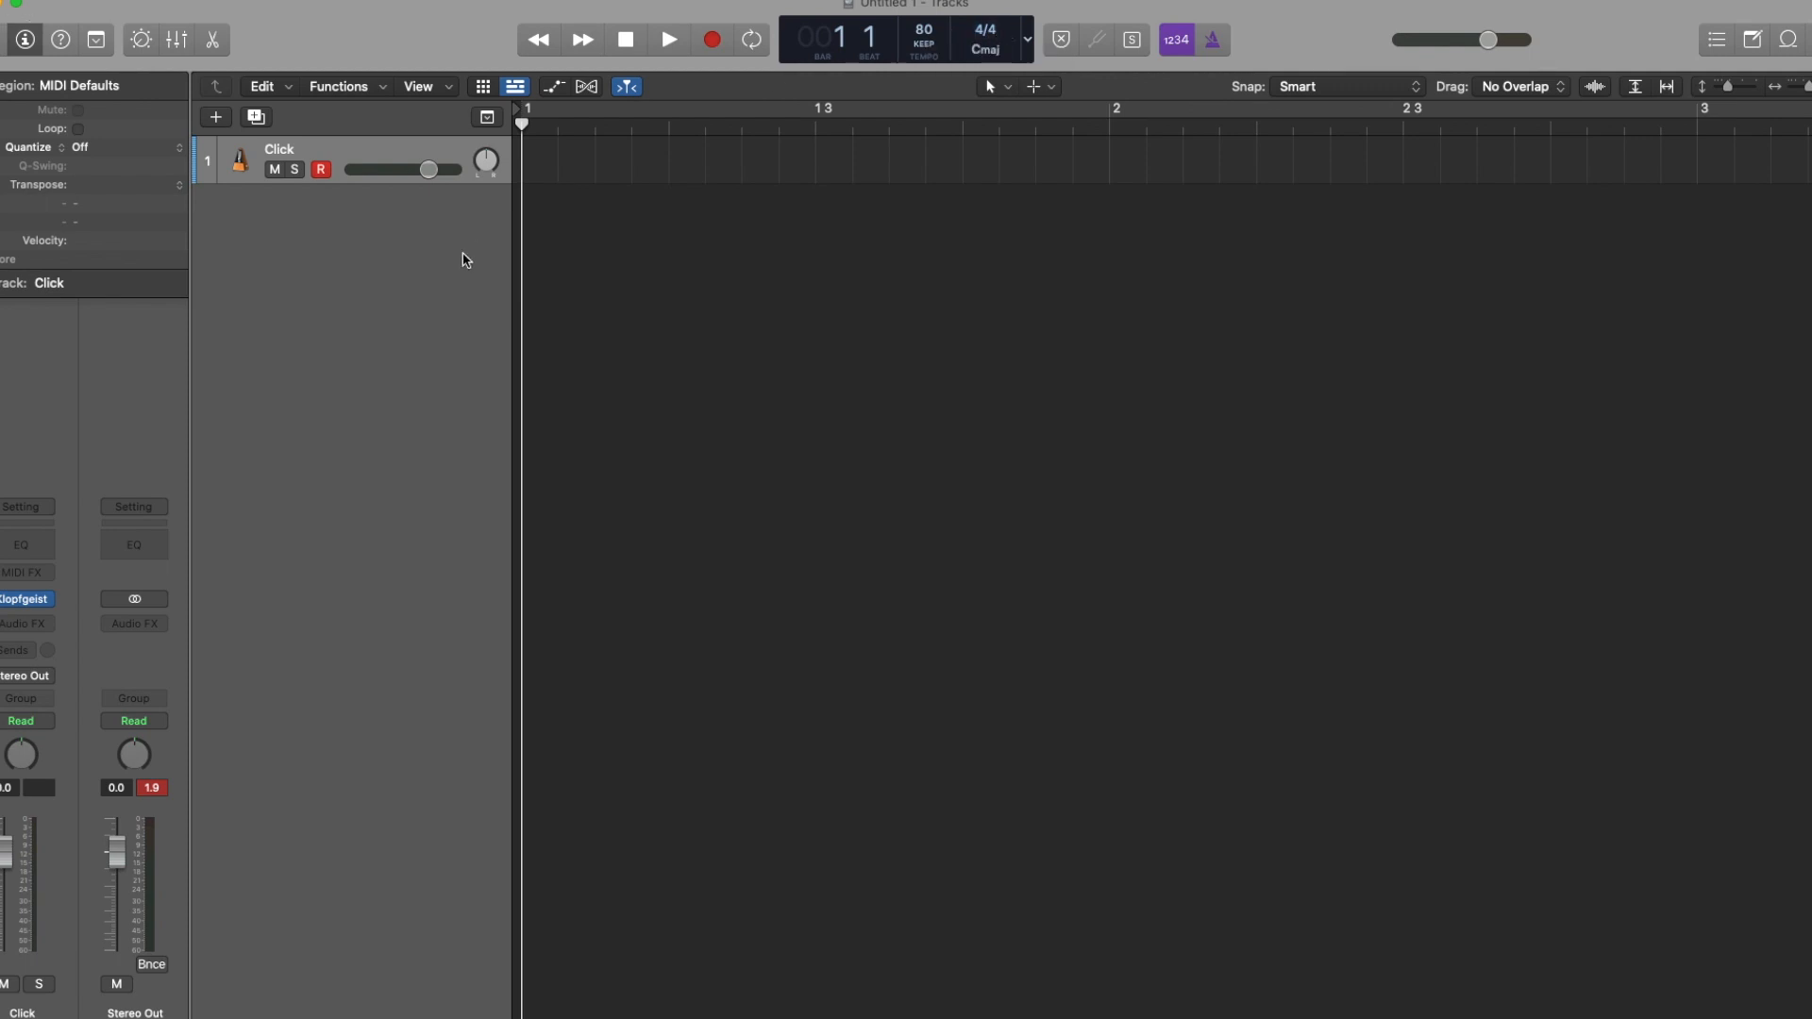
{"action": "mouse_move", "coordinate": [325, 196]}
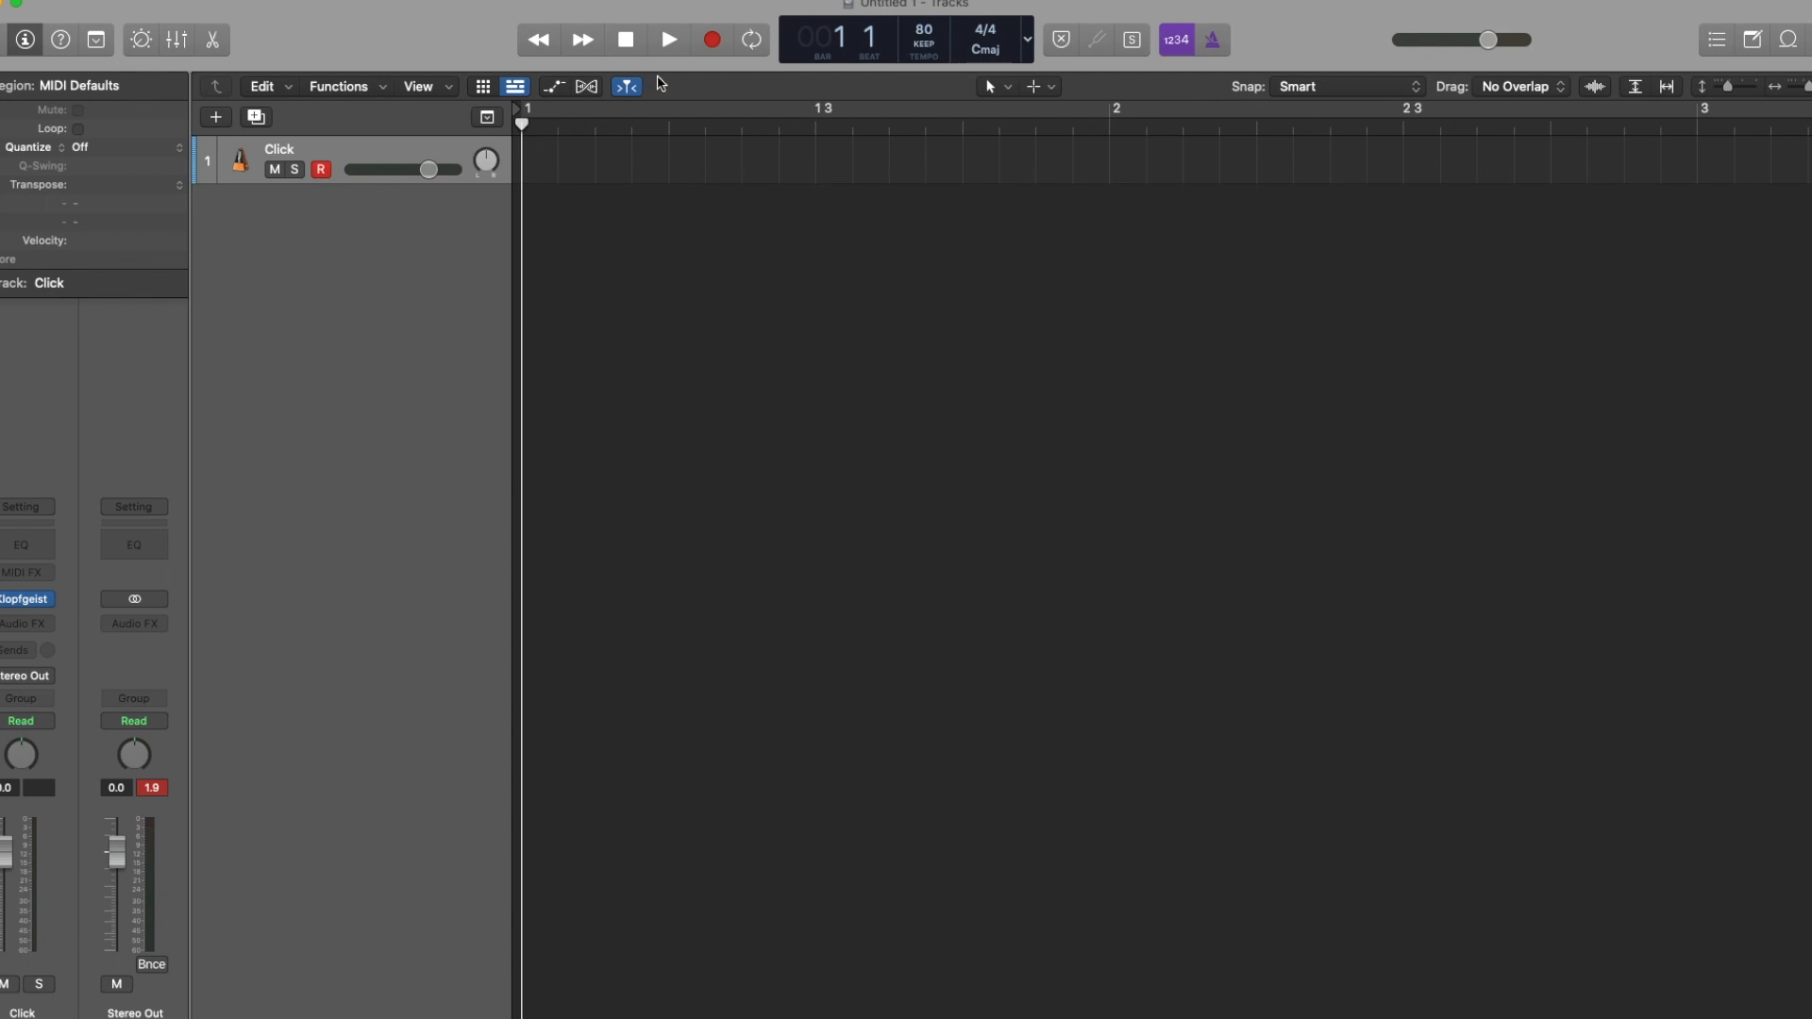
{"action": "mouse_move", "coordinate": [712, 40]}
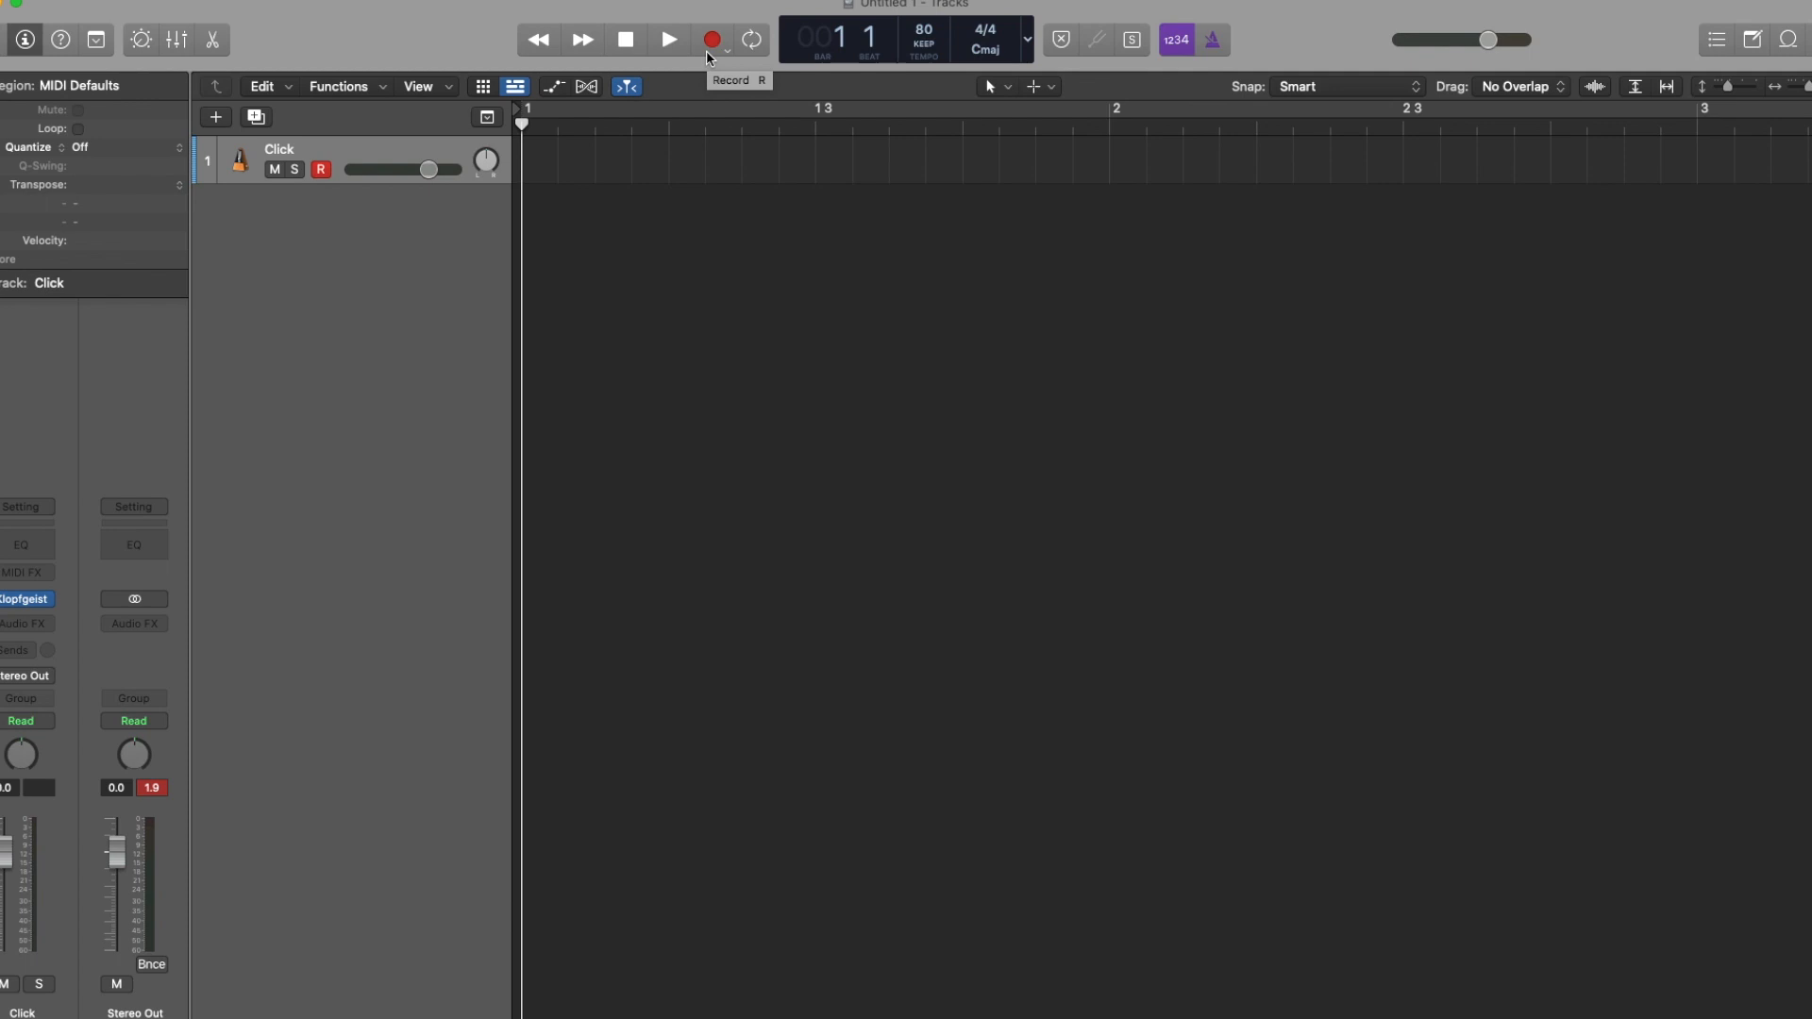
- Record a one-bar MIDI region of four click notes starting at the project start
{"action": "left_click", "coordinate": [668, 40]}
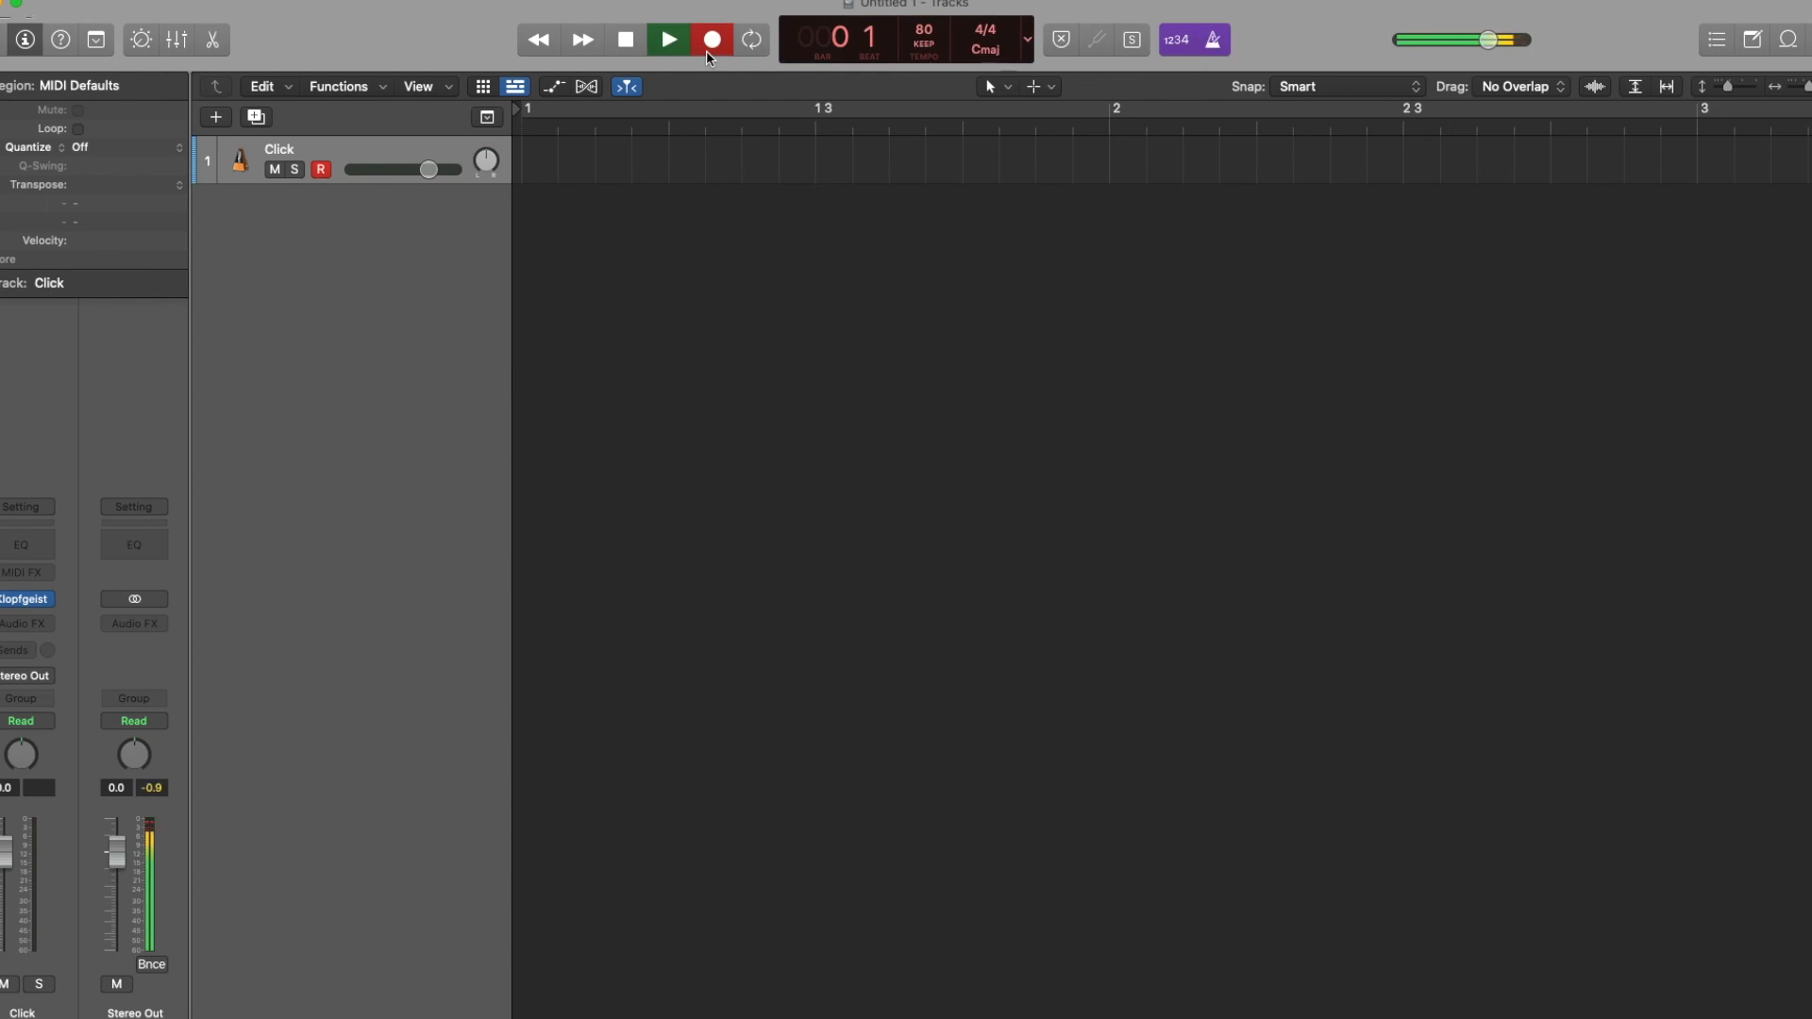
{"action": "left_click", "coordinate": [669, 40]}
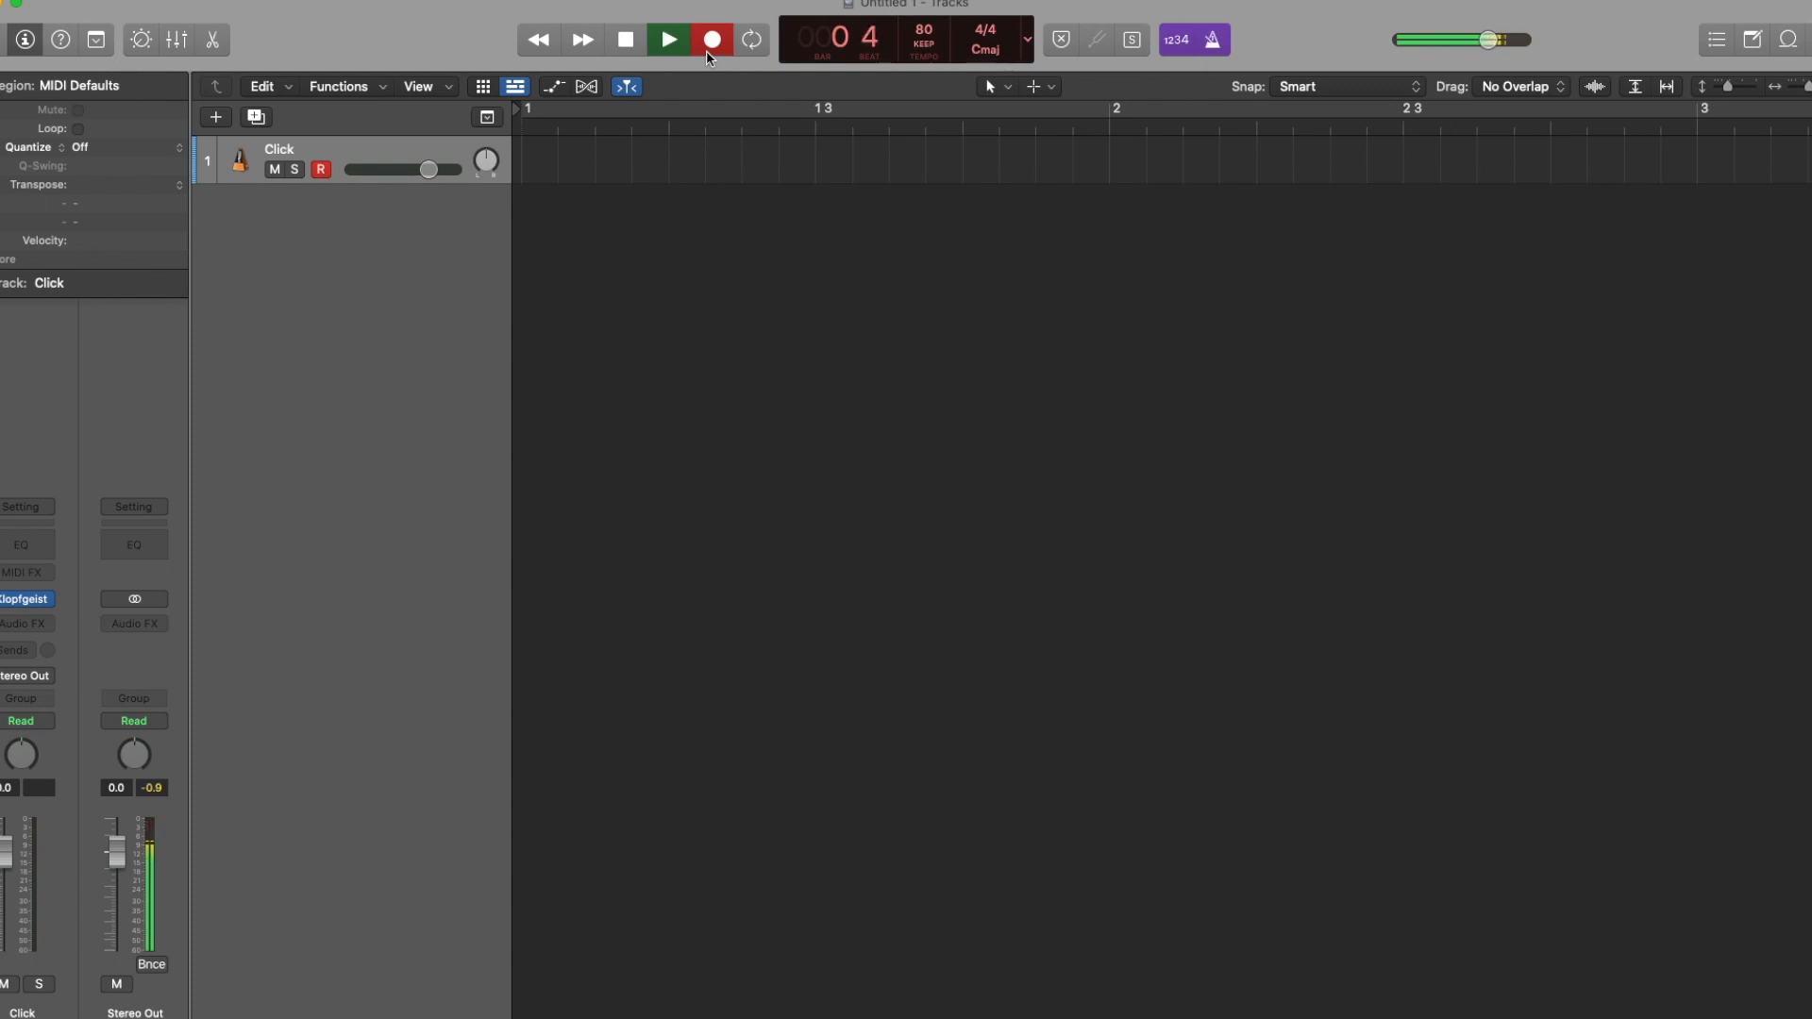
{"action": "left_click", "coordinate": [711, 39]}
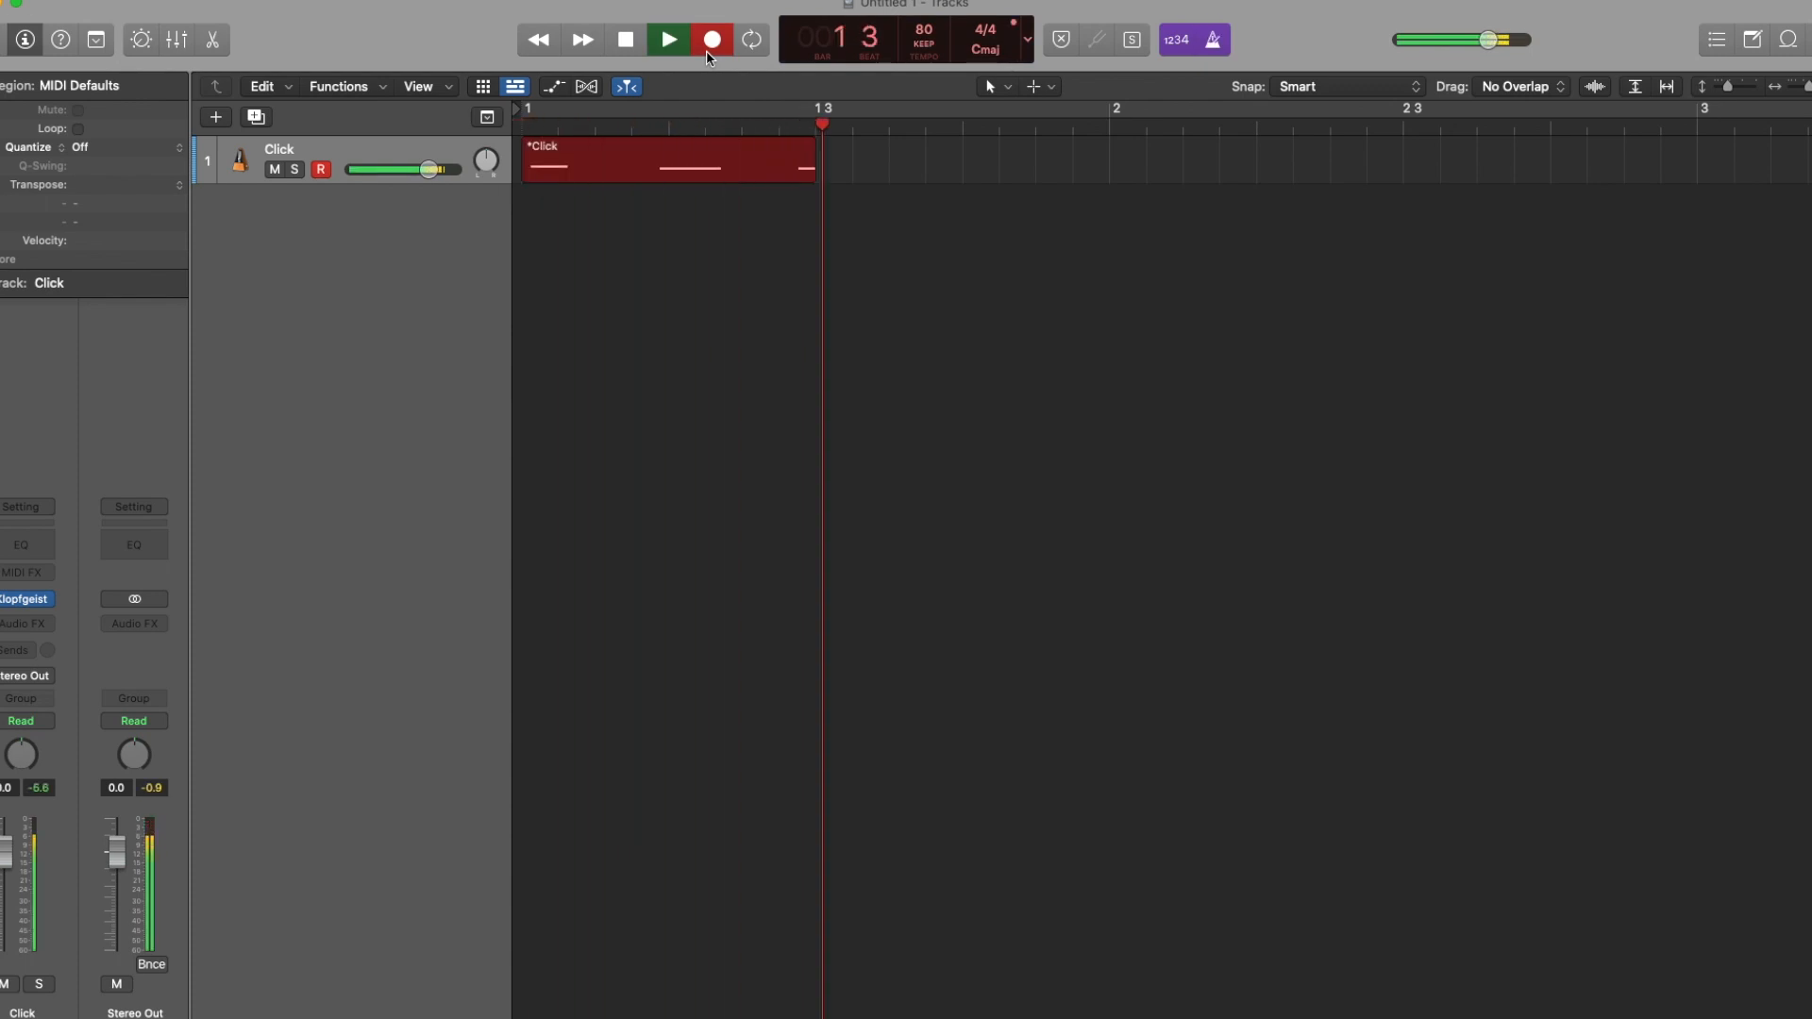
{"action": "left_click", "coordinate": [667, 40]}
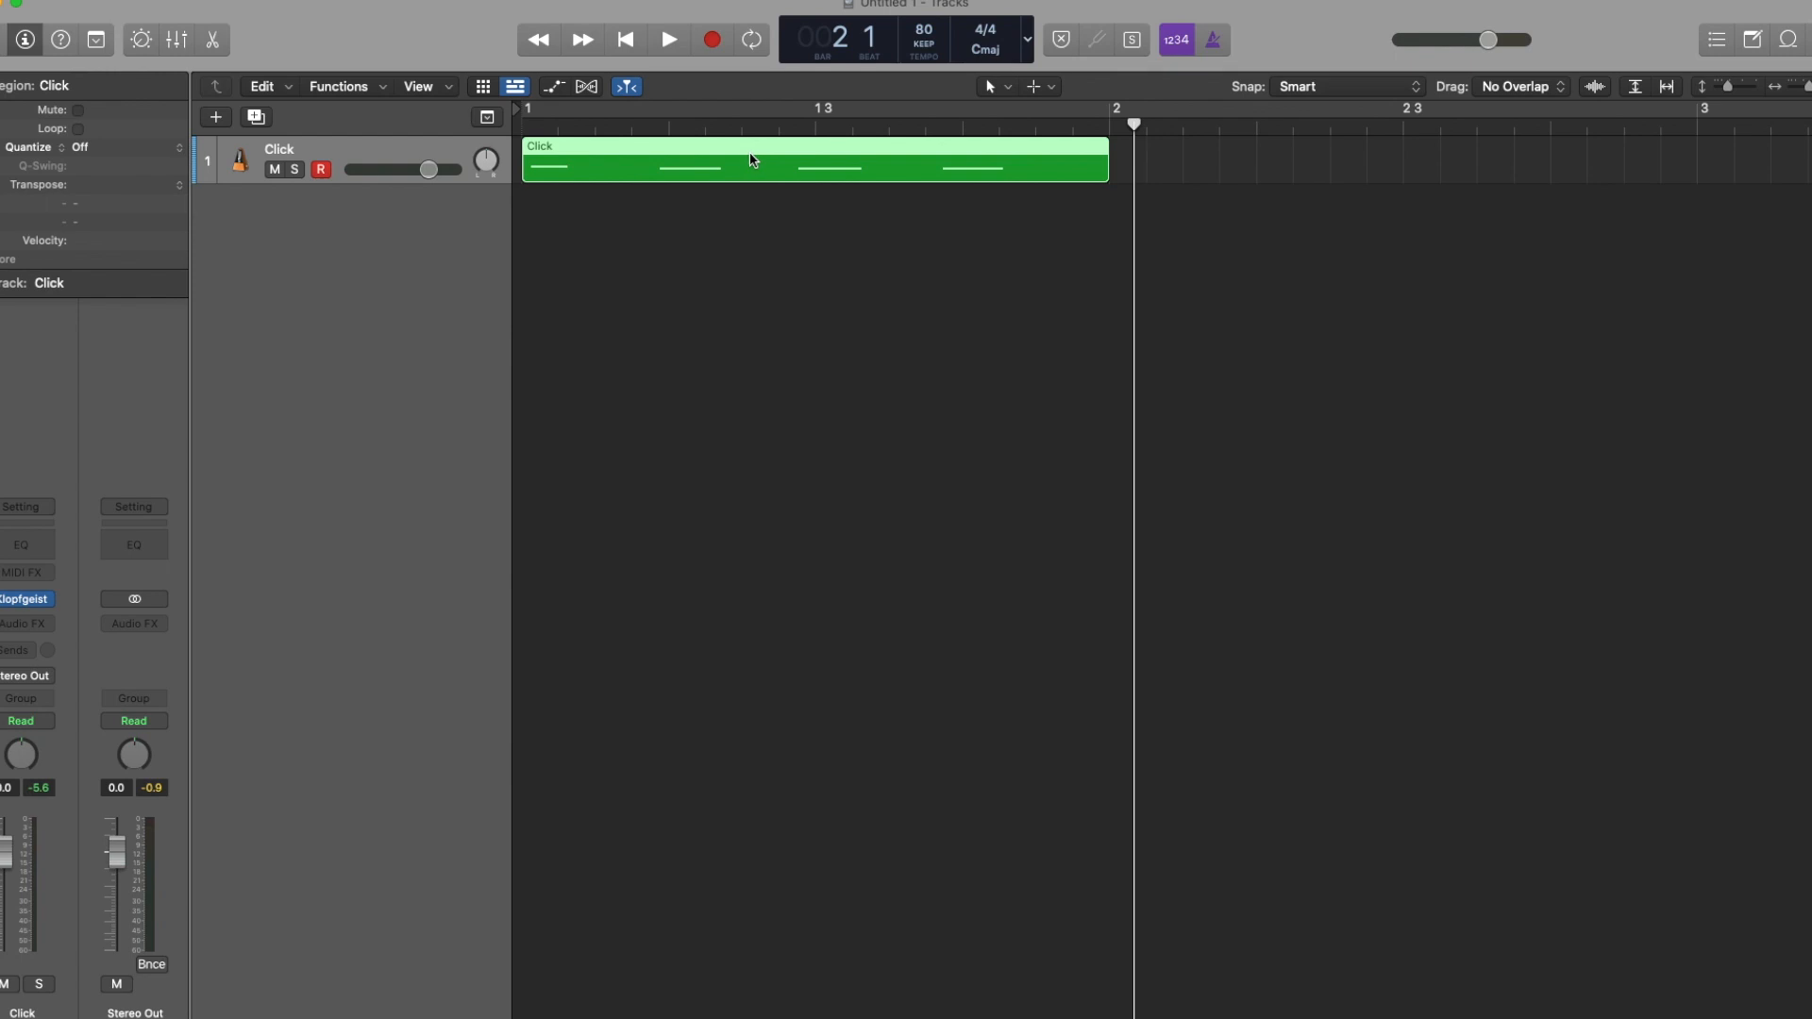
- Shorten the beat-1 C4 and place sixteenth-length C3 notes on beats 2, 3 and 4
{"action": "double_click", "coordinate": [749, 165]}
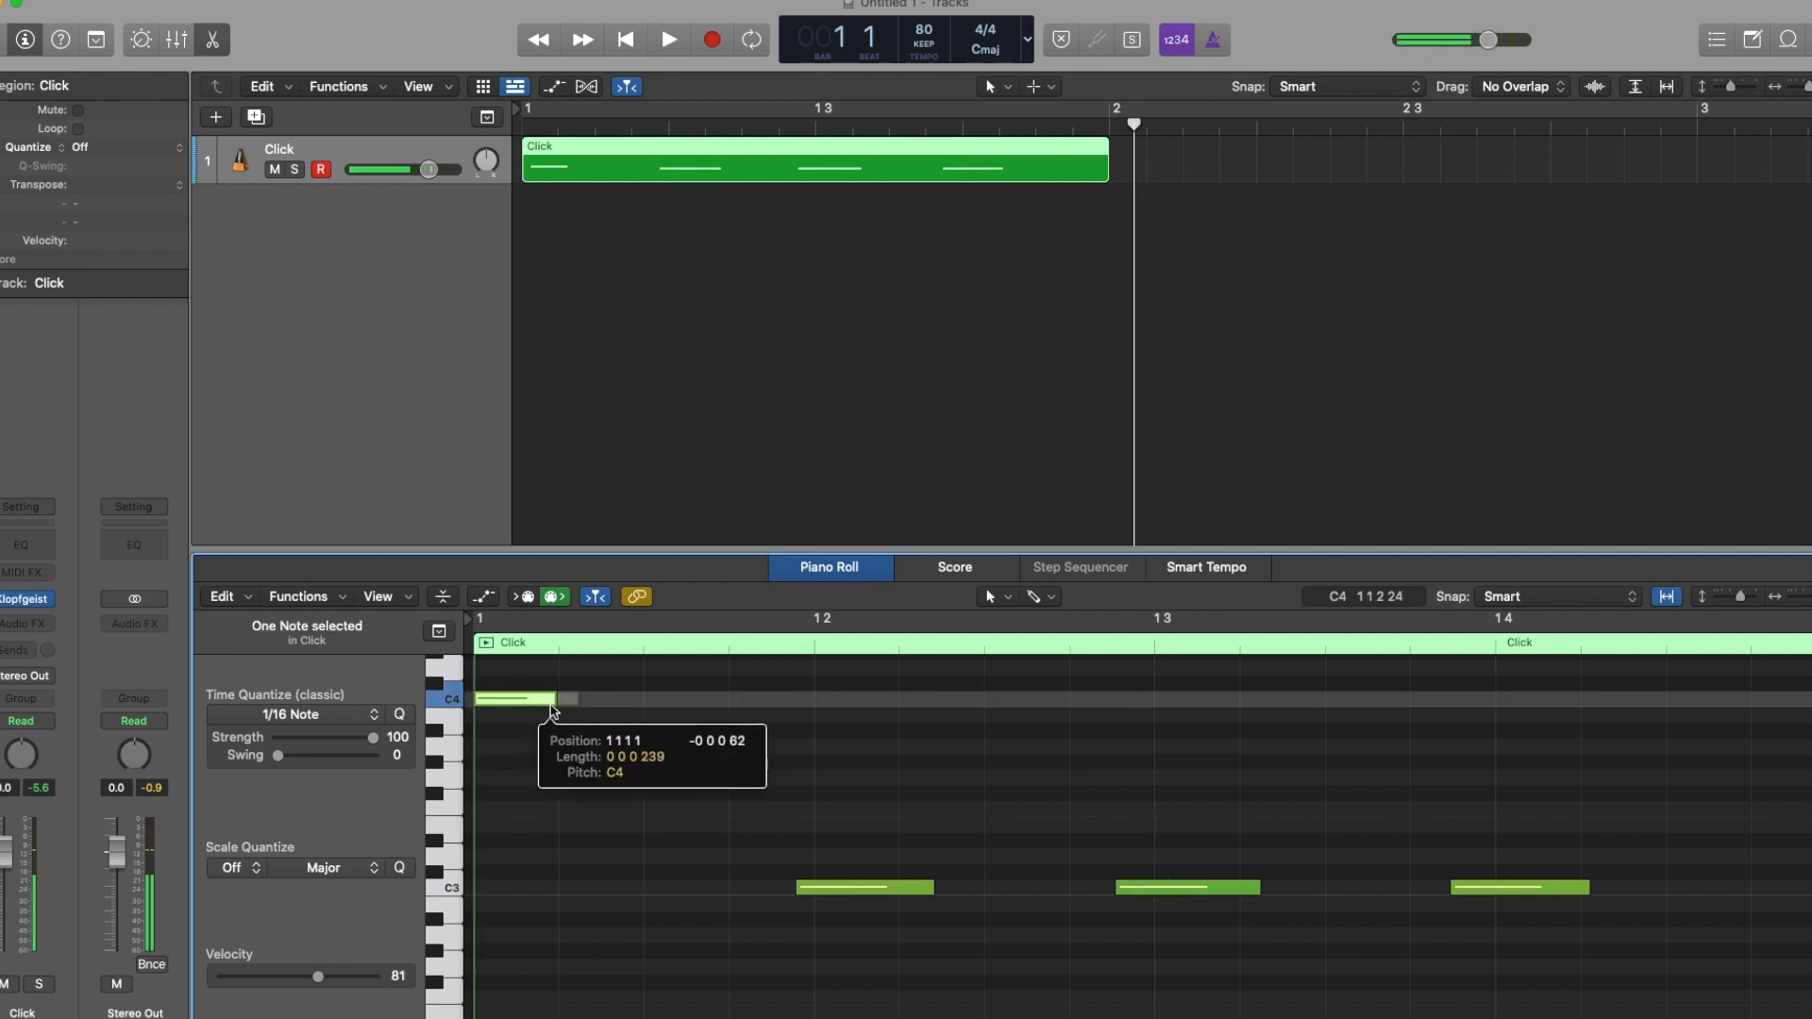
{"action": "left_click_drag", "start_coordinate": [575, 702], "coordinate": [552, 701]}
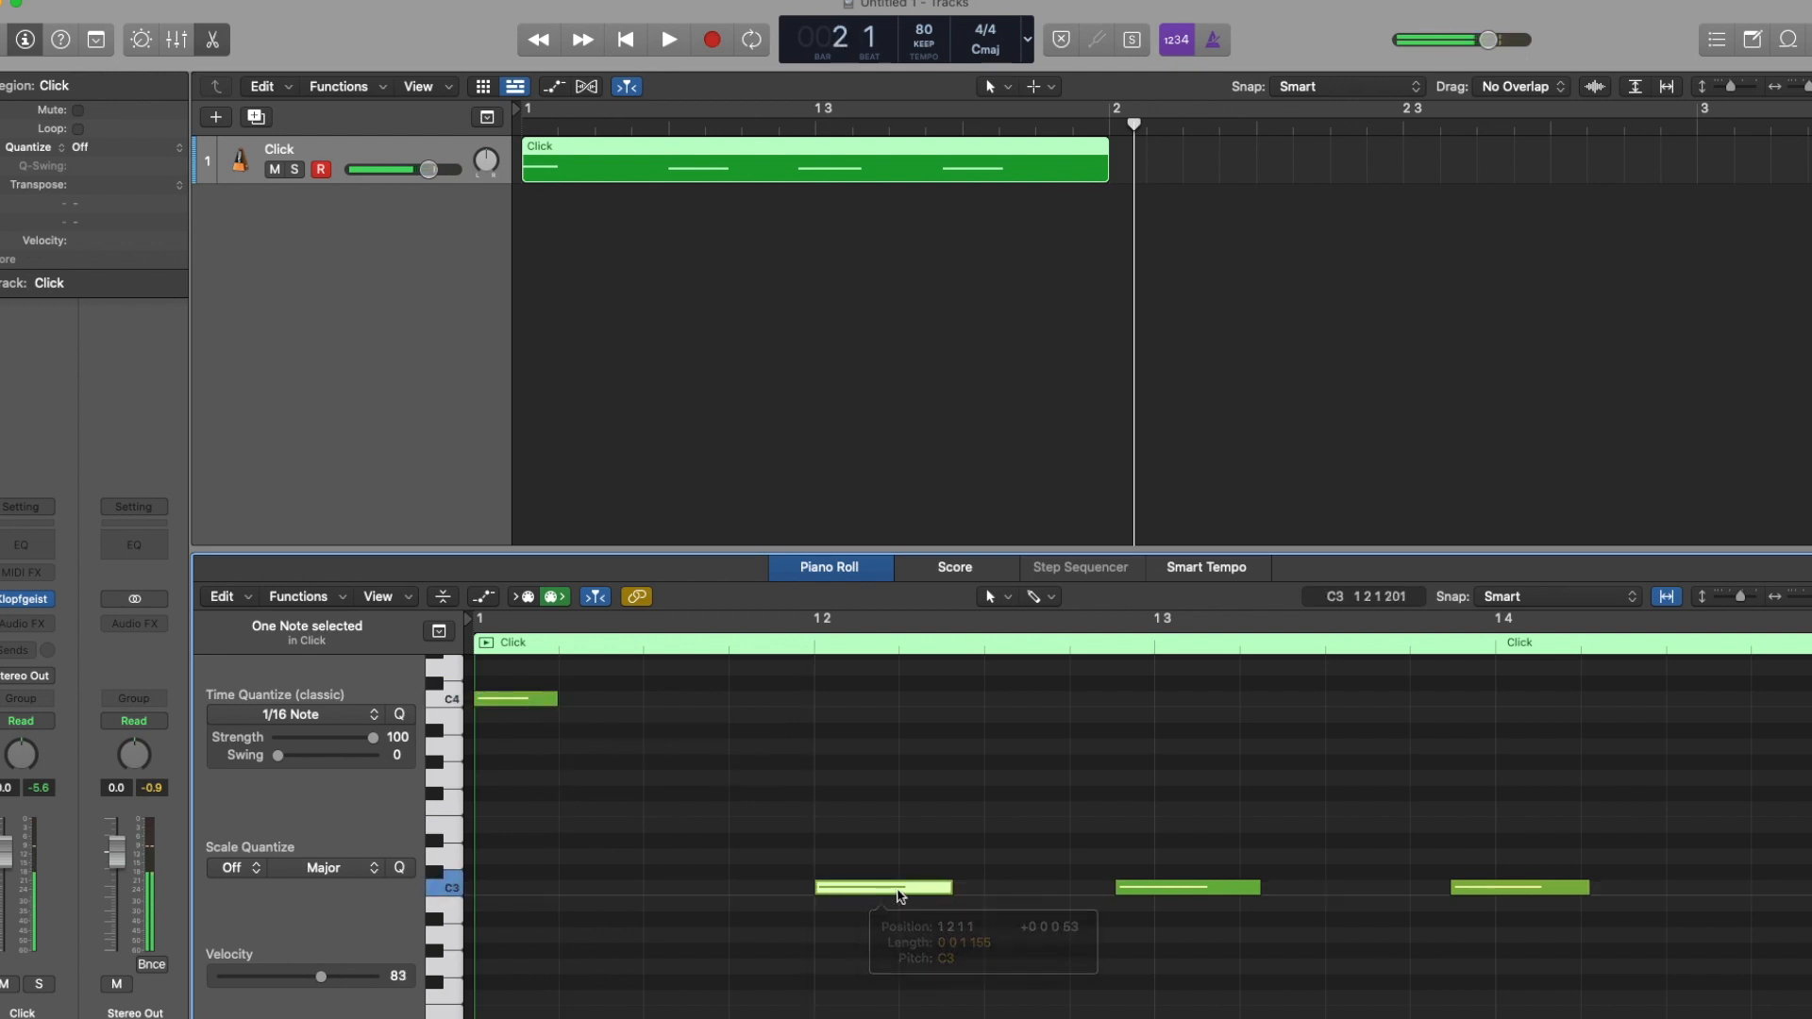
{"action": "left_click_drag", "start_coordinate": [953, 887], "coordinate": [896, 890]}
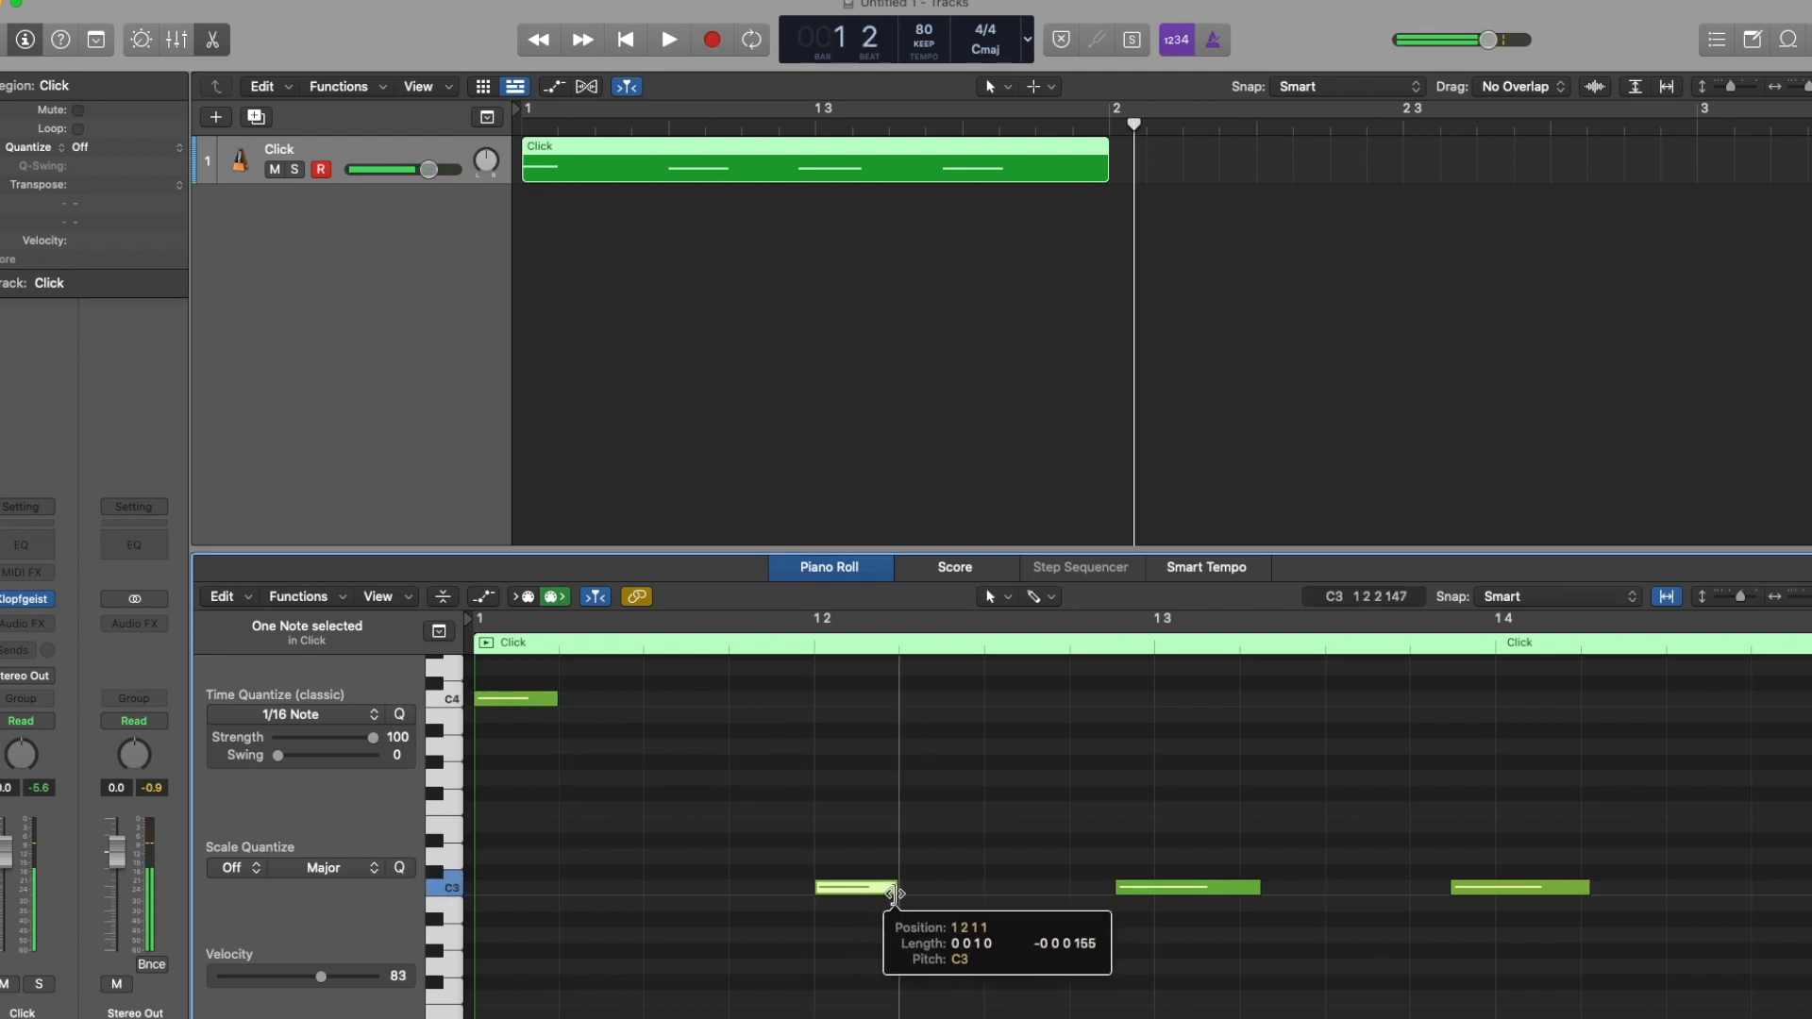
{"action": "left_click_drag", "start_coordinate": [890, 887], "coordinate": [1242, 887]}
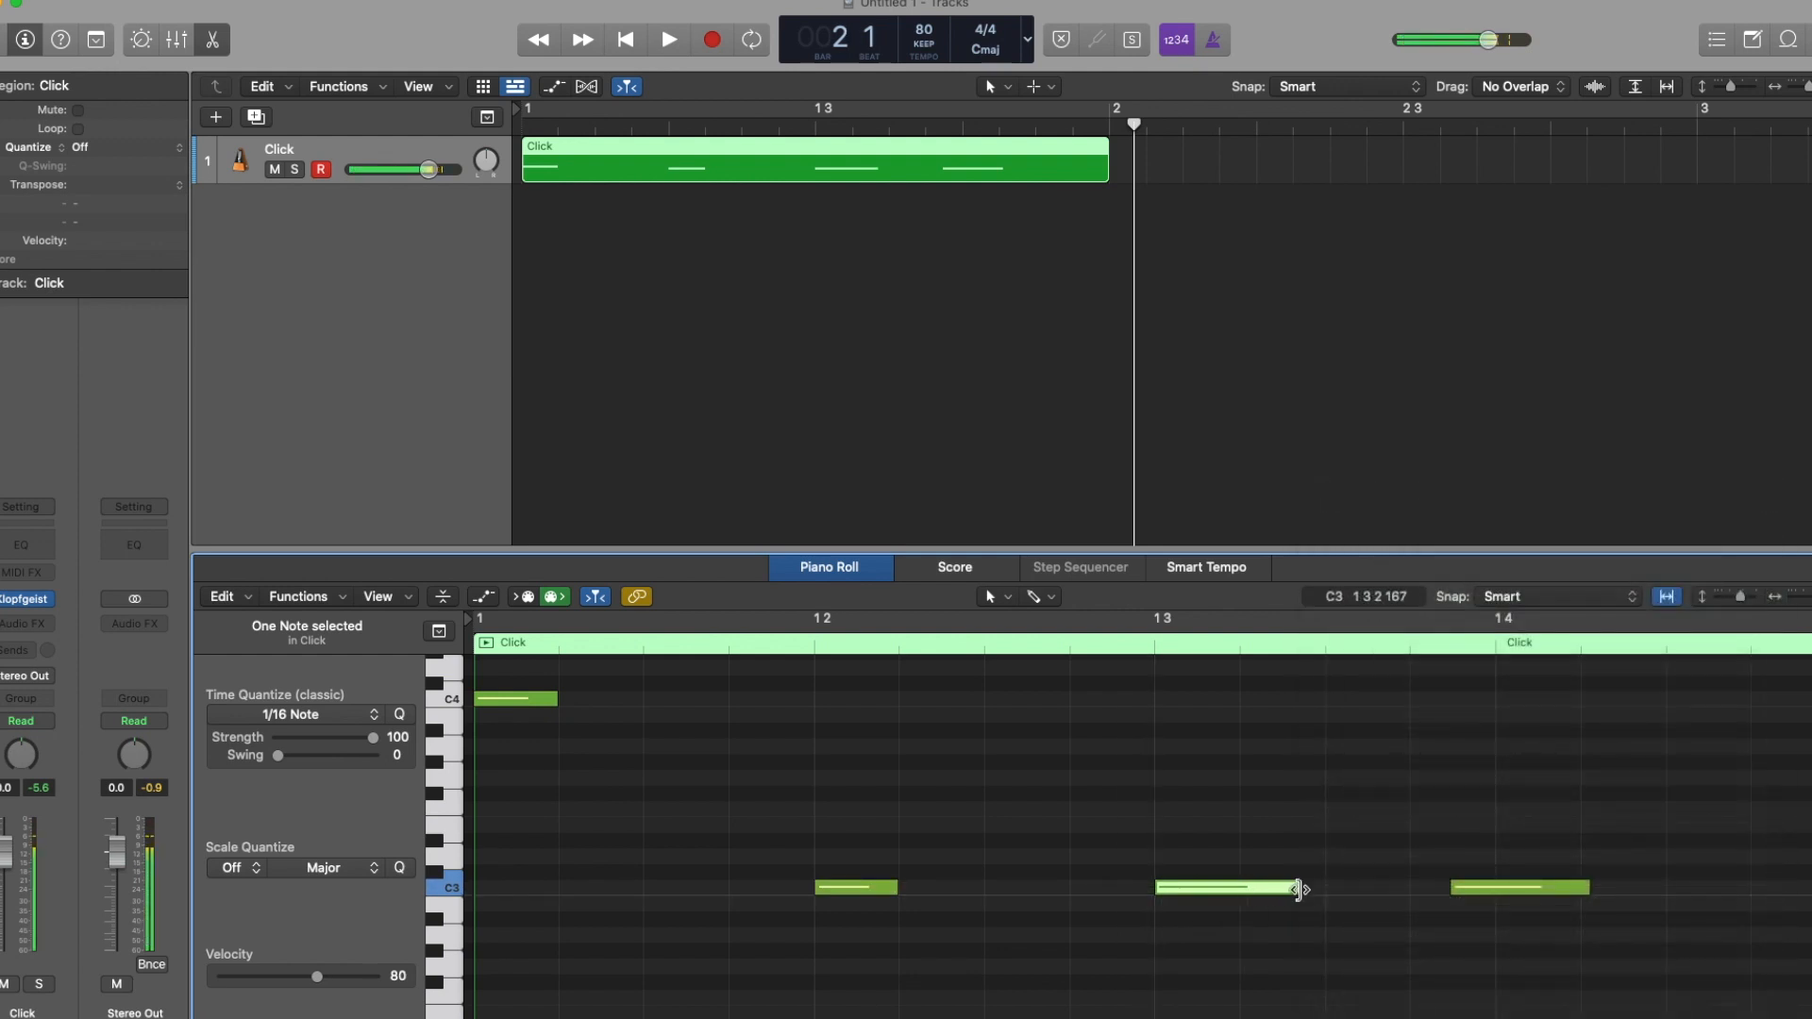
{"action": "left_click_drag", "start_coordinate": [1297, 887], "coordinate": [1235, 887]}
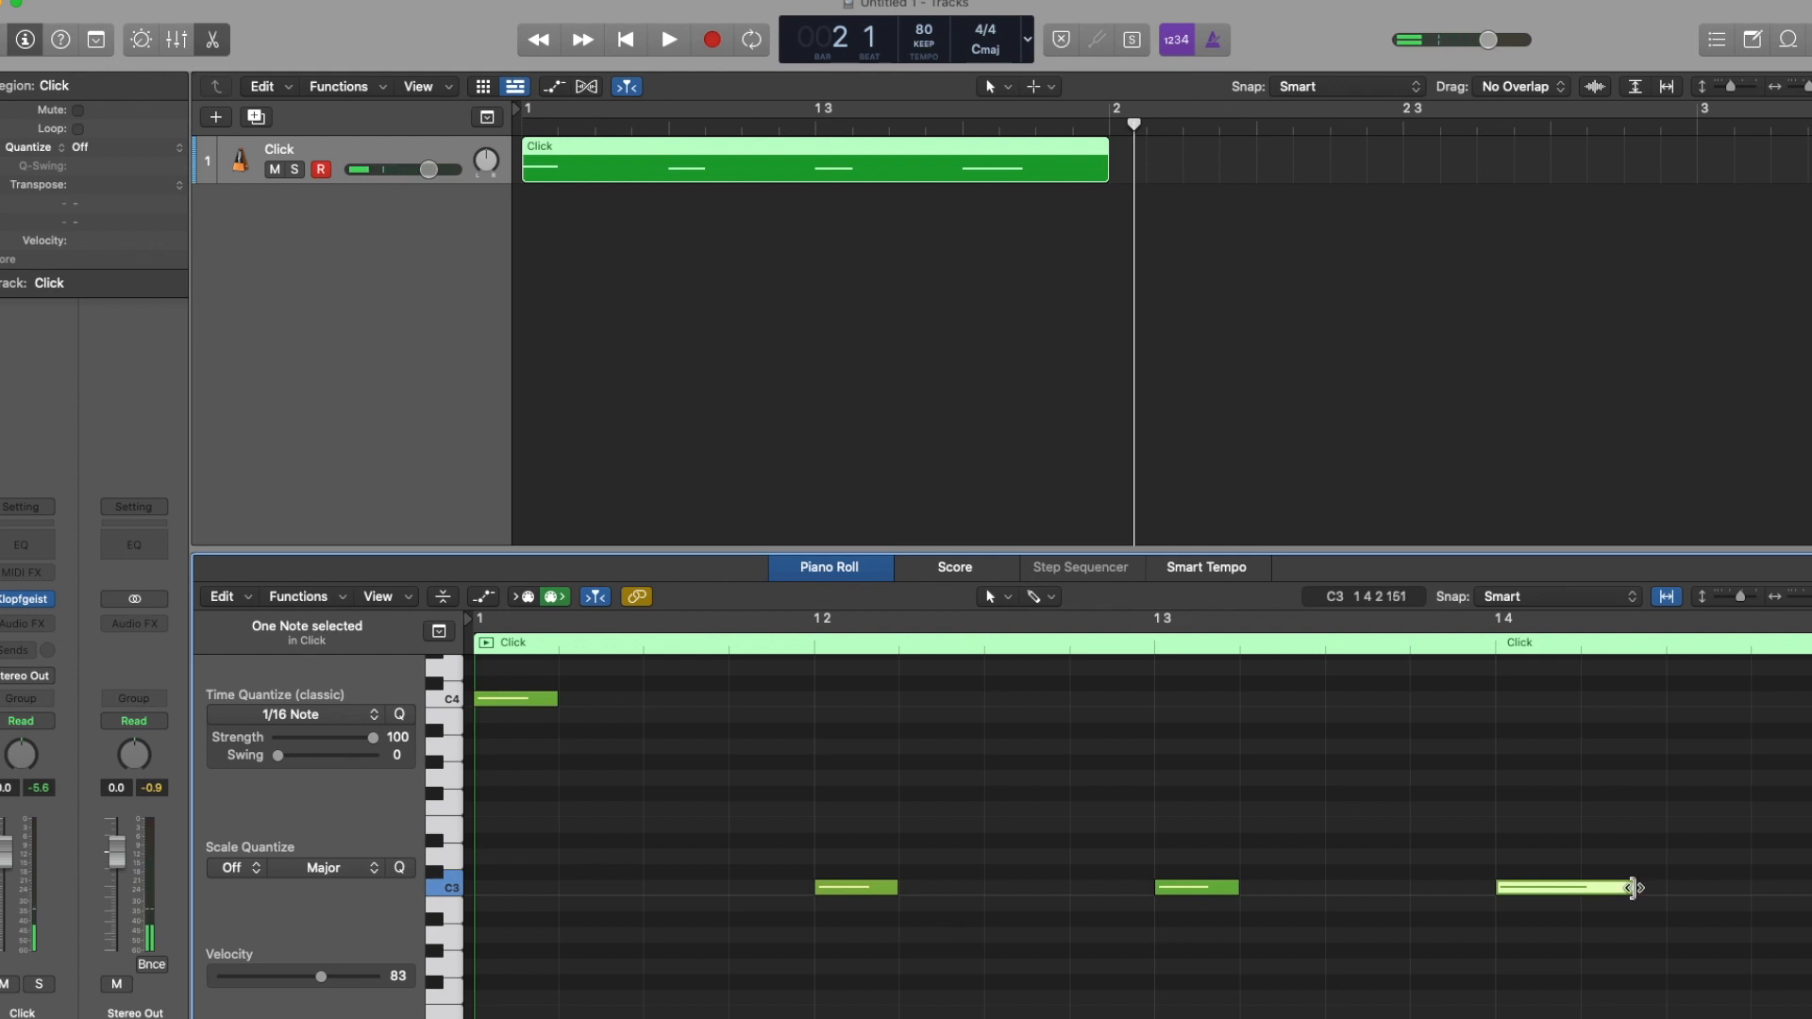
{"action": "left_click_drag", "start_coordinate": [1633, 887], "coordinate": [1572, 888]}
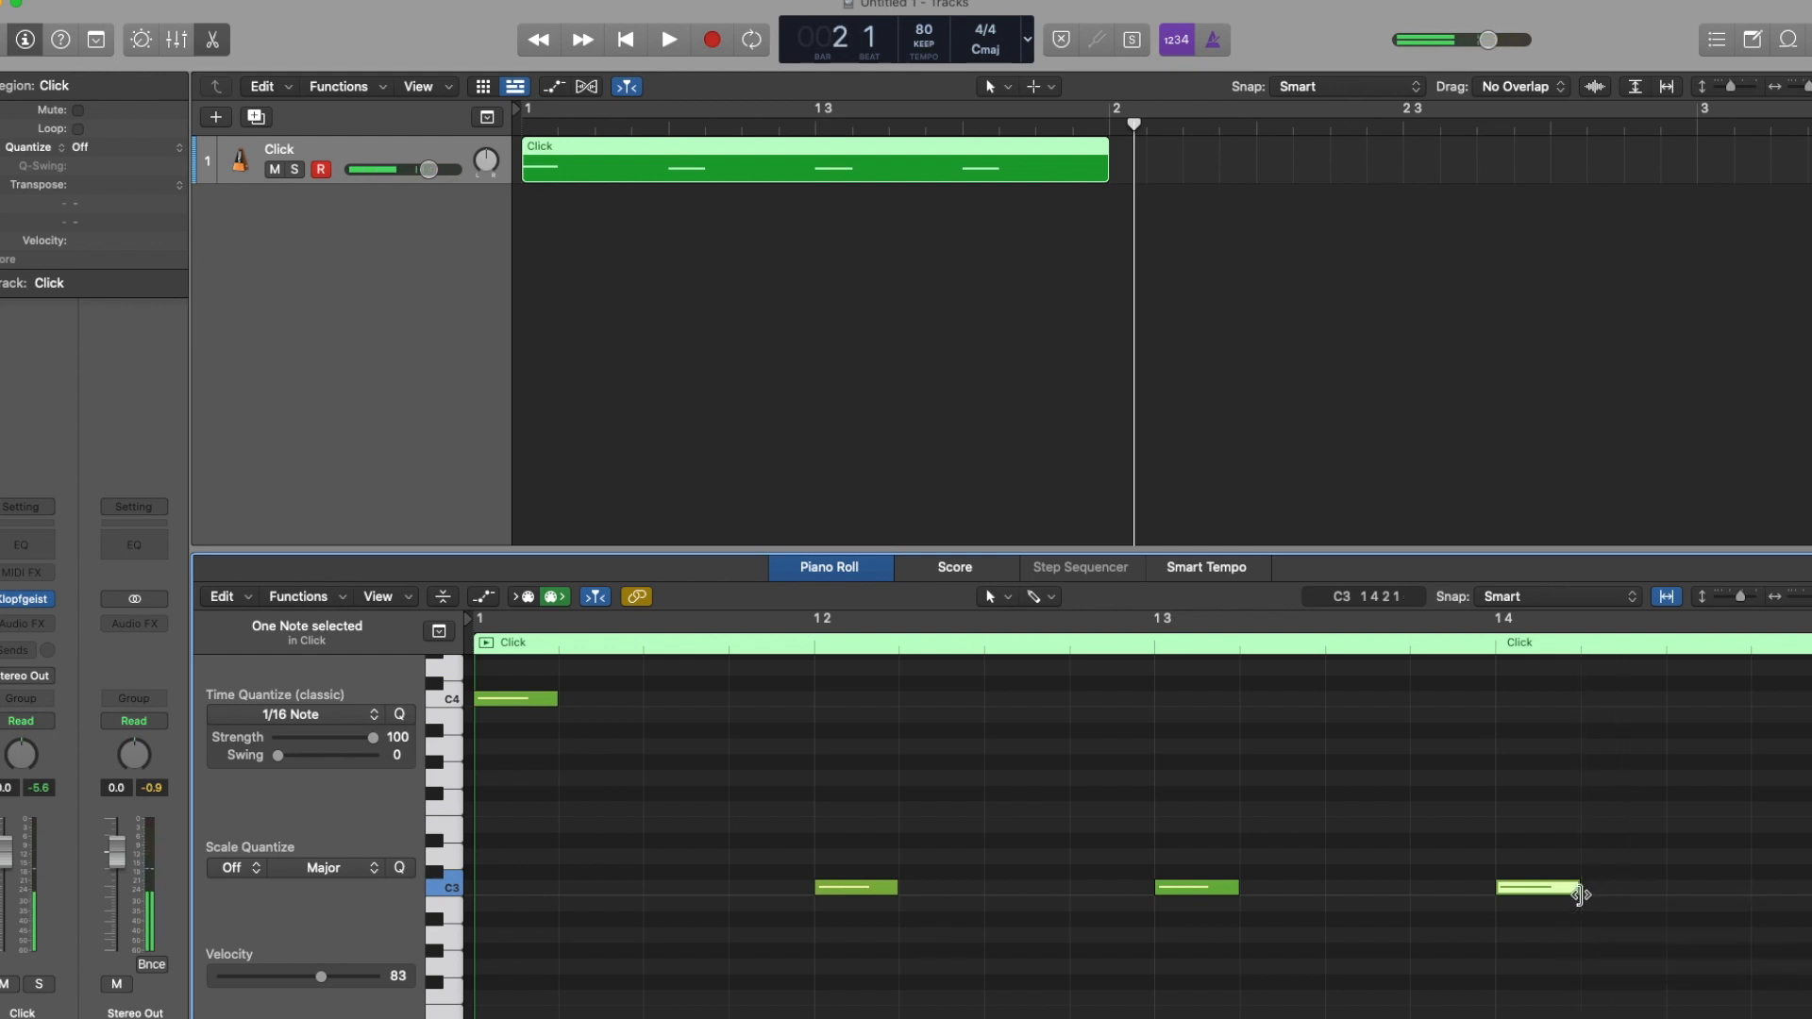
{"action": "left_click_drag", "start_coordinate": [1580, 887], "coordinate": [1555, 887]}
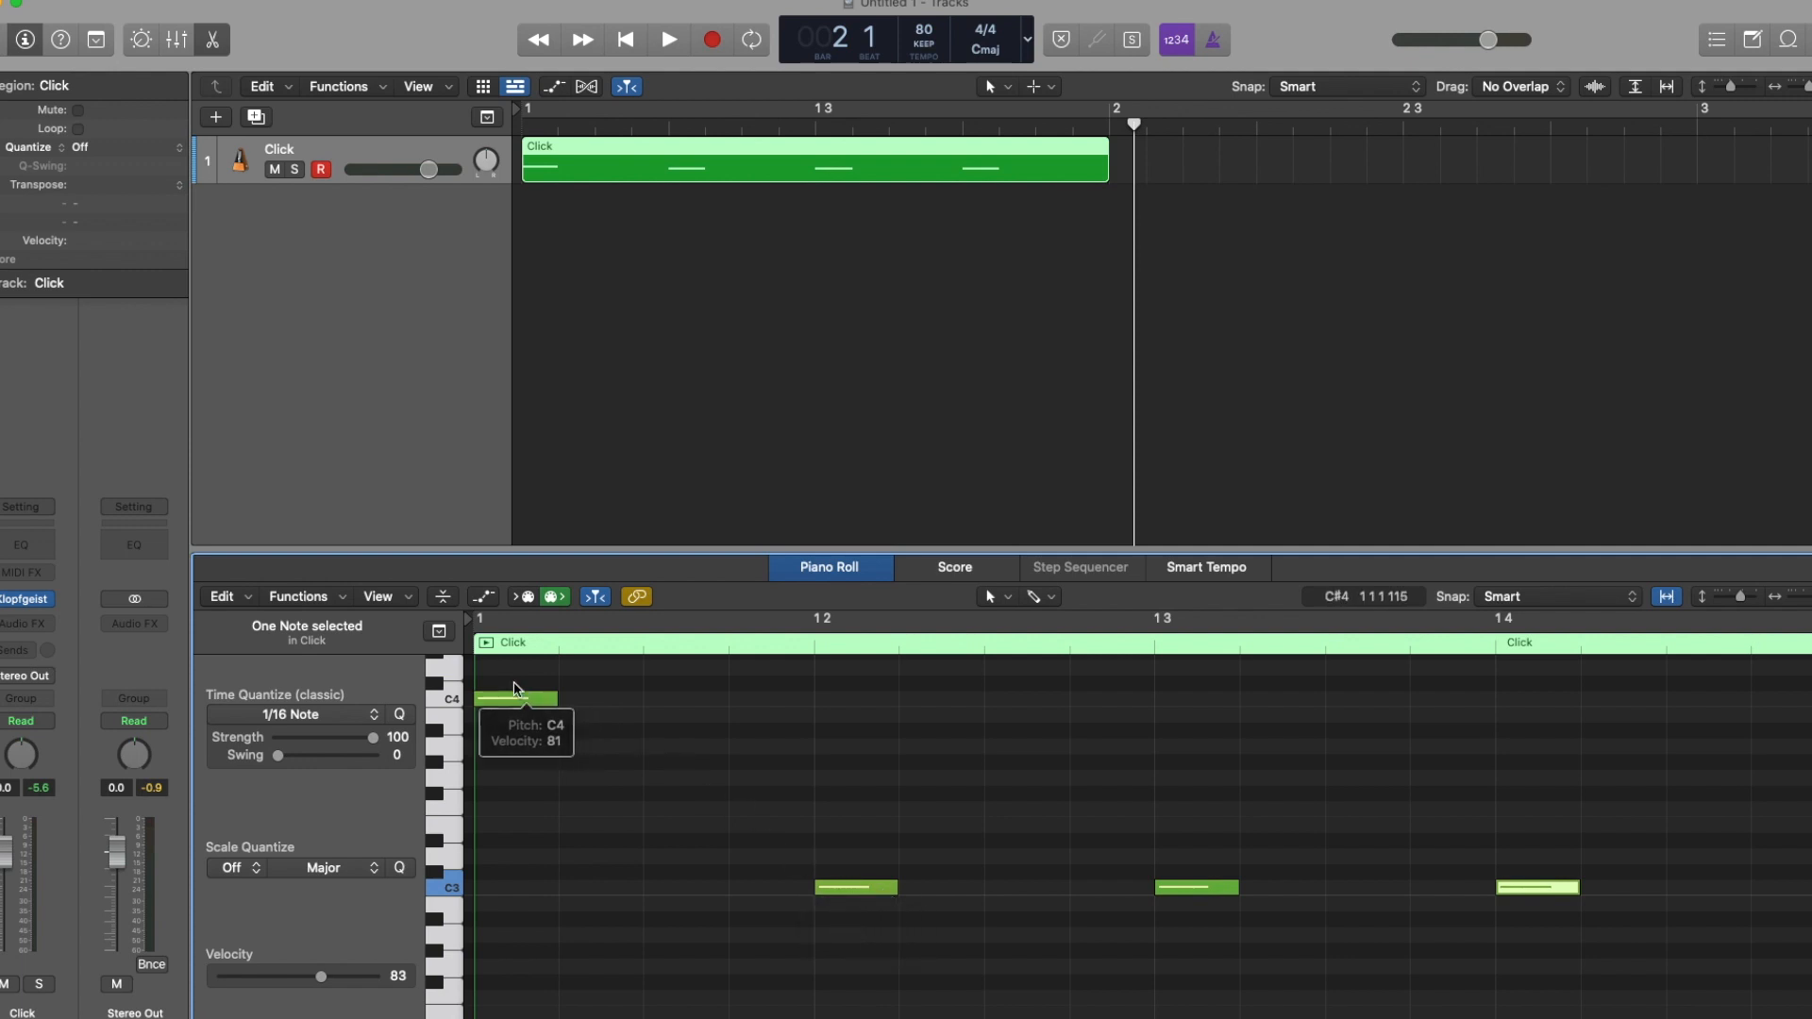
- Apply Fixed Velocity 127 to all four selected notes and close the transform window
{"action": "left_click_drag", "start_coordinate": [518, 699], "coordinate": [940, 771]}
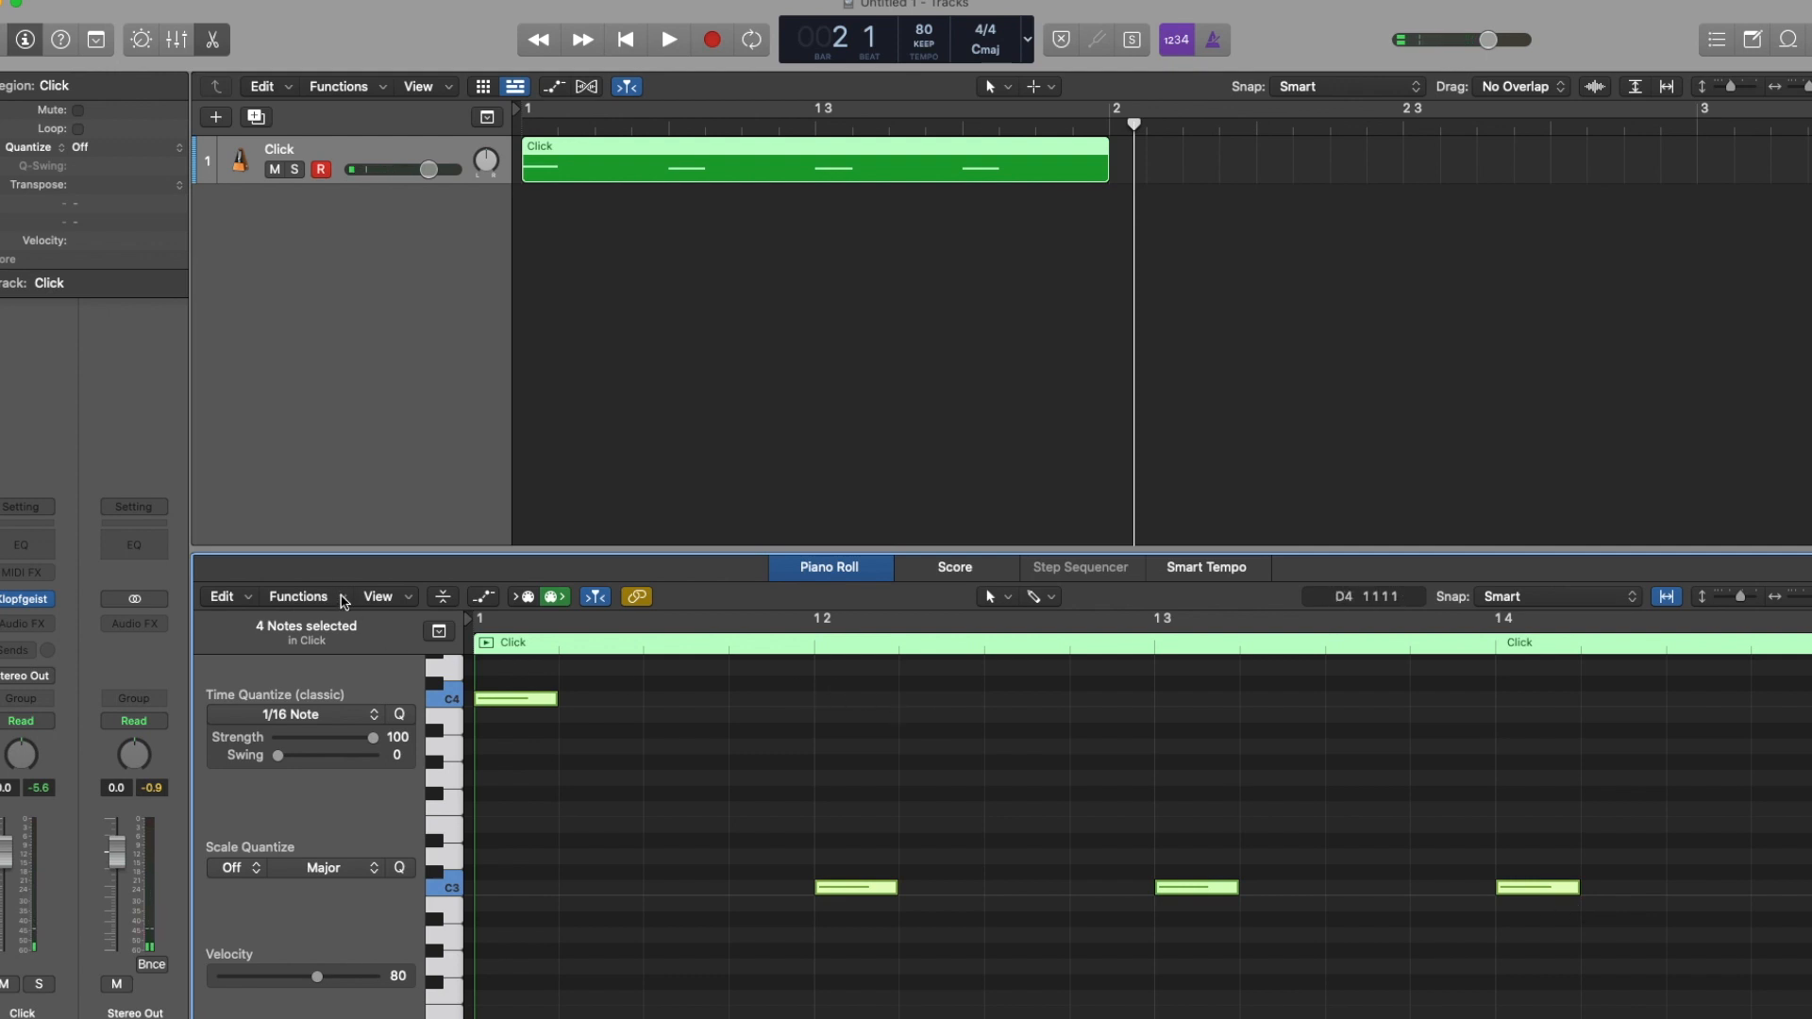
{"action": "left_click", "coordinate": [298, 596]}
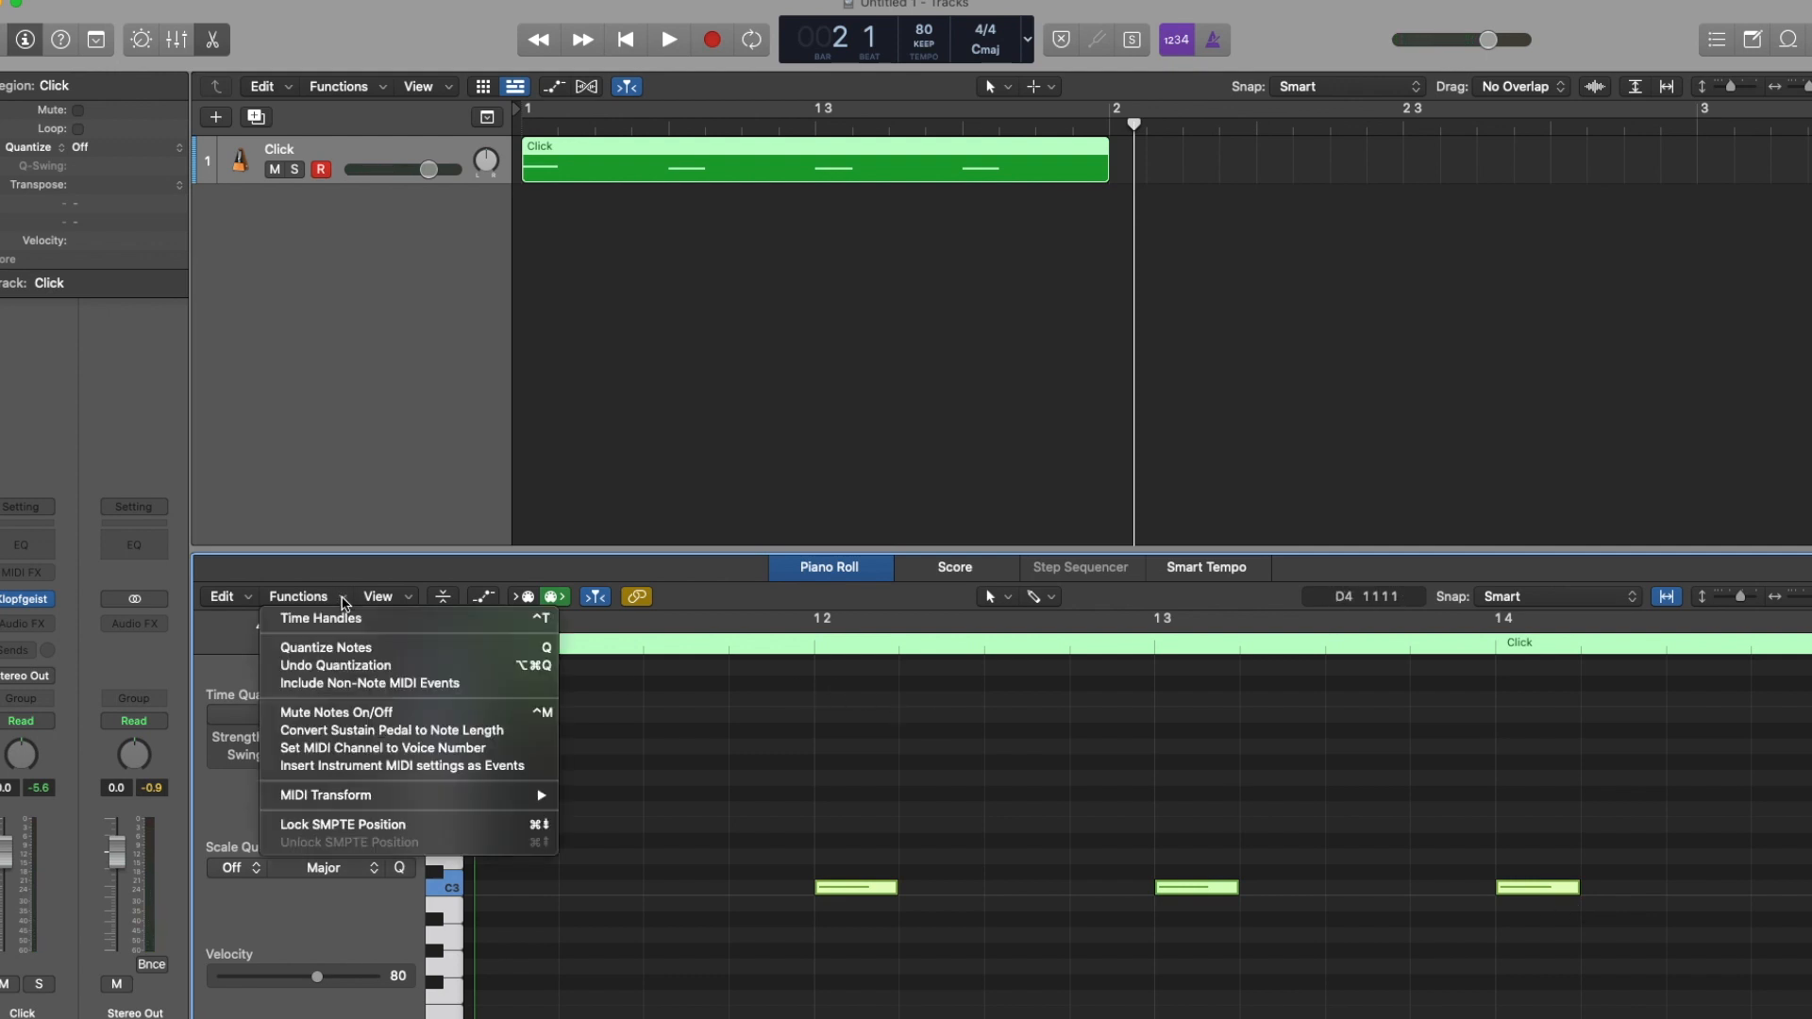
{"action": "mouse_move", "coordinate": [328, 794]}
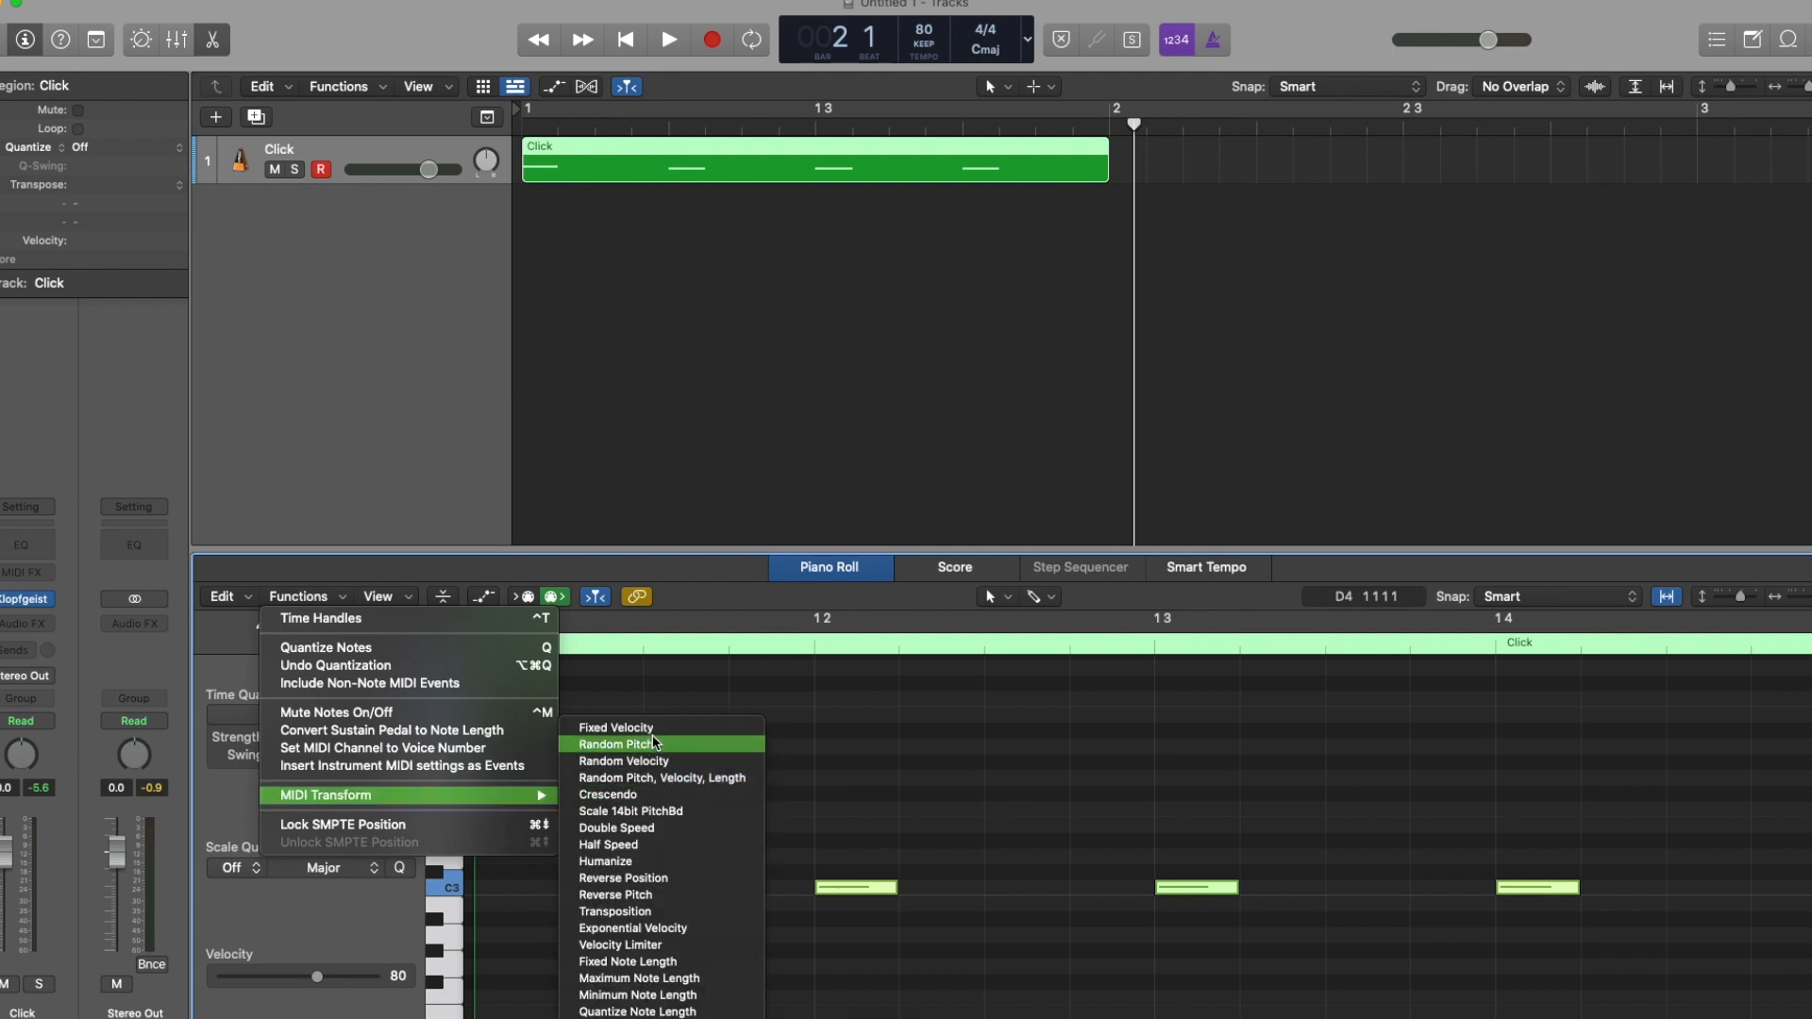
{"action": "left_click", "coordinate": [614, 727]}
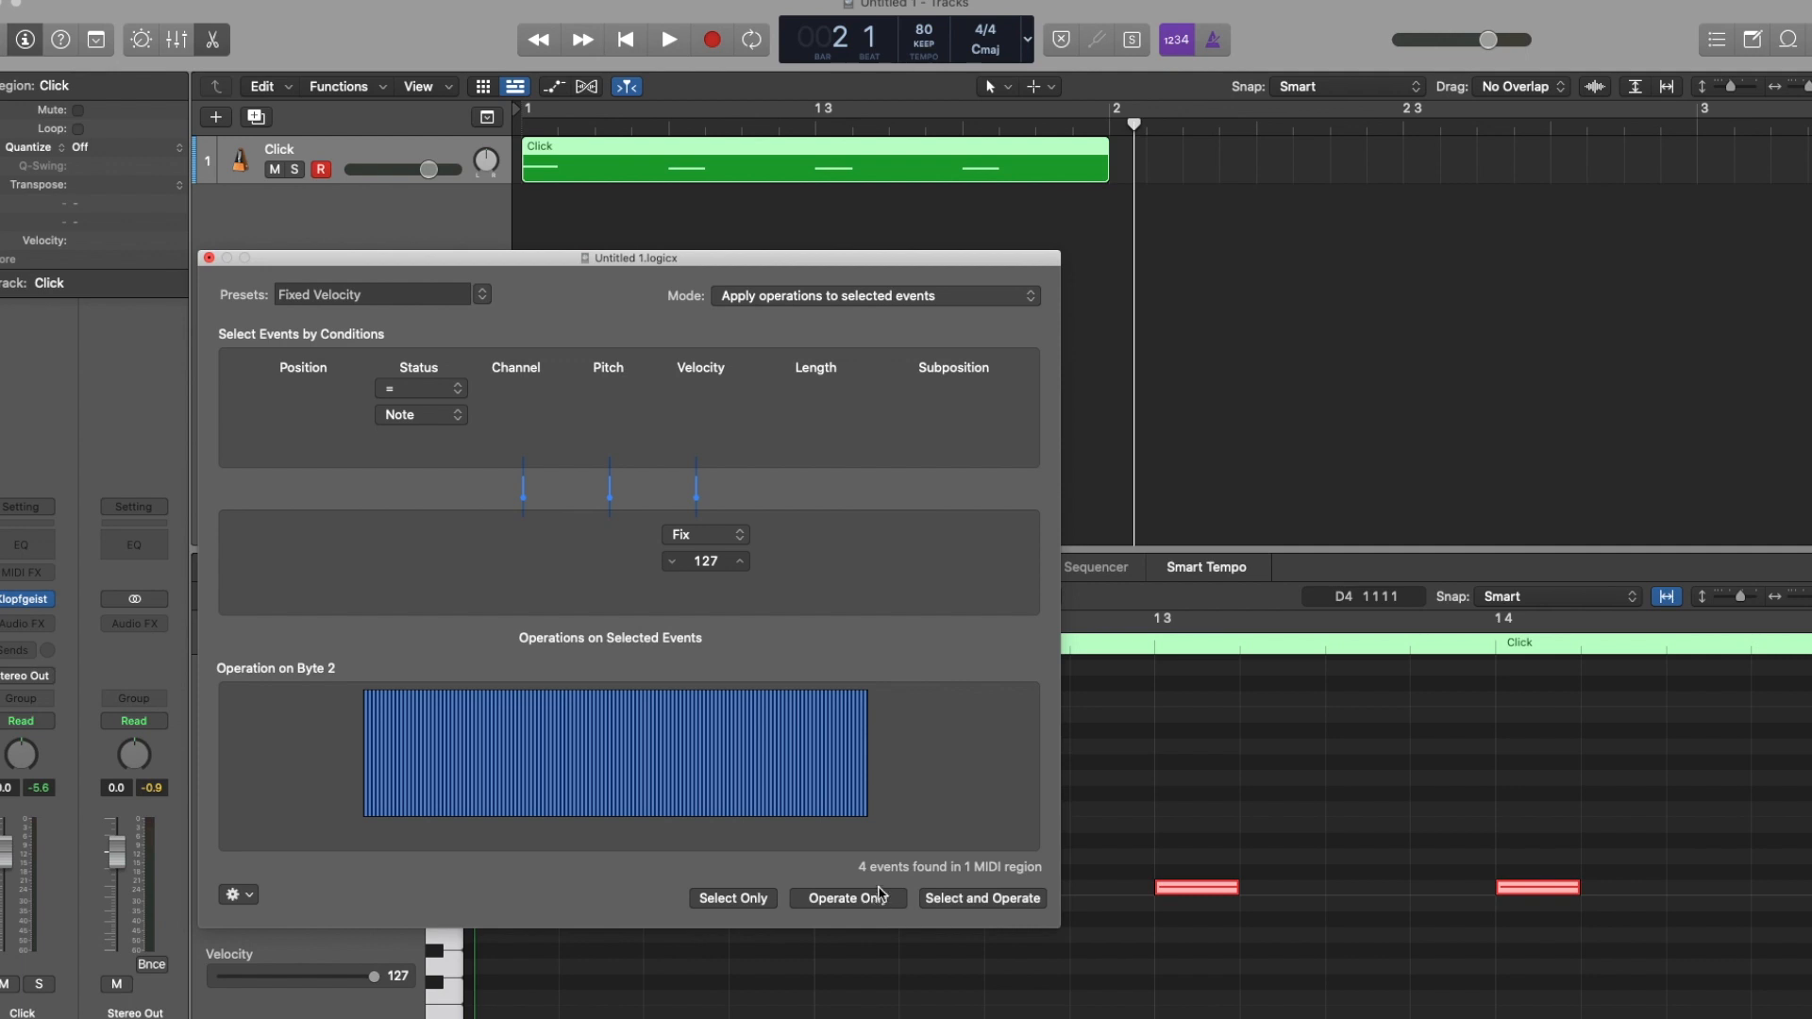
{"action": "mouse_move", "coordinate": [944, 885]}
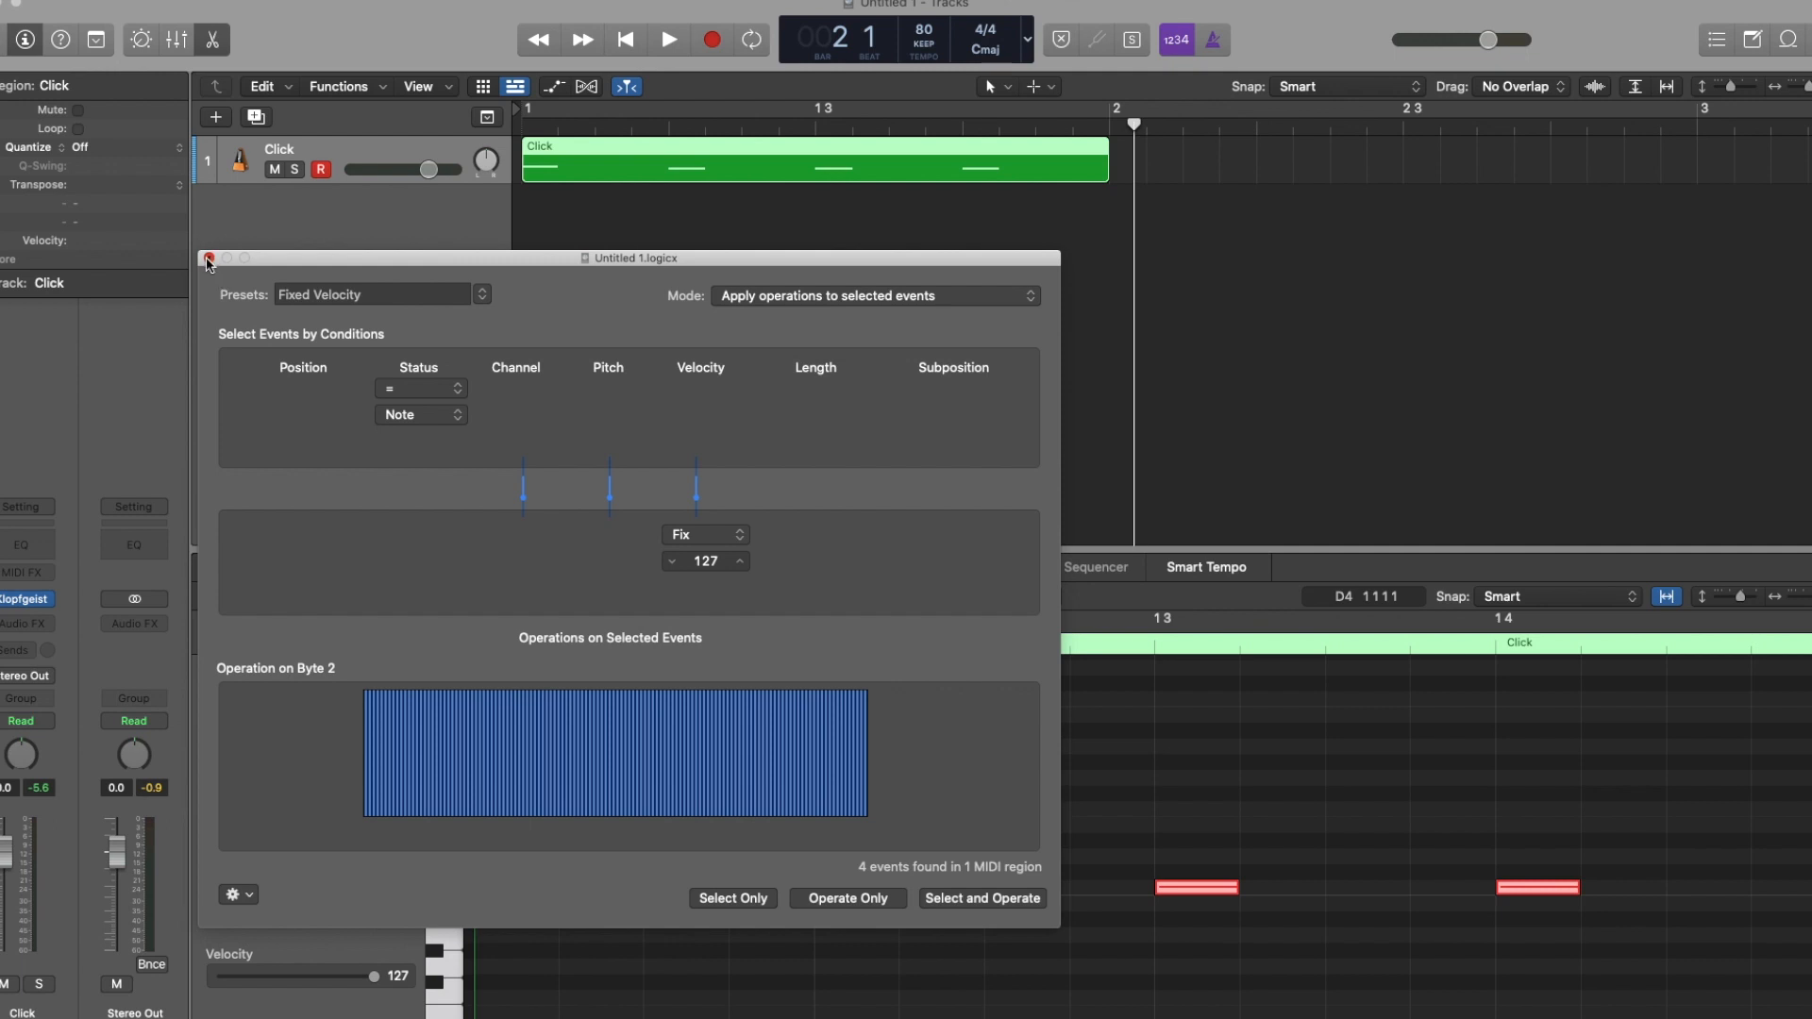
{"action": "left_click", "coordinate": [210, 258]}
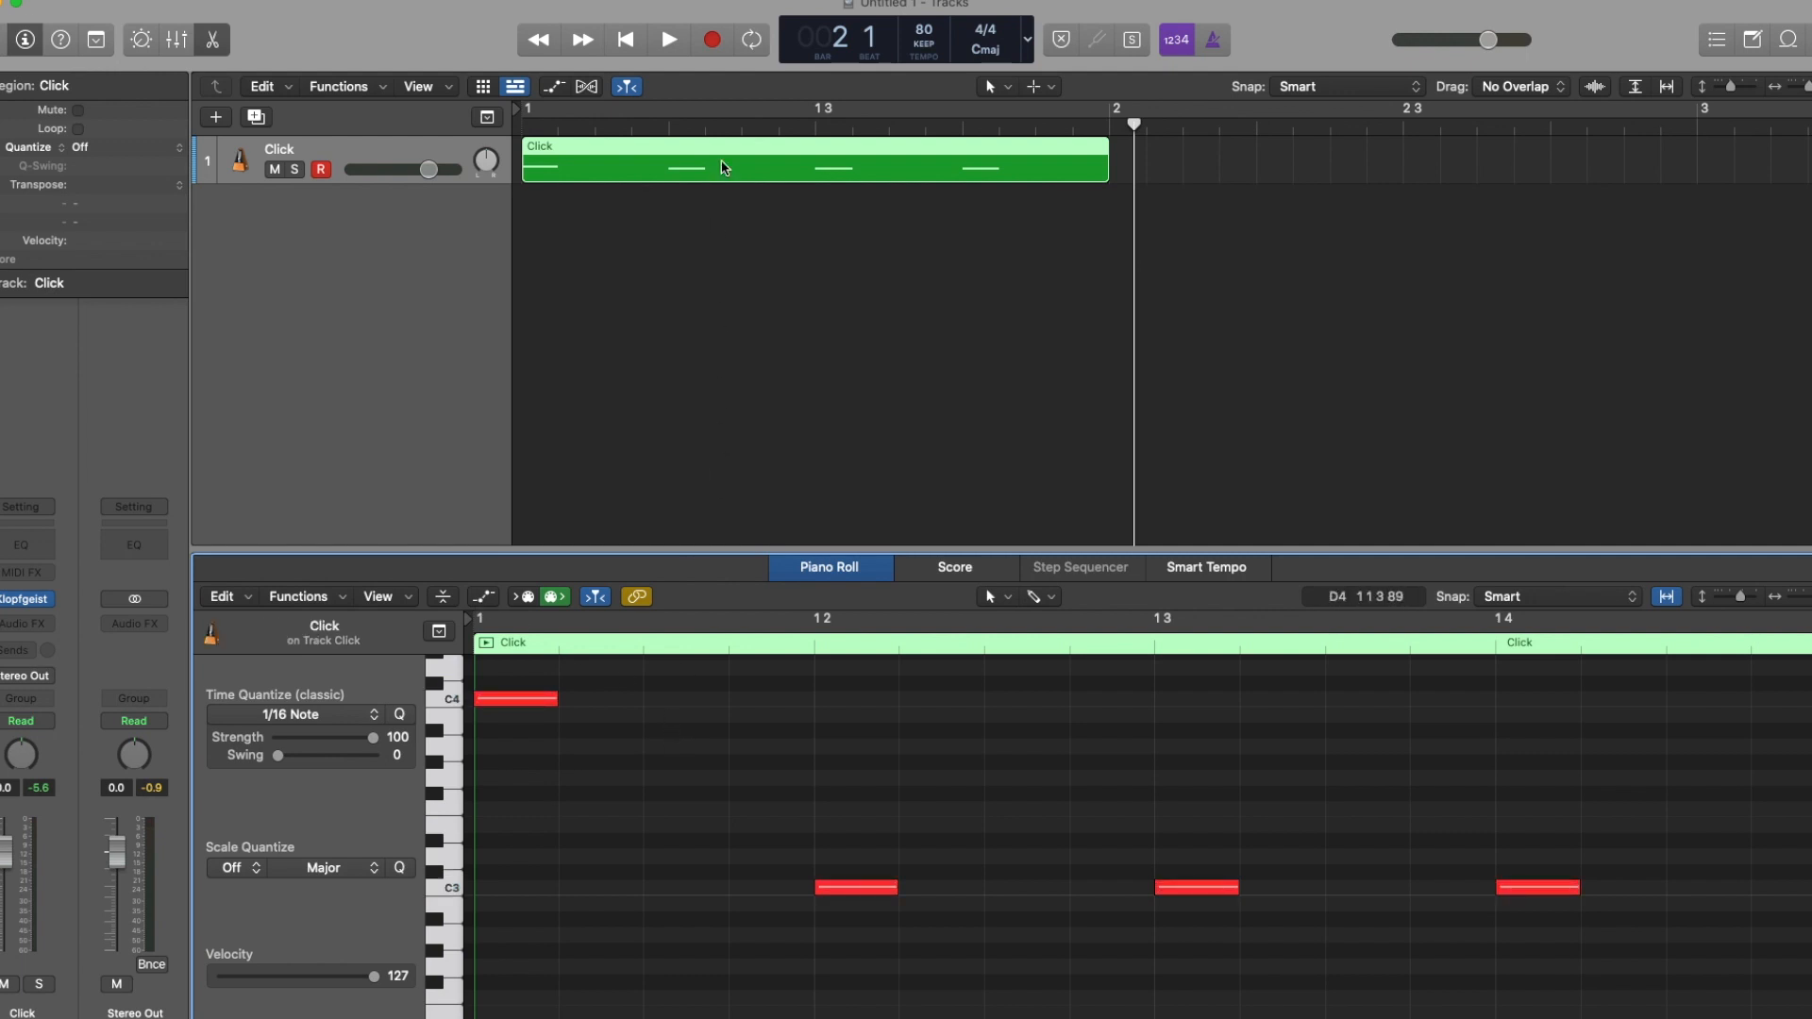
{"action": "left_click", "coordinate": [624, 38]}
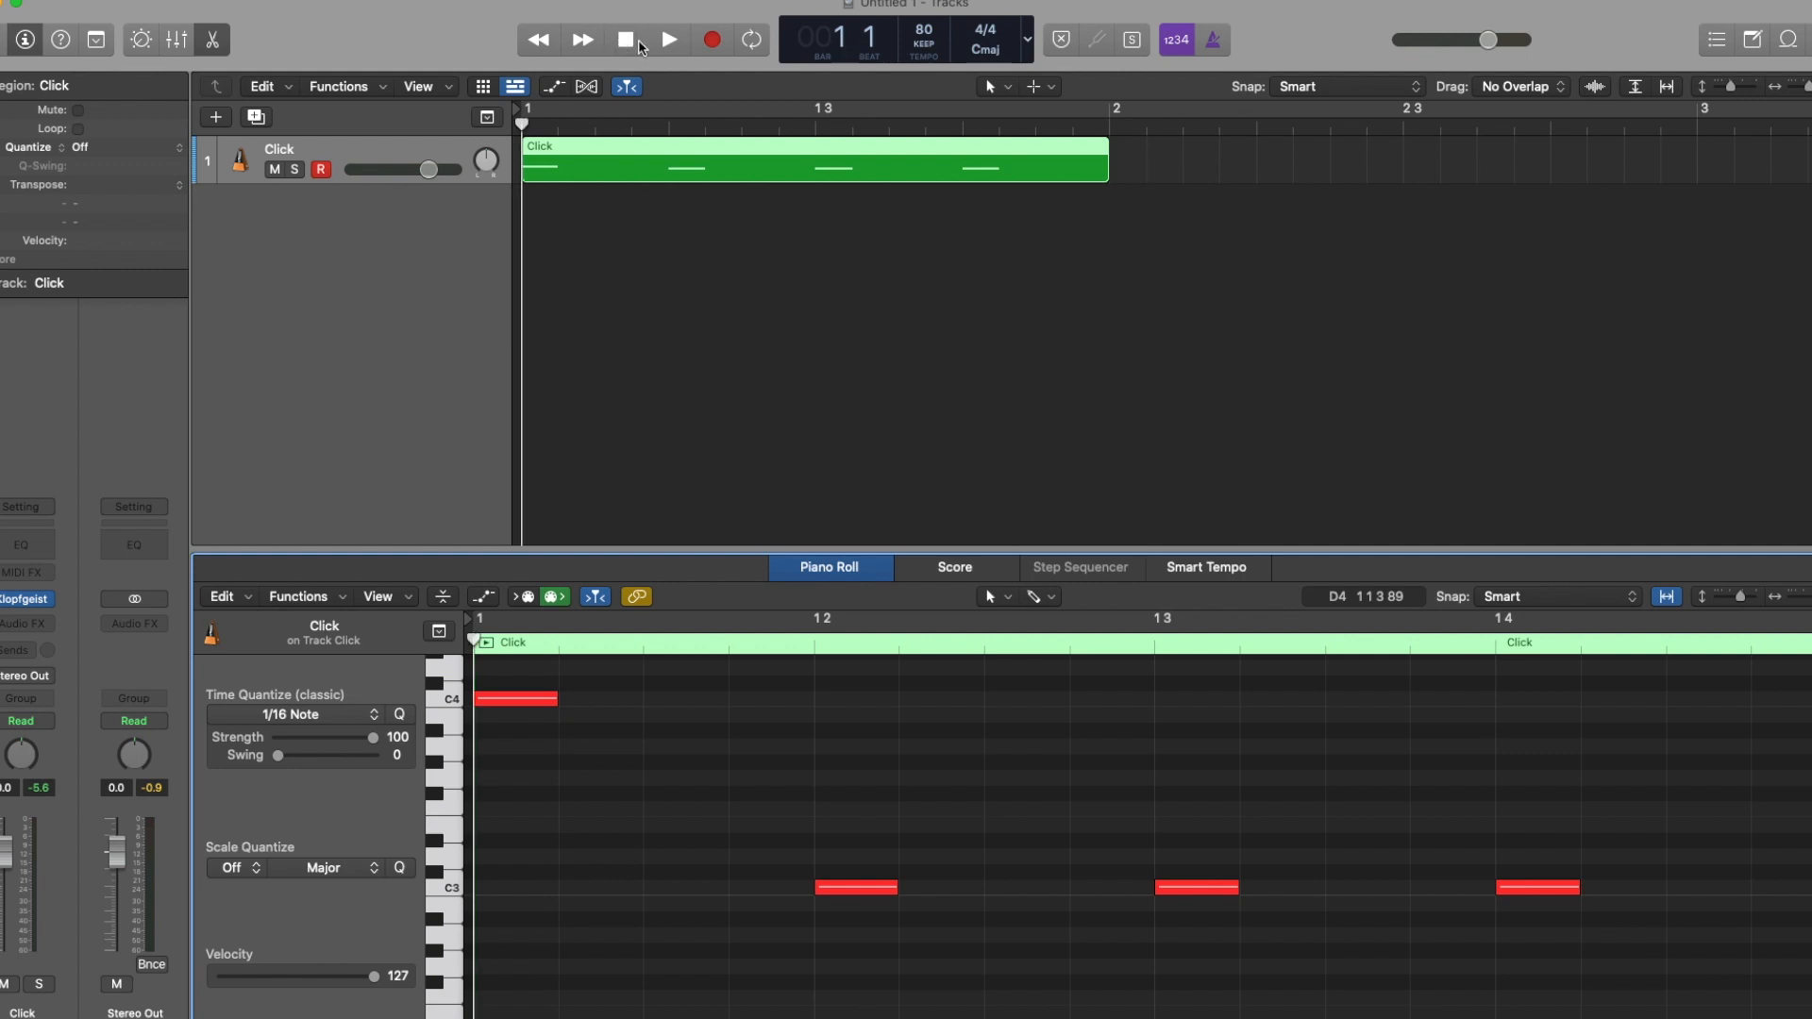
{"action": "left_click", "coordinate": [668, 38]}
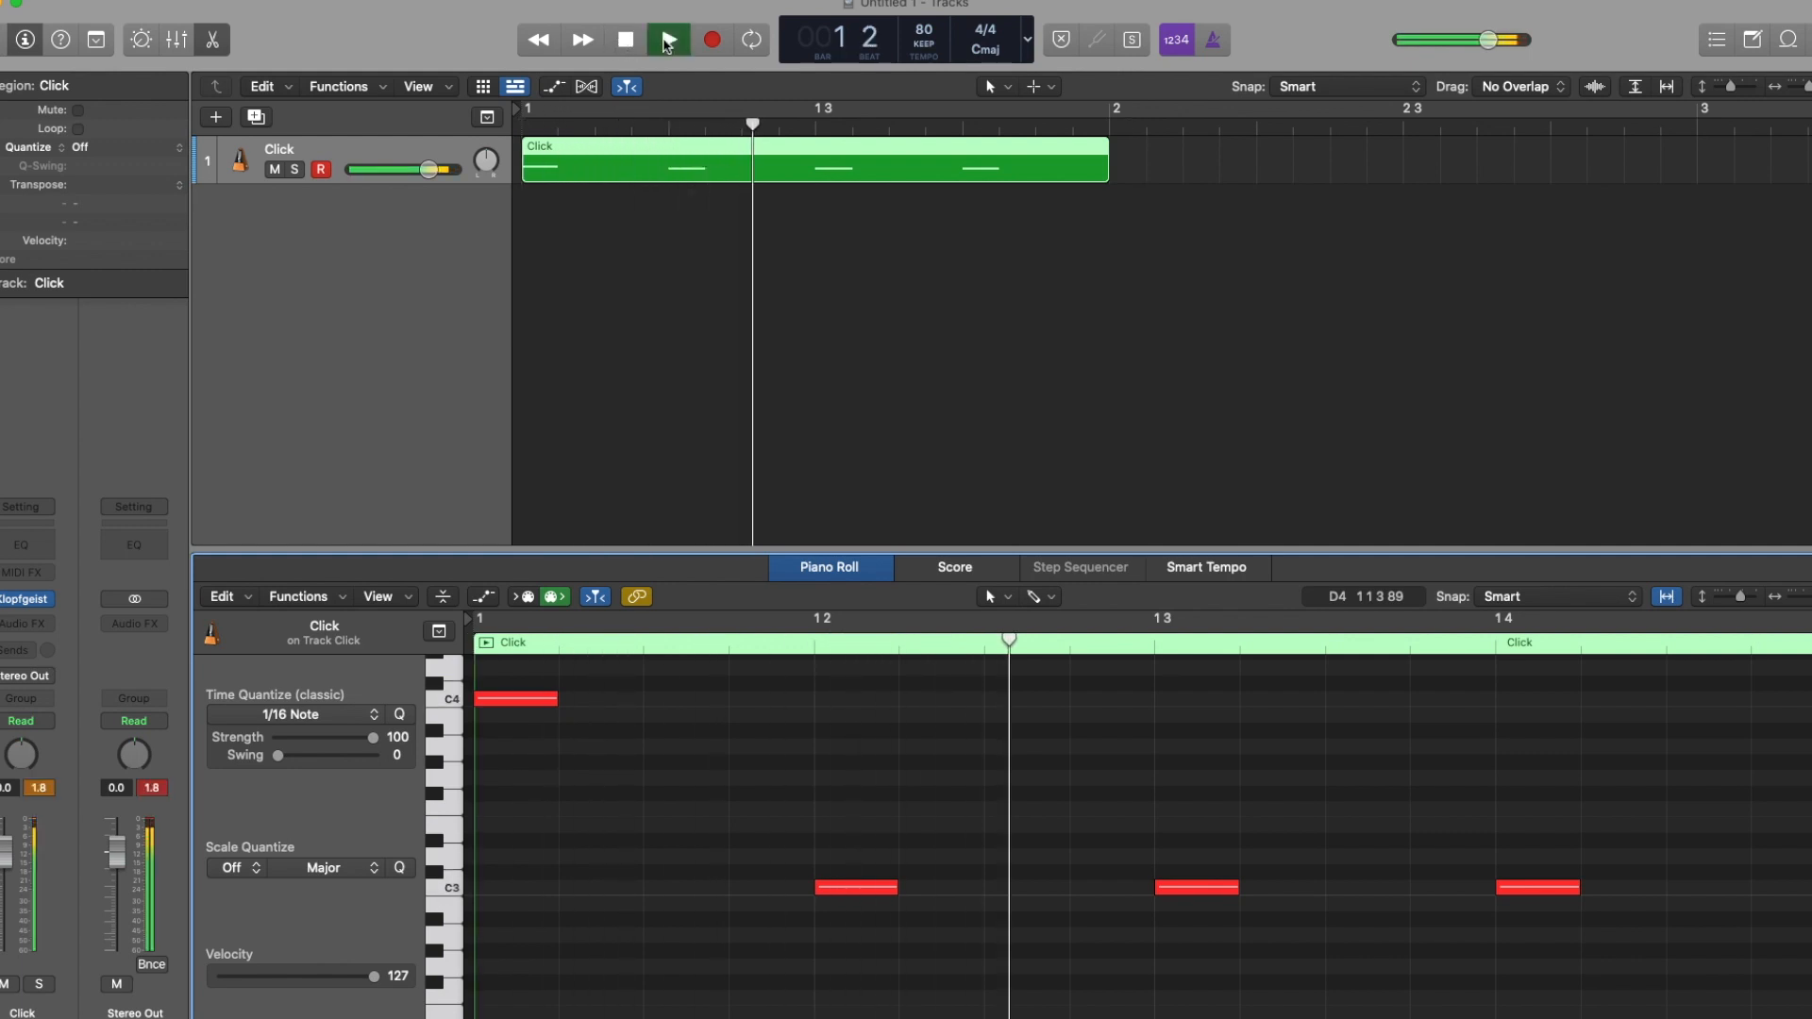
{"action": "left_click", "coordinate": [627, 39]}
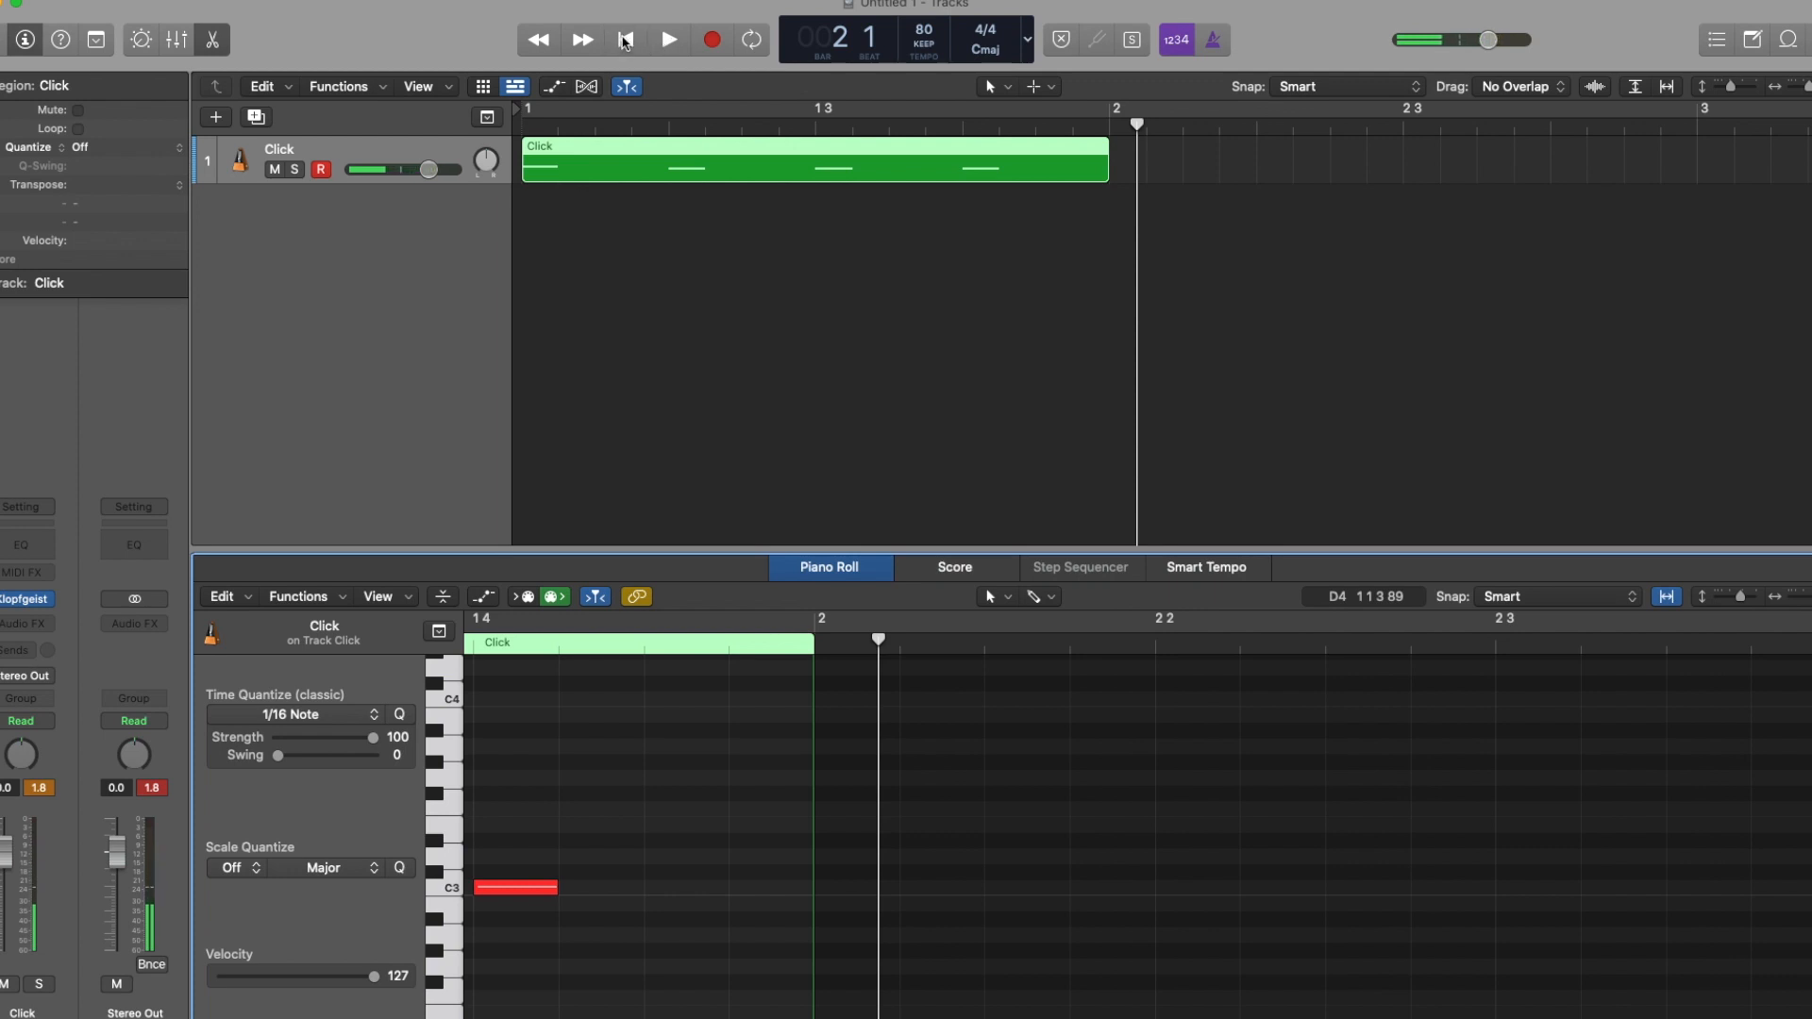
{"action": "left_click", "coordinate": [625, 39]}
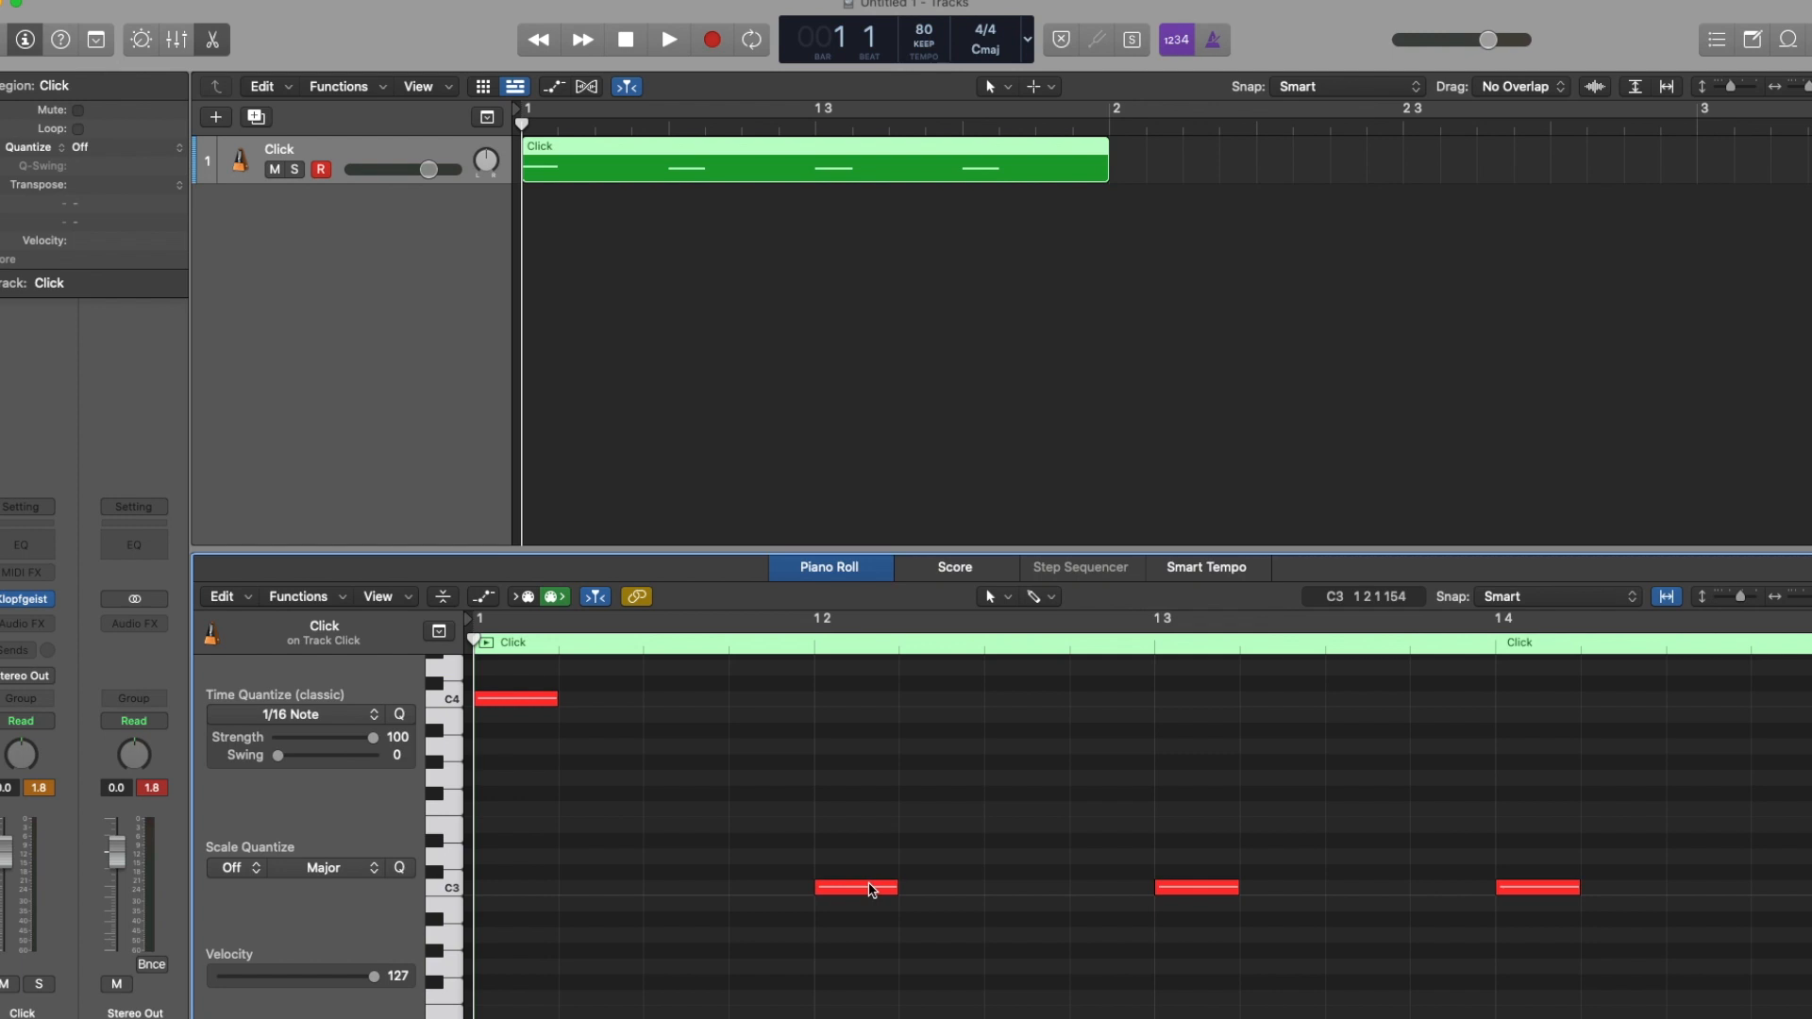
{"action": "left_click", "coordinate": [855, 887]}
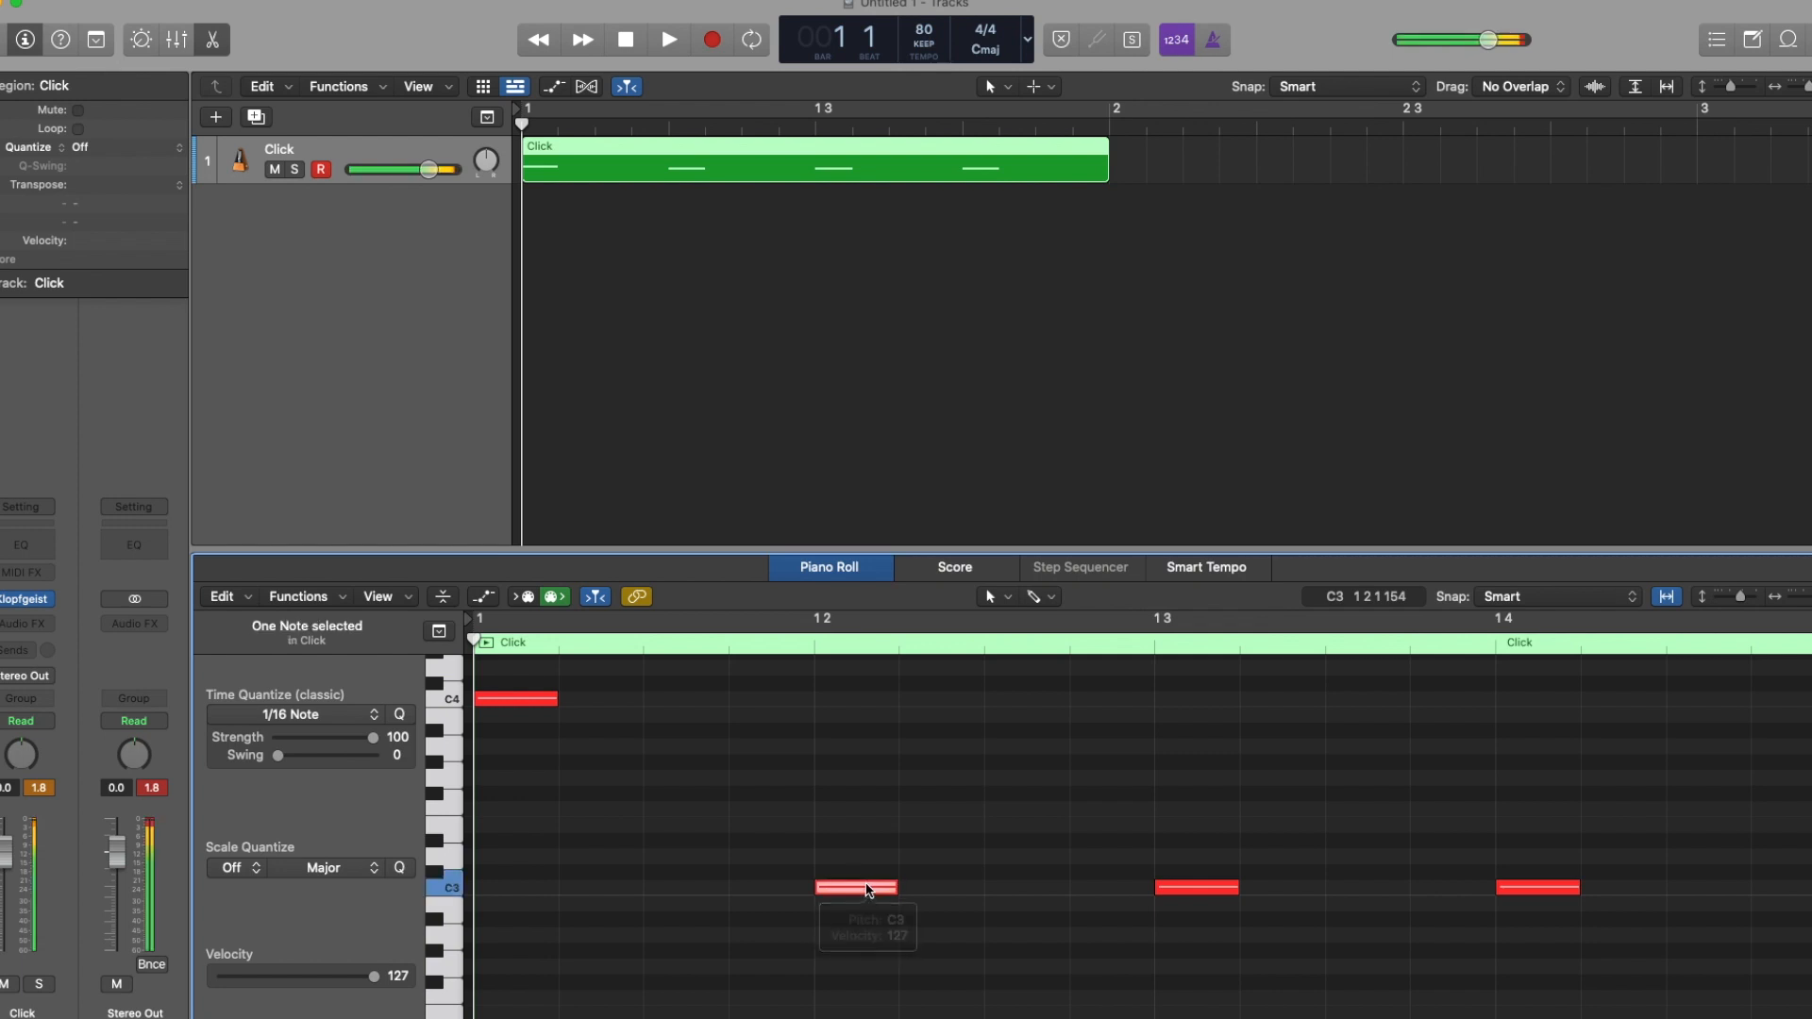
- Pack the C3 notes into eighth notes after beat 1 and copy the C4 onto beat 3
{"action": "left_click_drag", "start_coordinate": [855, 887], "coordinate": [688, 887]}
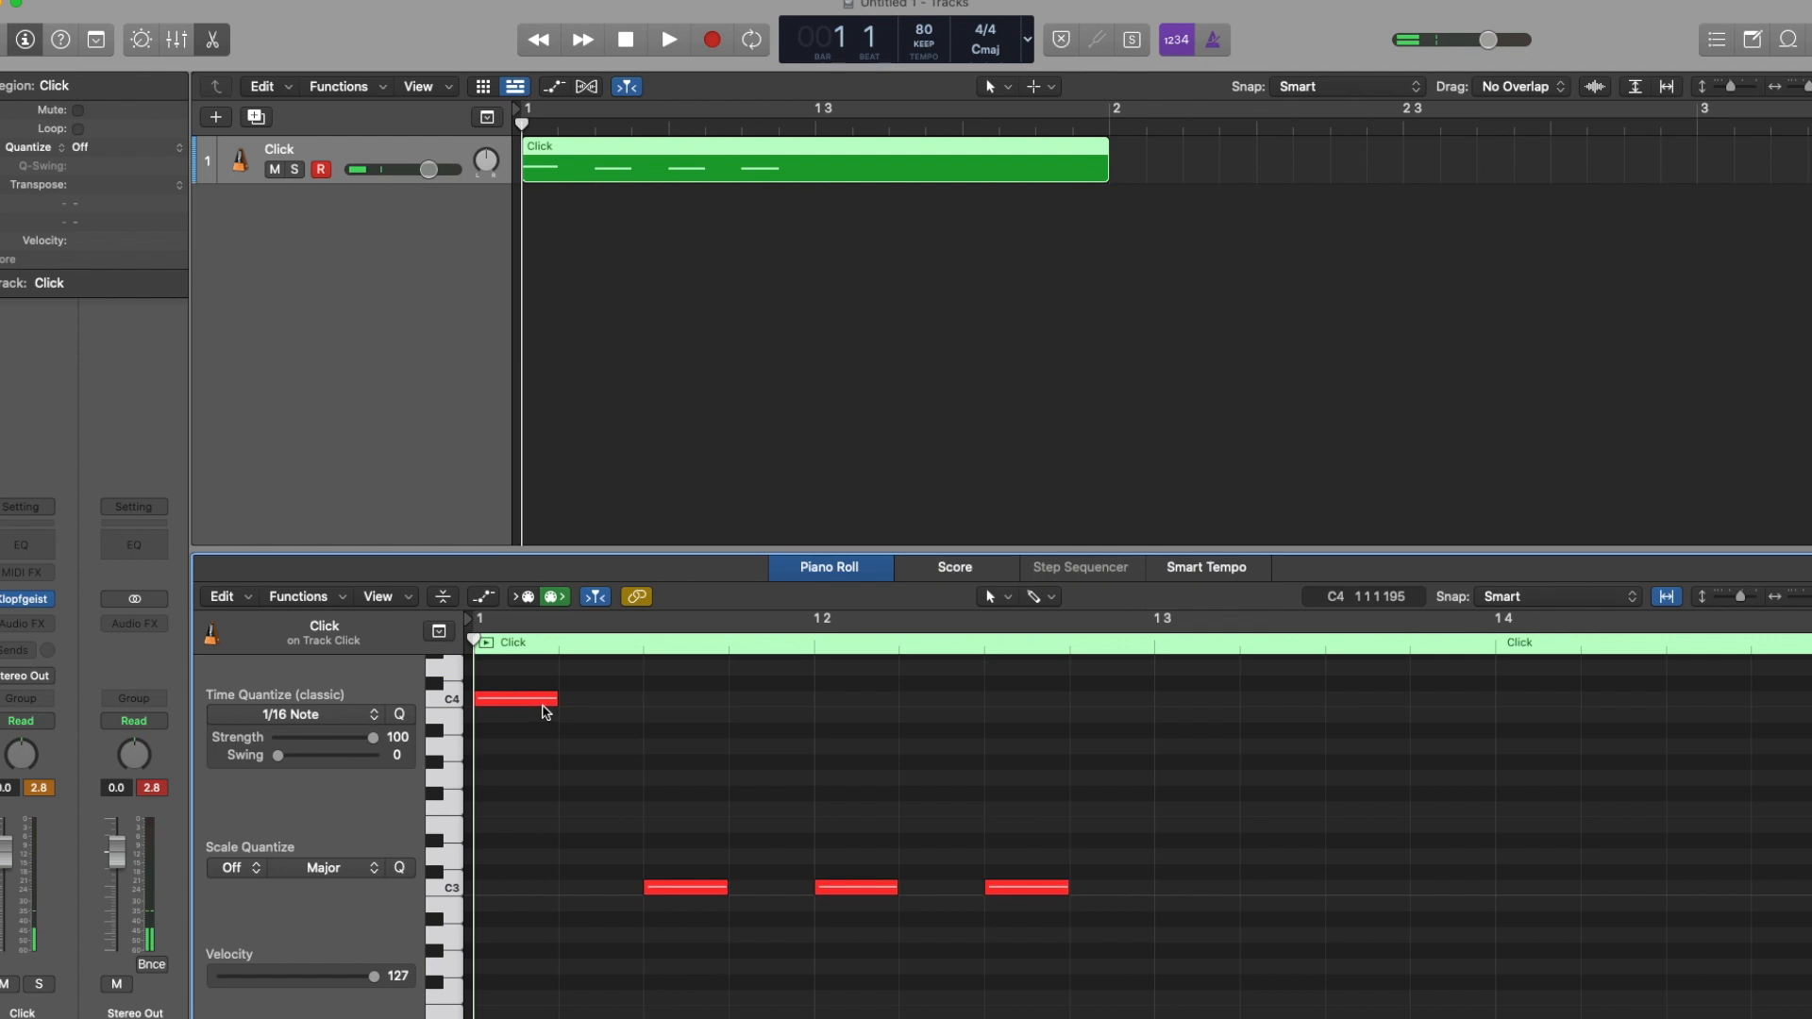
{"action": "left_click", "coordinate": [516, 699]}
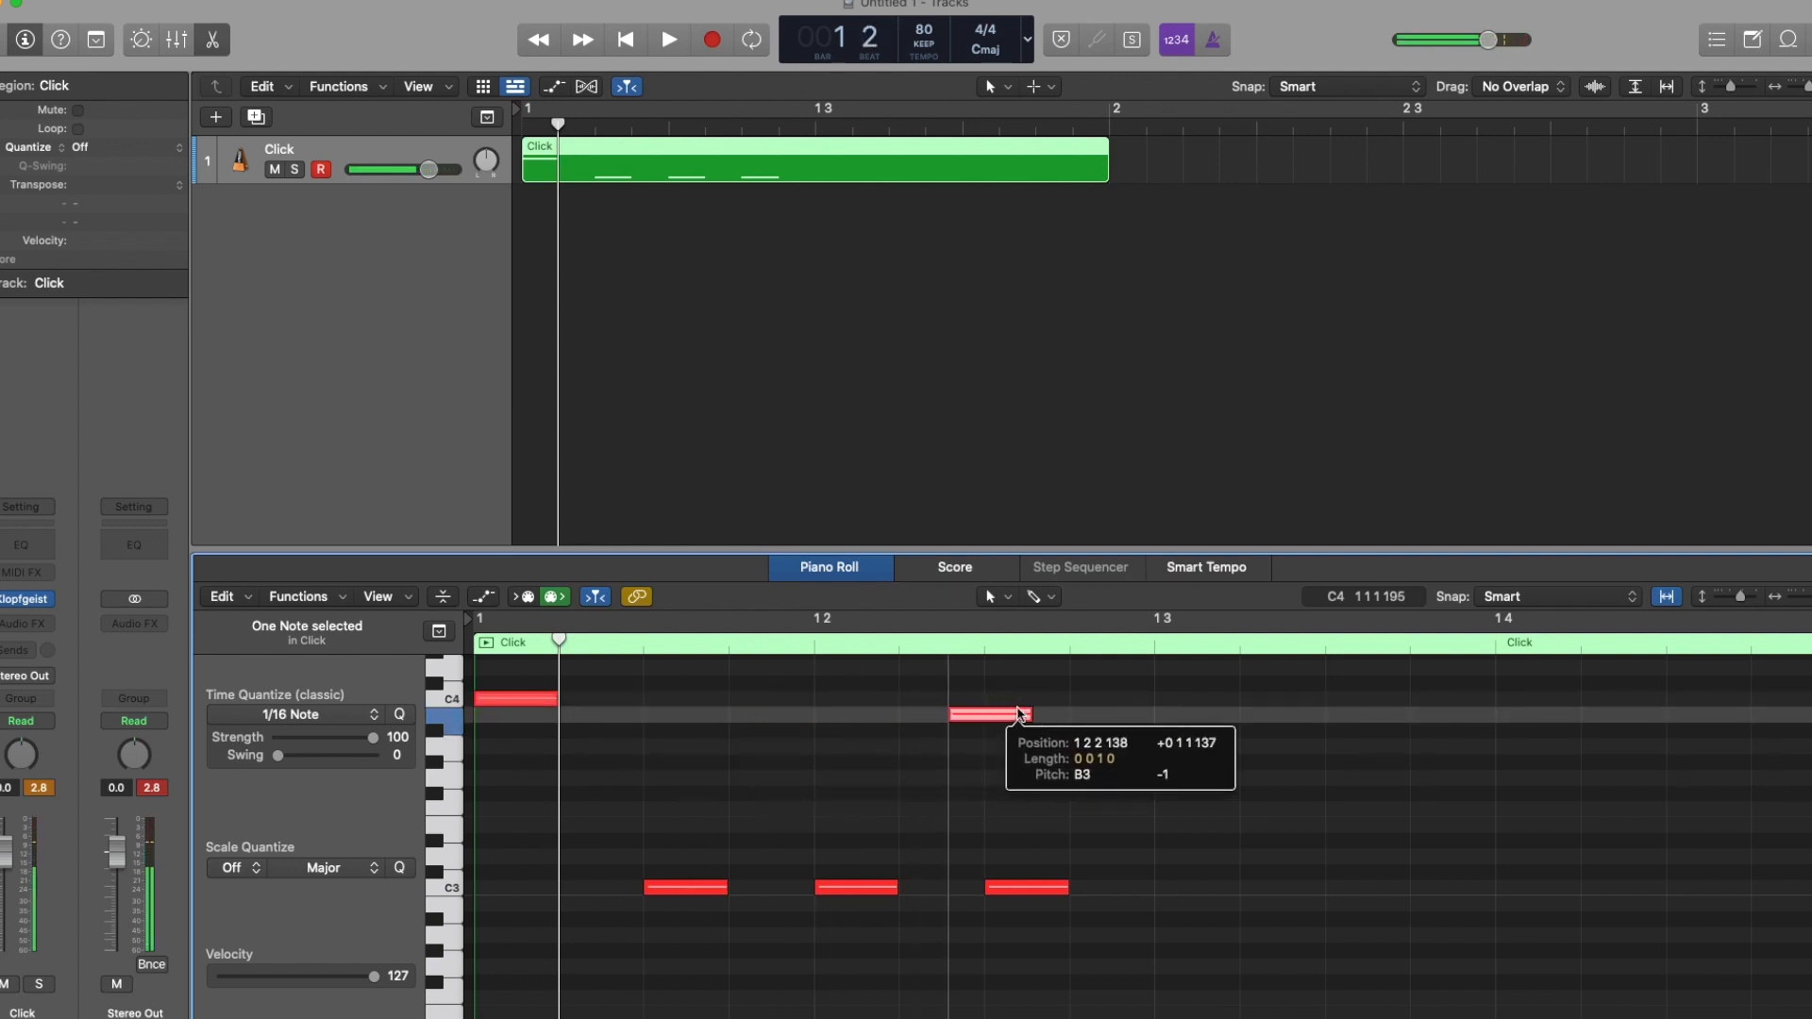
{"action": "left_click_drag", "start_coordinate": [989, 714], "coordinate": [1179, 700]}
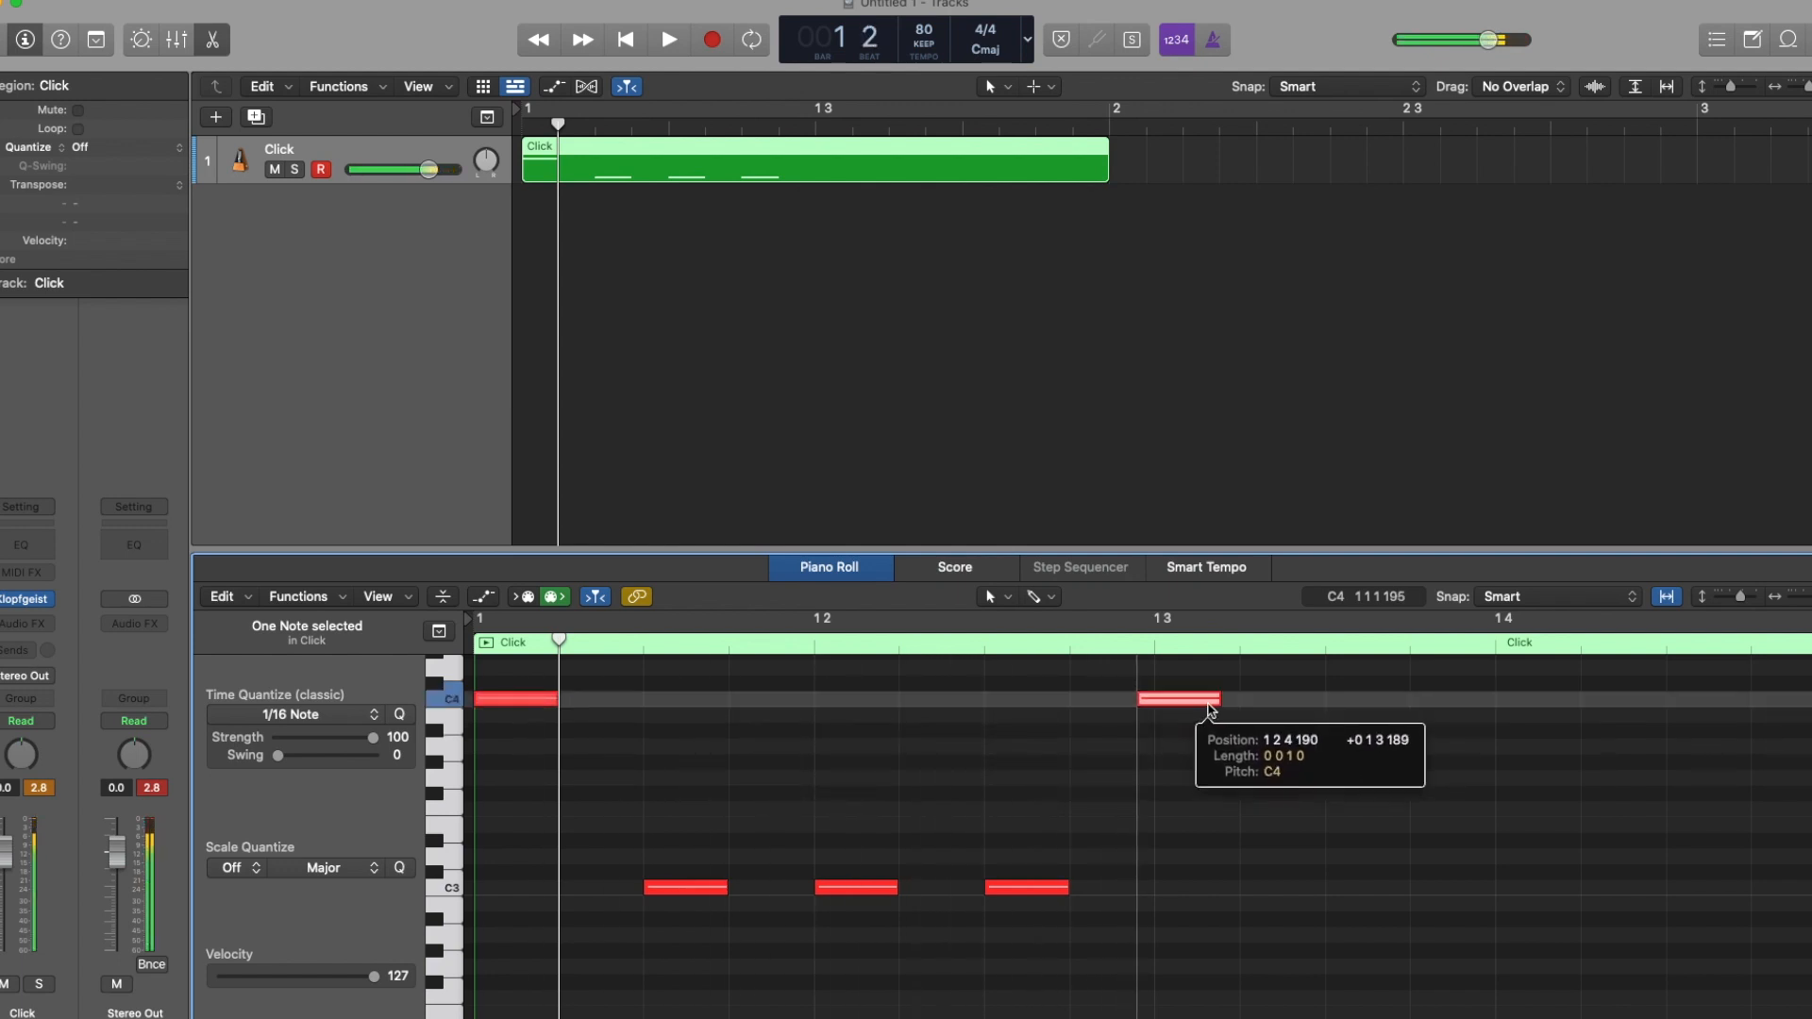
{"action": "left_click_drag", "start_coordinate": [1179, 699], "coordinate": [1199, 699]}
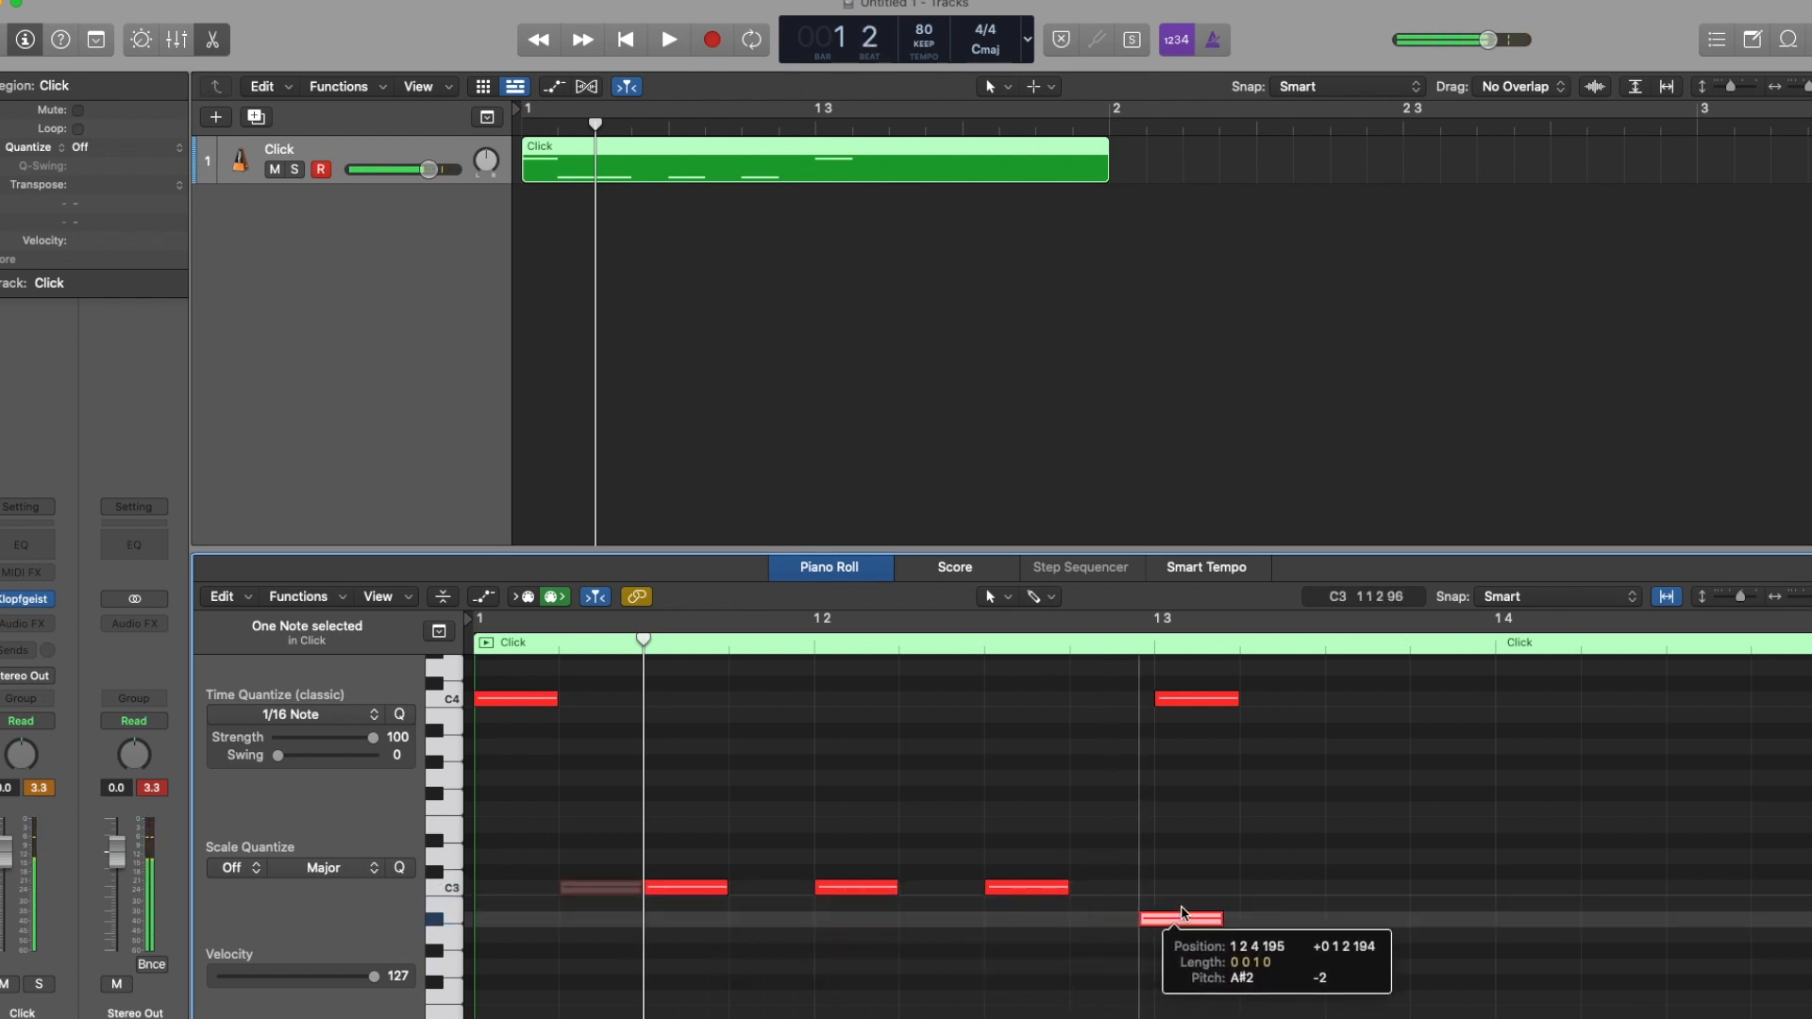
- Copy the eighth-note C3 clicks into the second half of the bar after beat 3
{"action": "left_click_drag", "start_coordinate": [1179, 917], "coordinate": [1369, 904]}
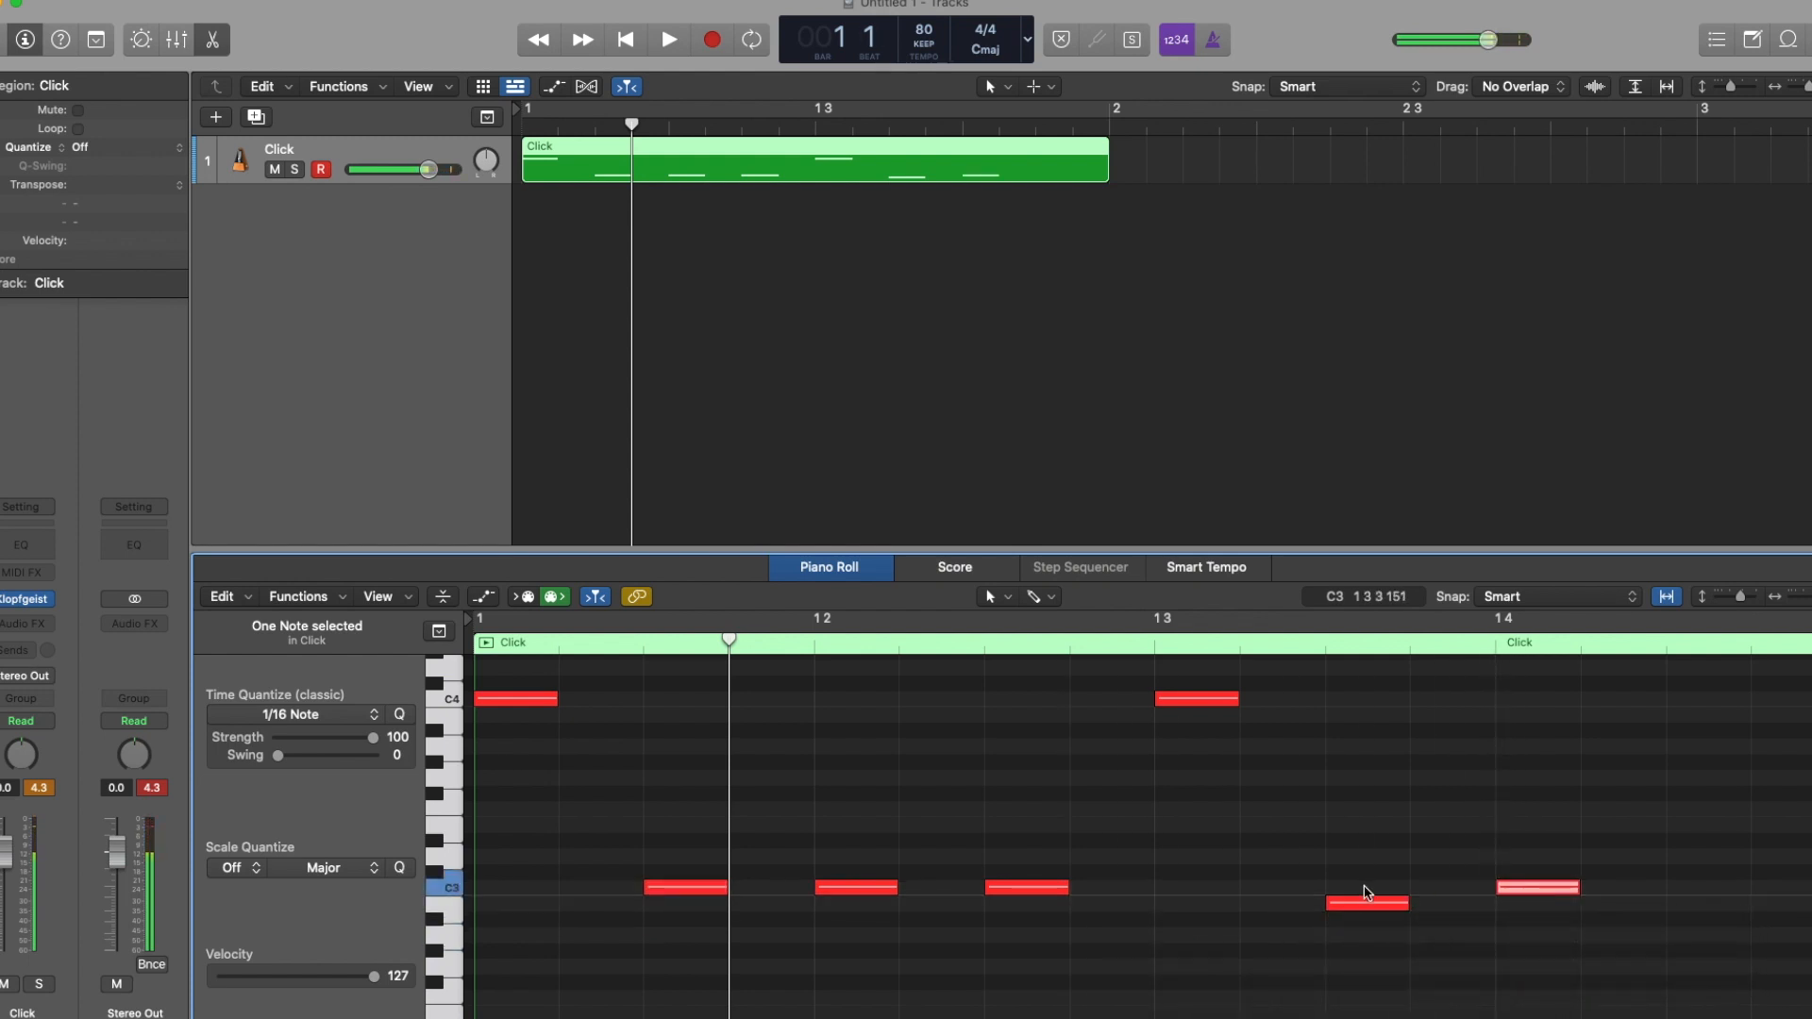
{"action": "left_click_drag", "start_coordinate": [1402, 904], "coordinate": [1369, 895]}
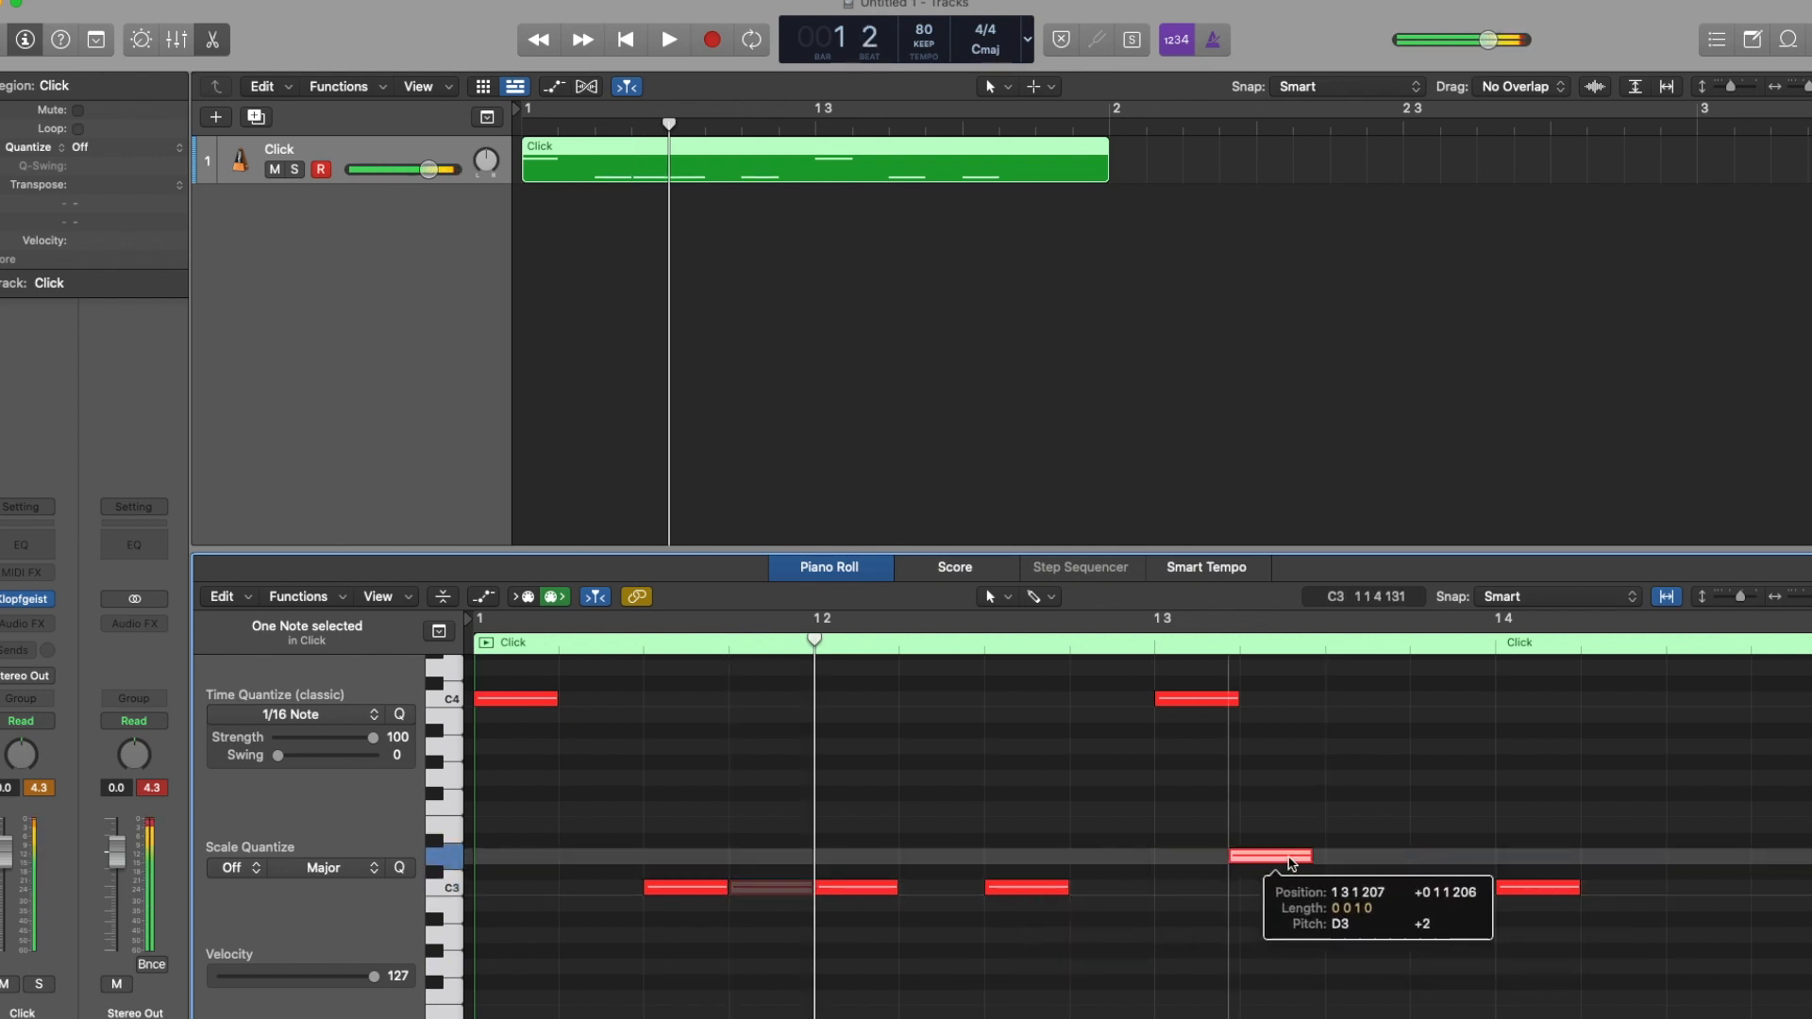
{"action": "left_click_drag", "start_coordinate": [1277, 855], "coordinate": [1630, 904]}
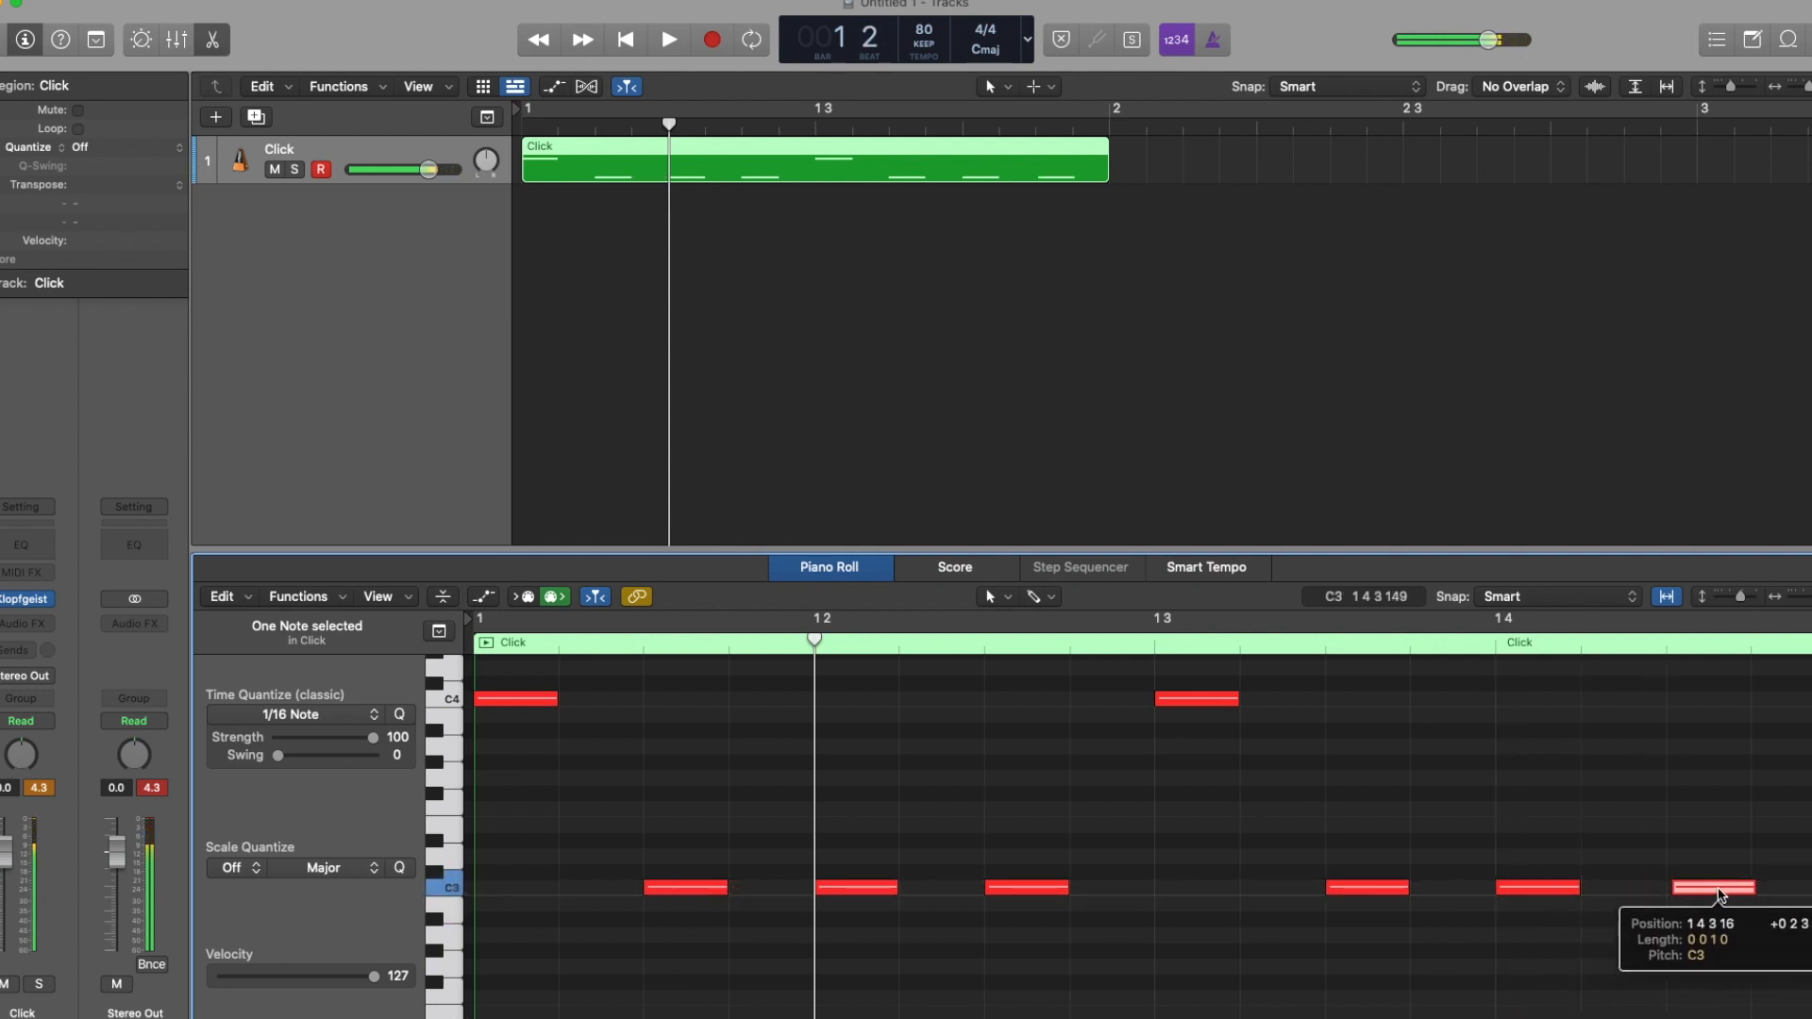
{"action": "left_click_drag", "start_coordinate": [1722, 887], "coordinate": [1714, 887]}
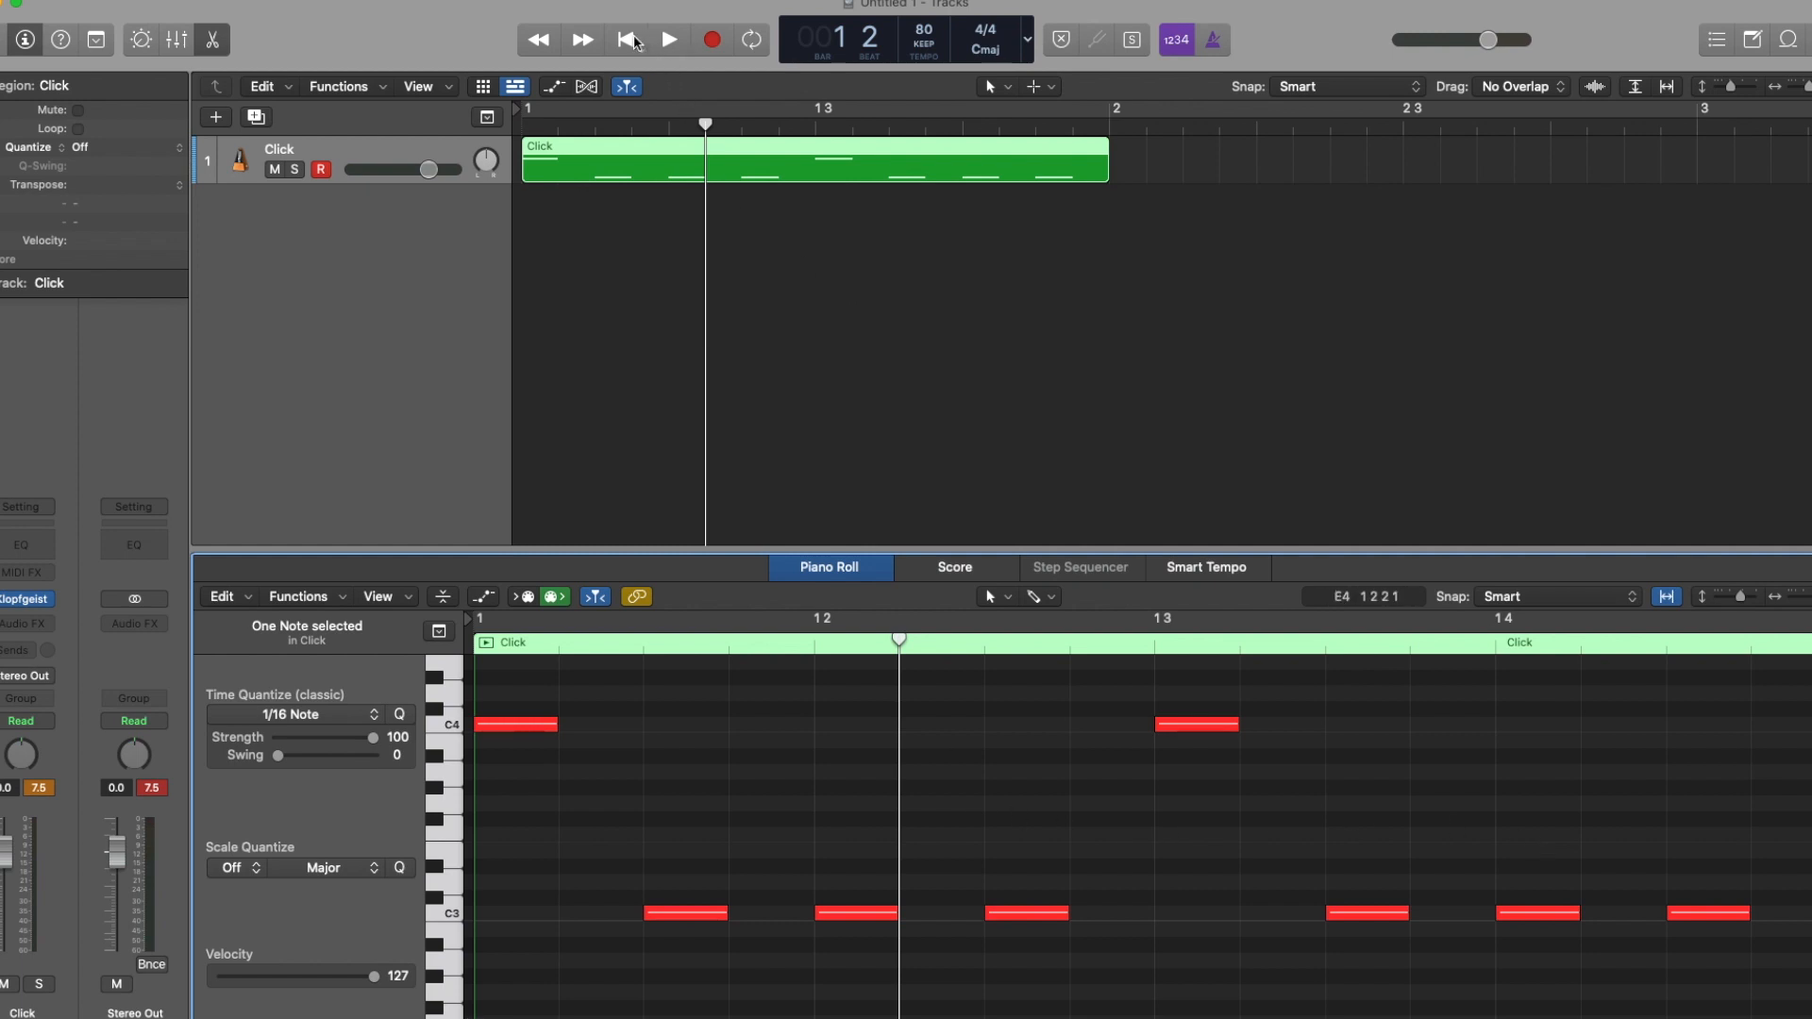
{"action": "left_click", "coordinate": [628, 40]}
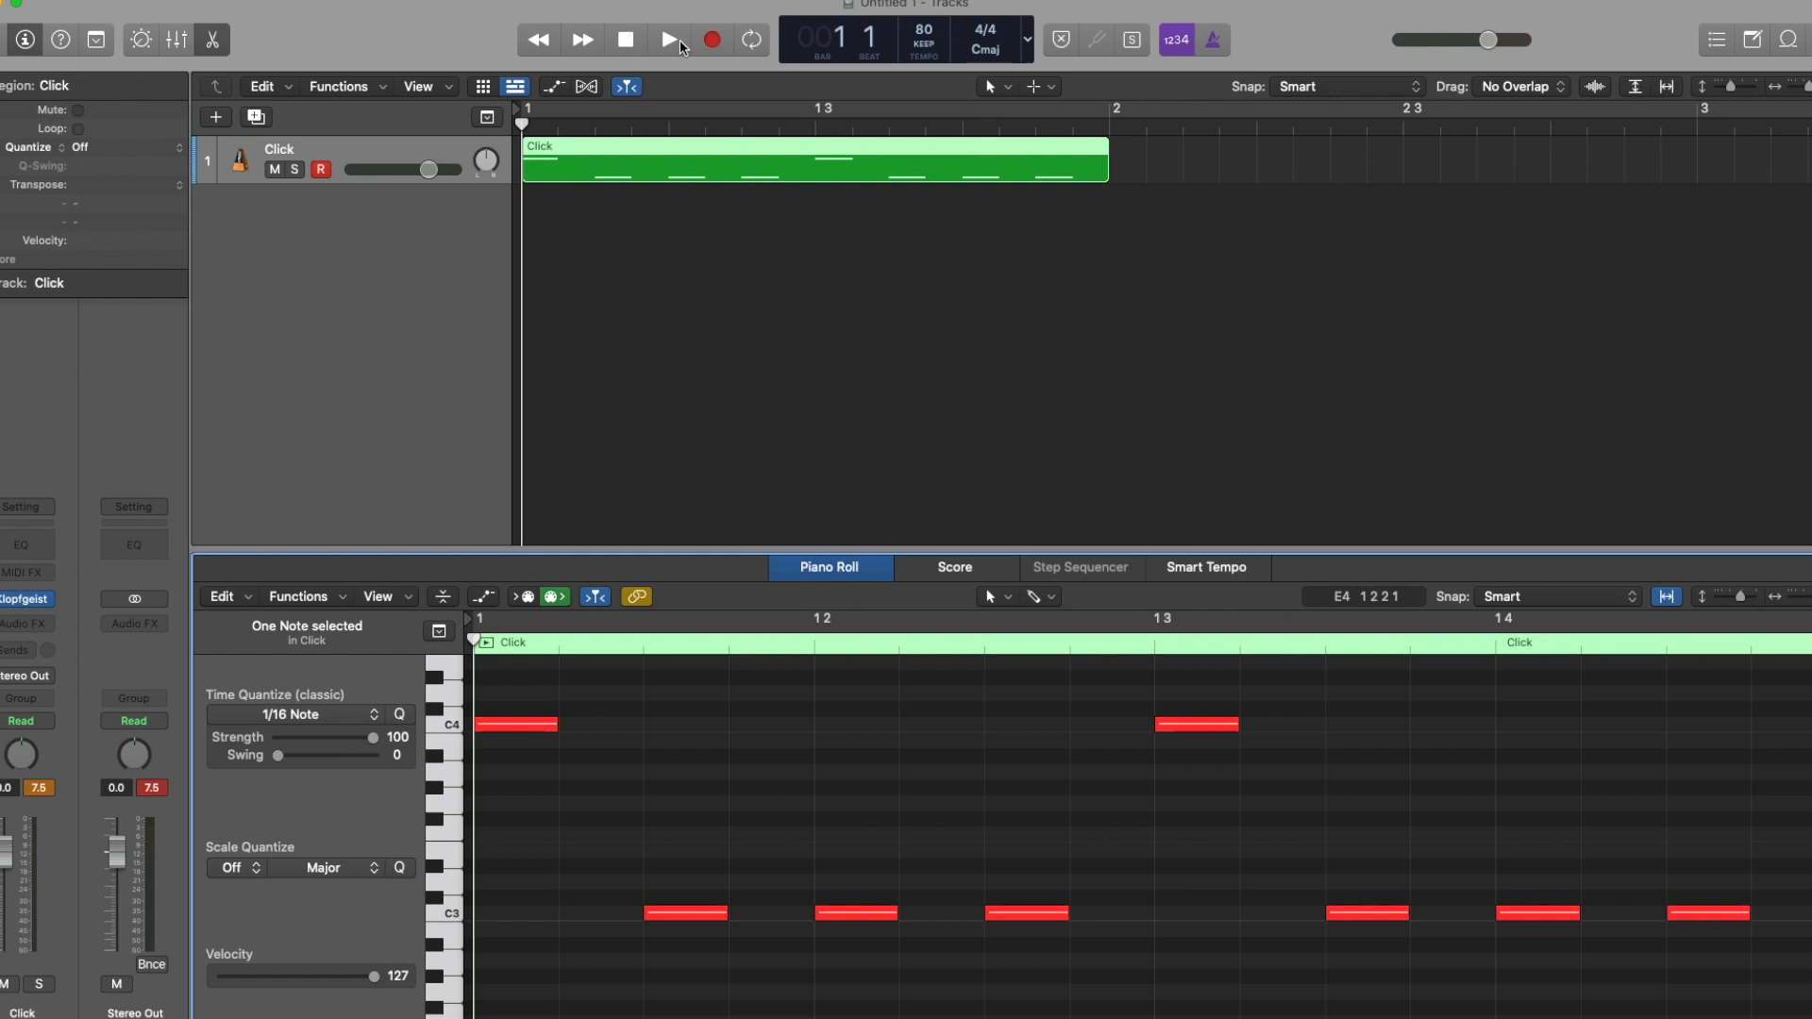
{"action": "left_click", "coordinate": [669, 39]}
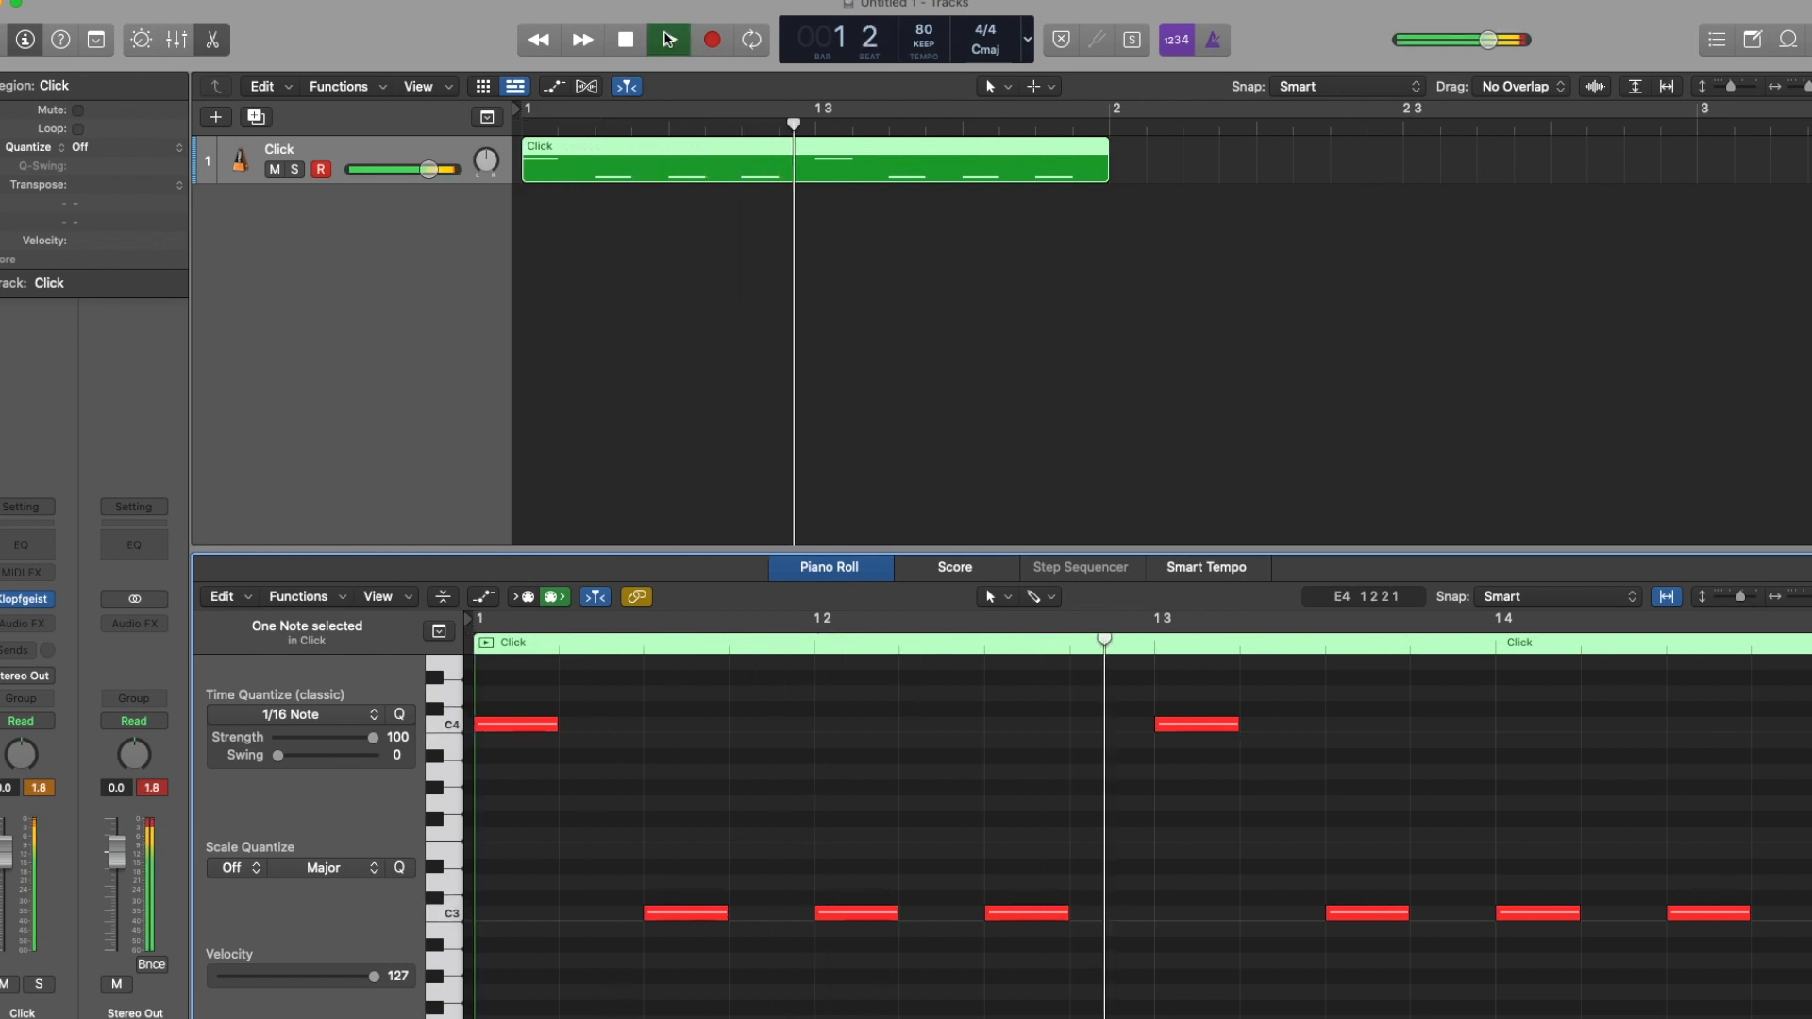